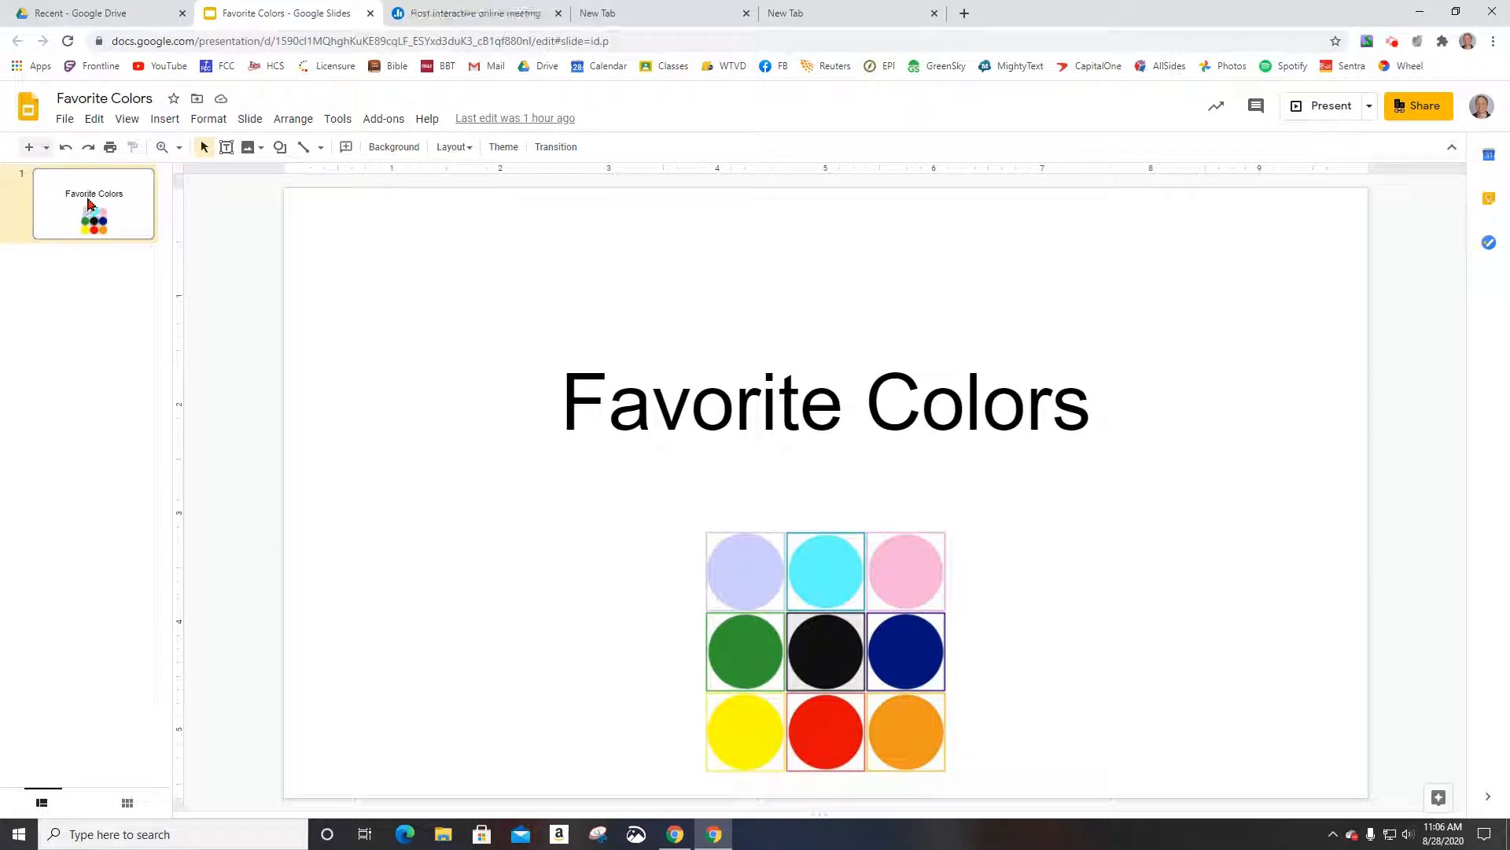
Select the colour-circle image on the slide and type 'a'.
click(824, 651)
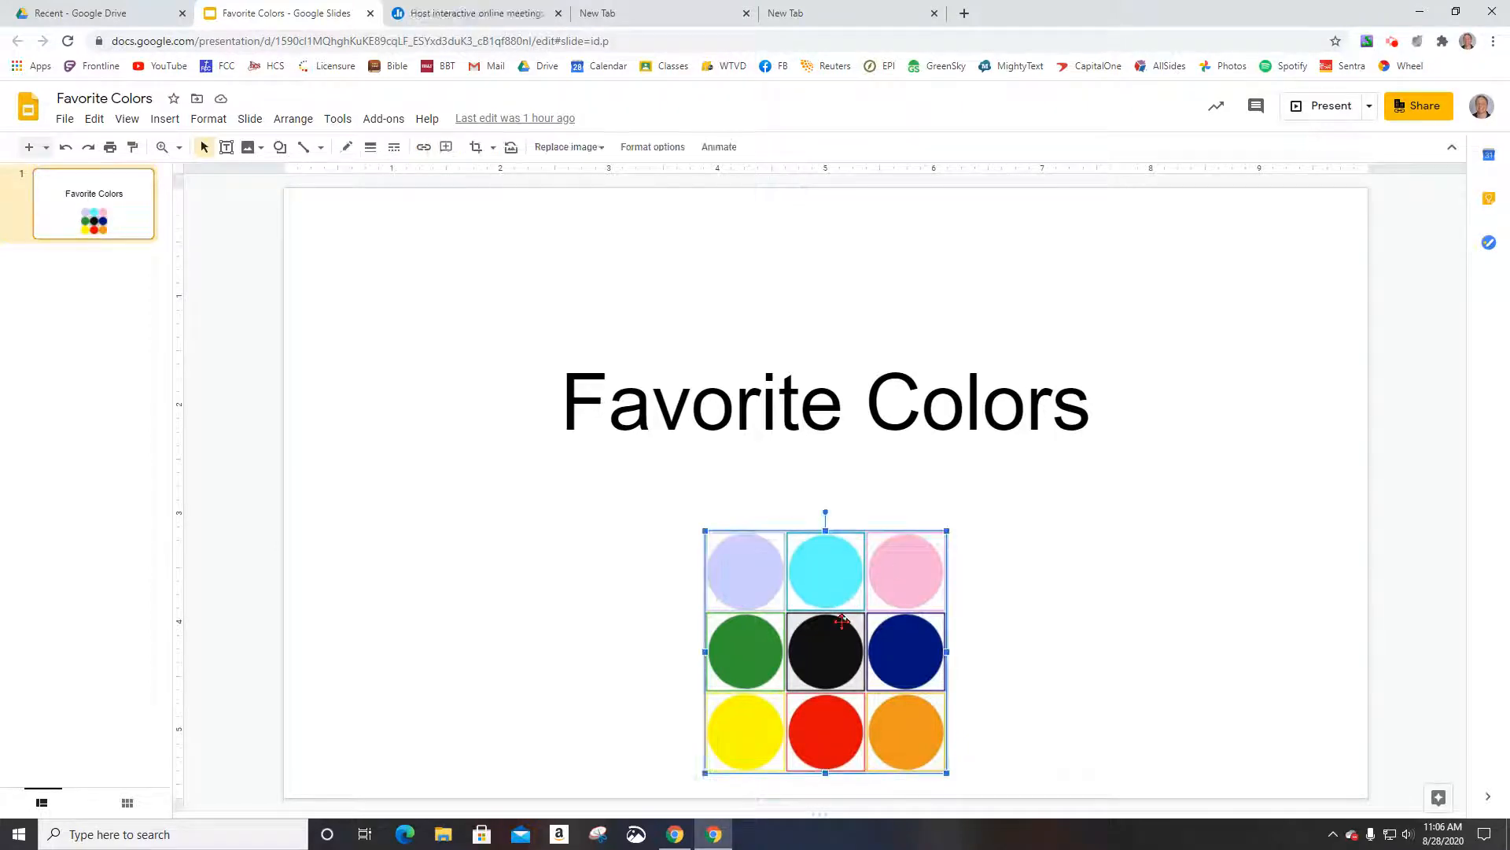
mouse_move(587, 348)
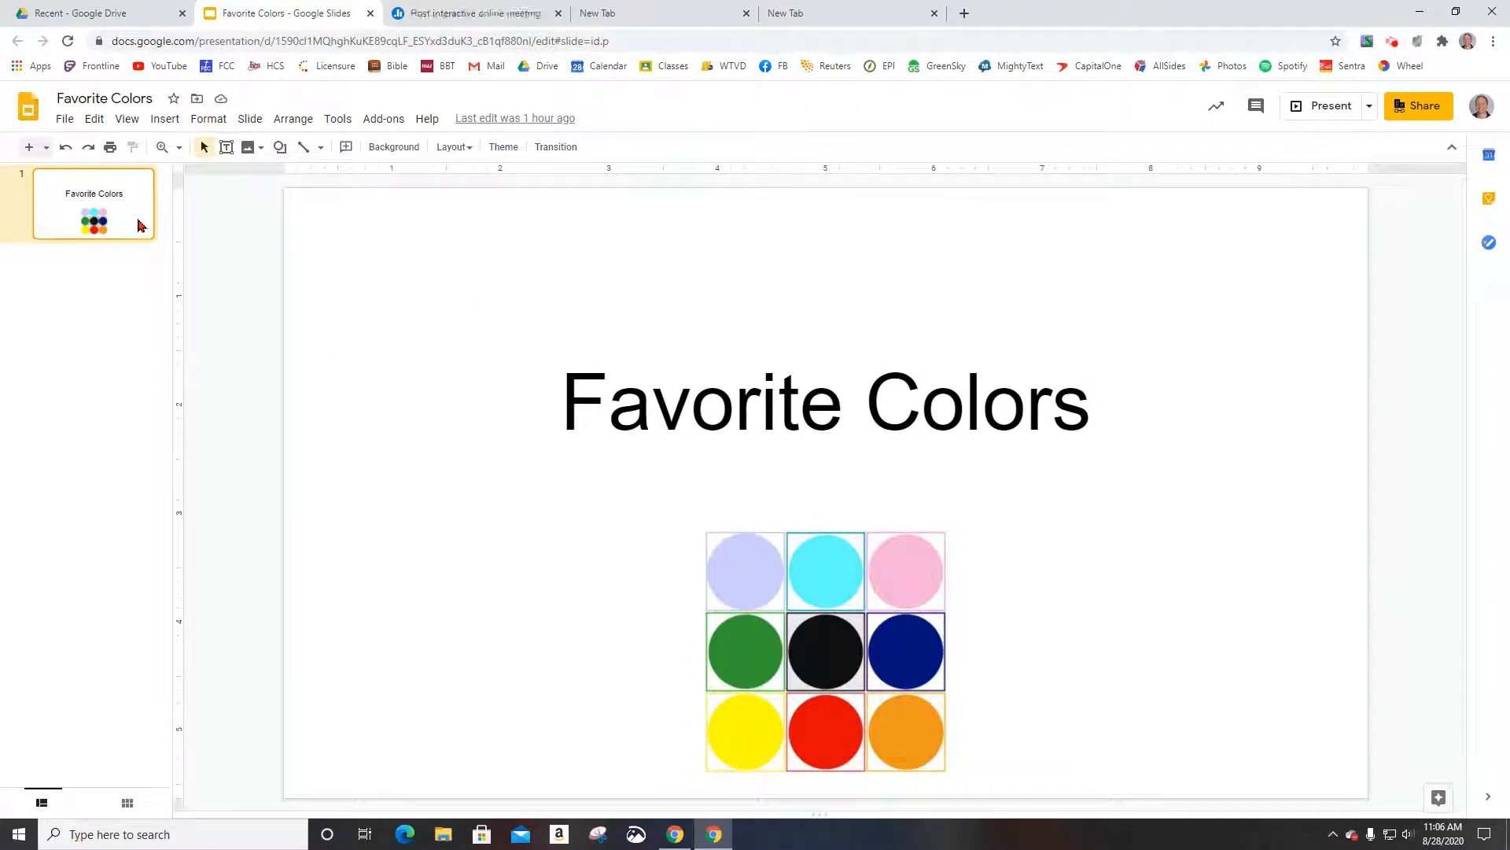
mouse_move(29, 147)
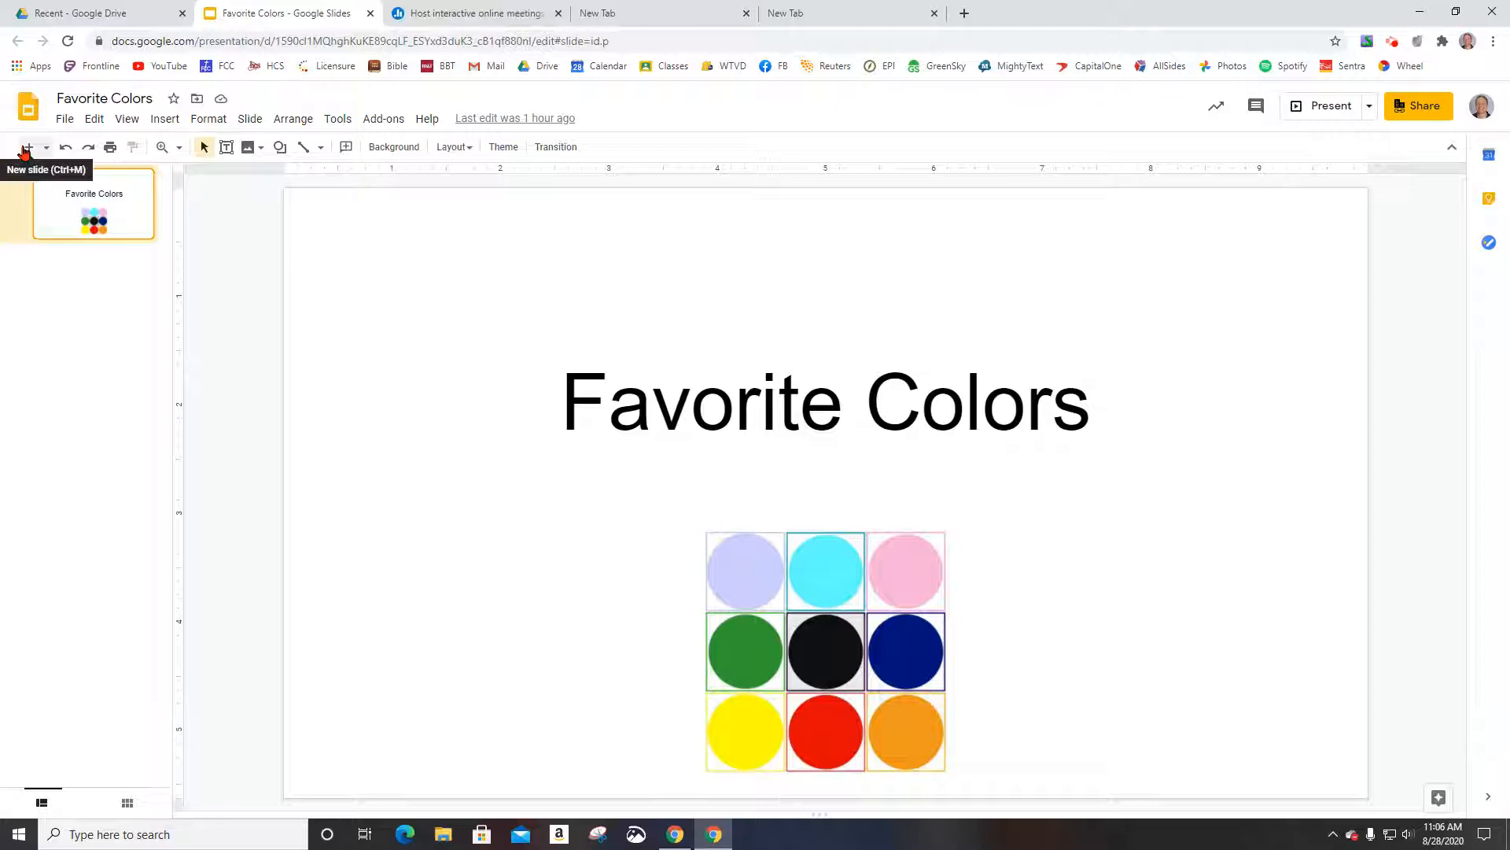
click(28, 147)
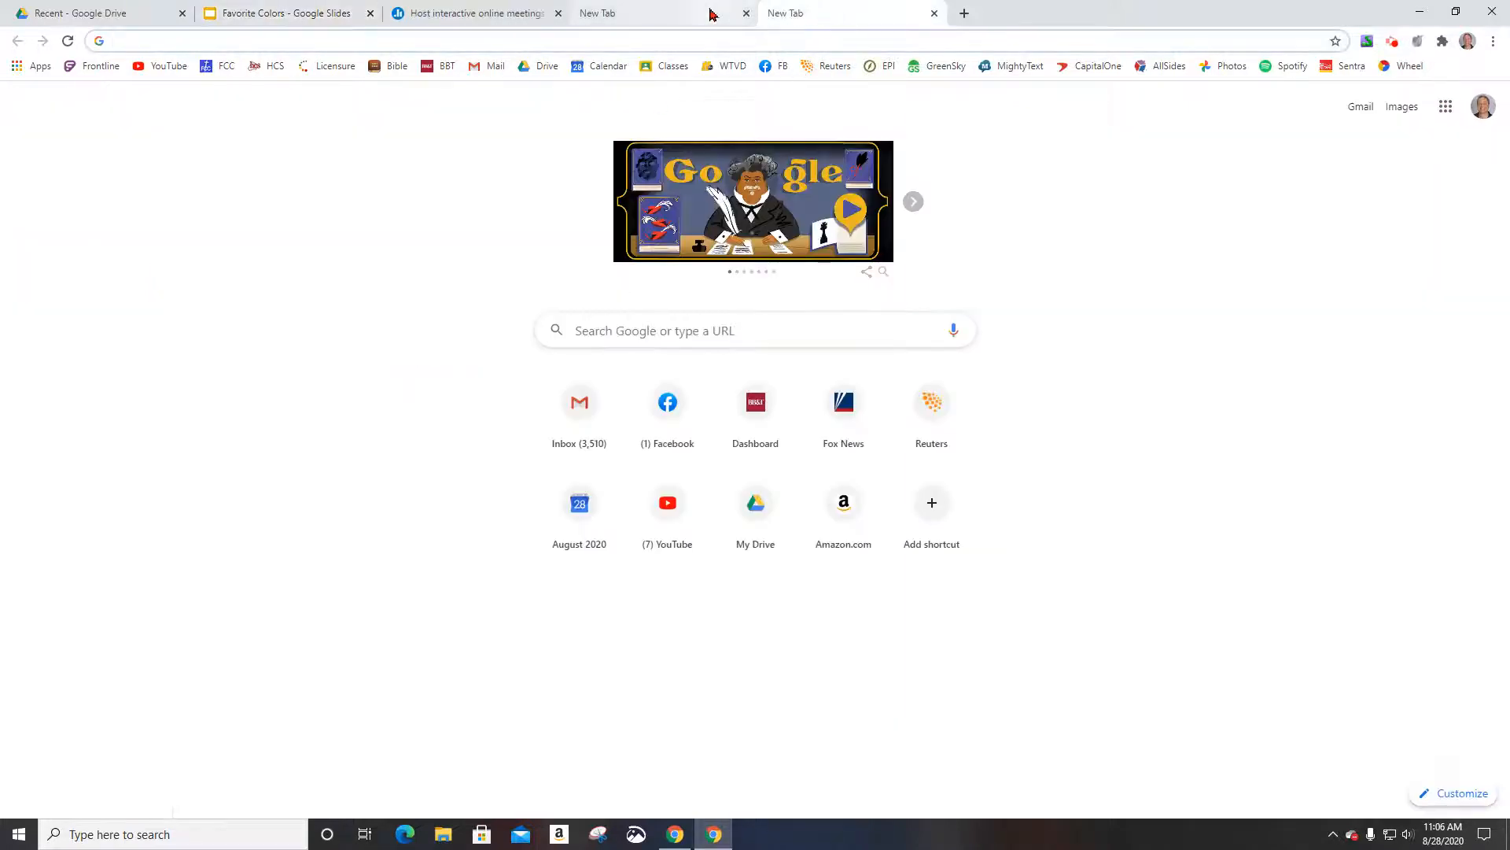
text(a)
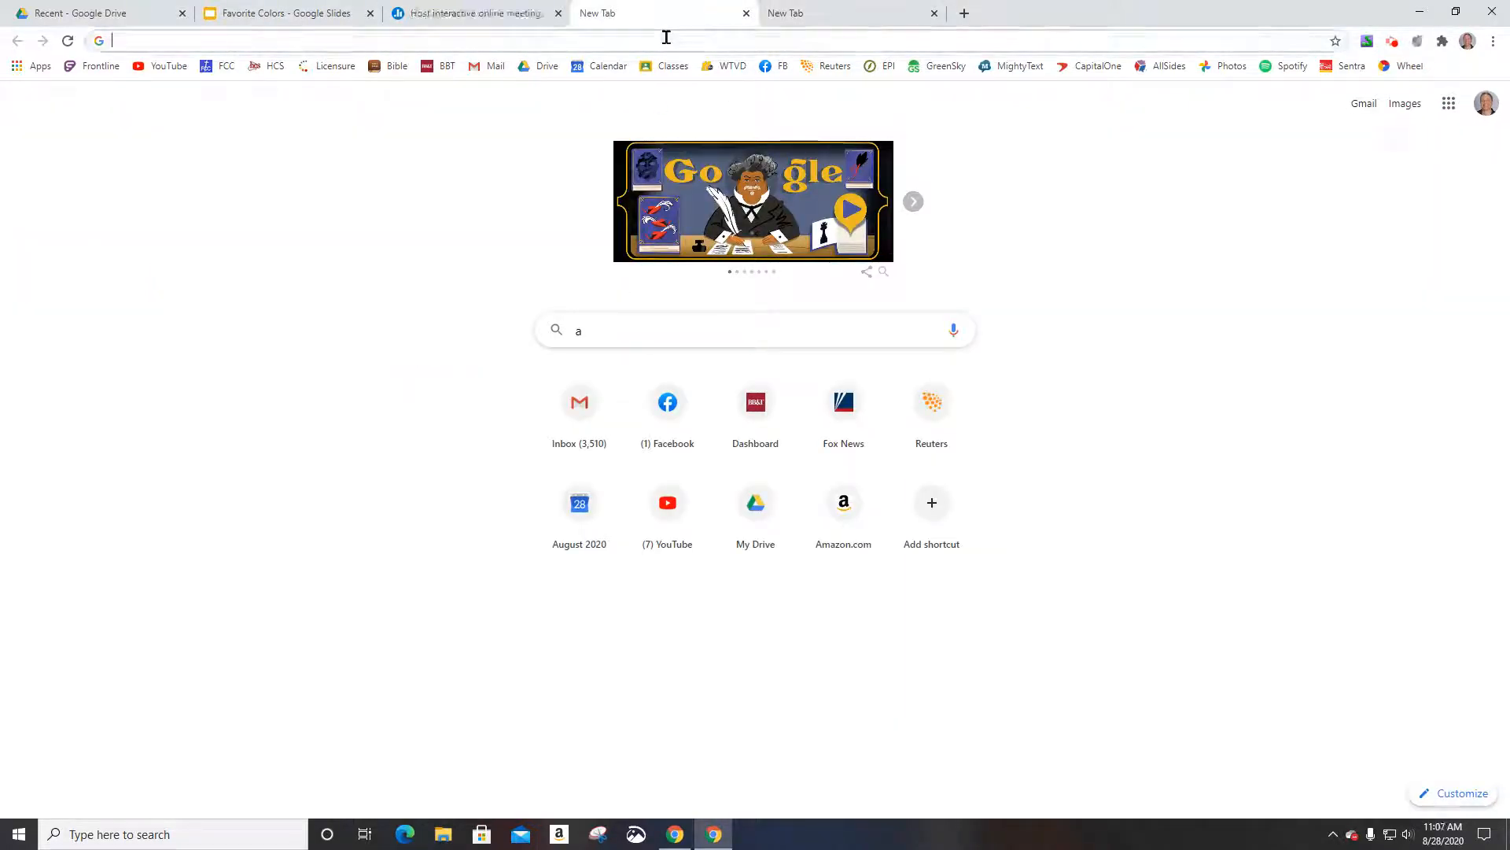
Switch to Poll Everywhere, close the spare empty tab, and log in to the account.
click(472, 12)
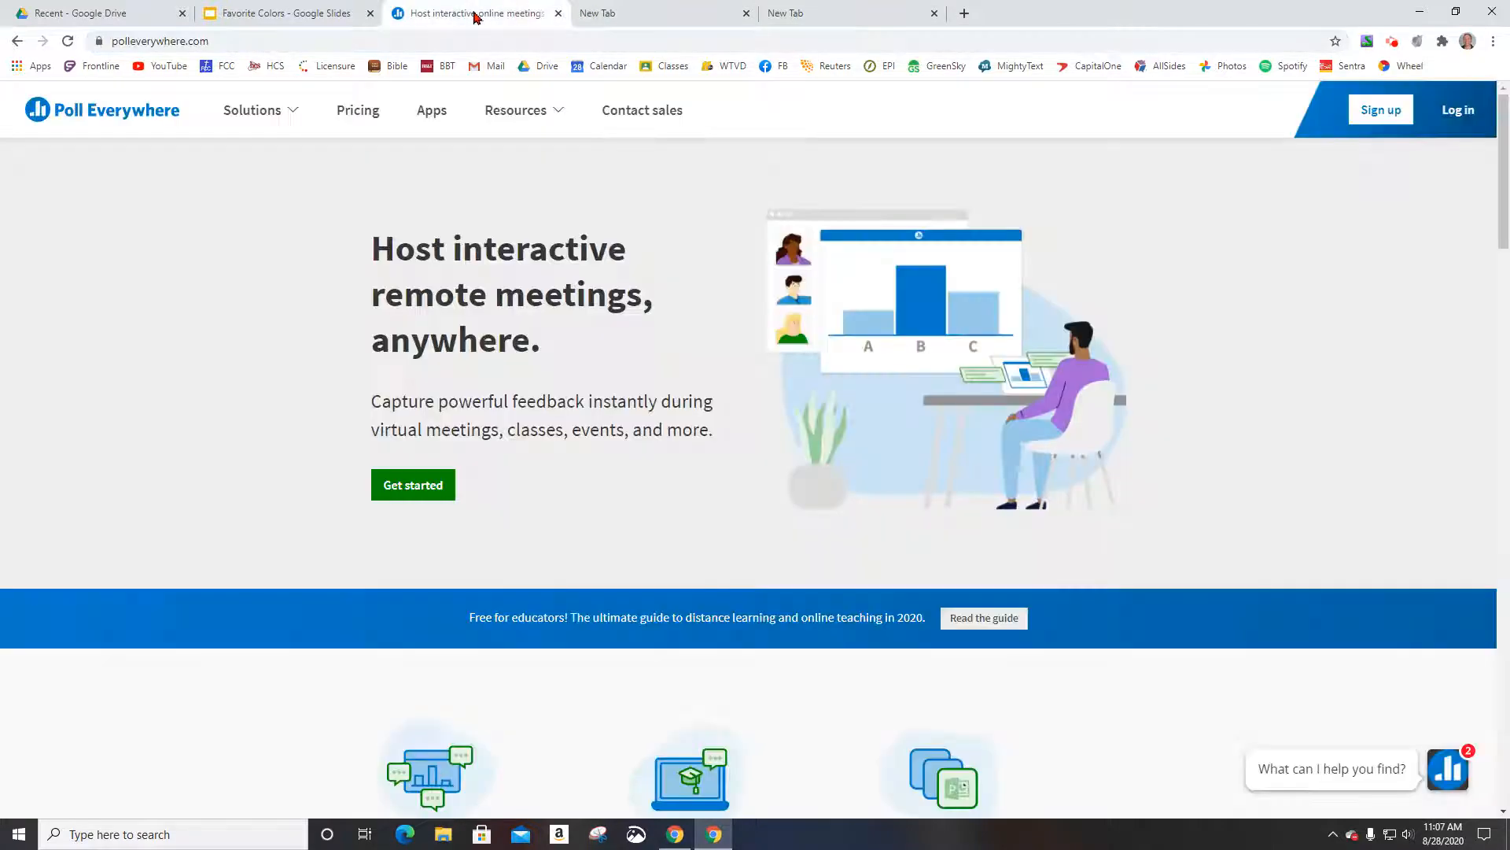
click(745, 13)
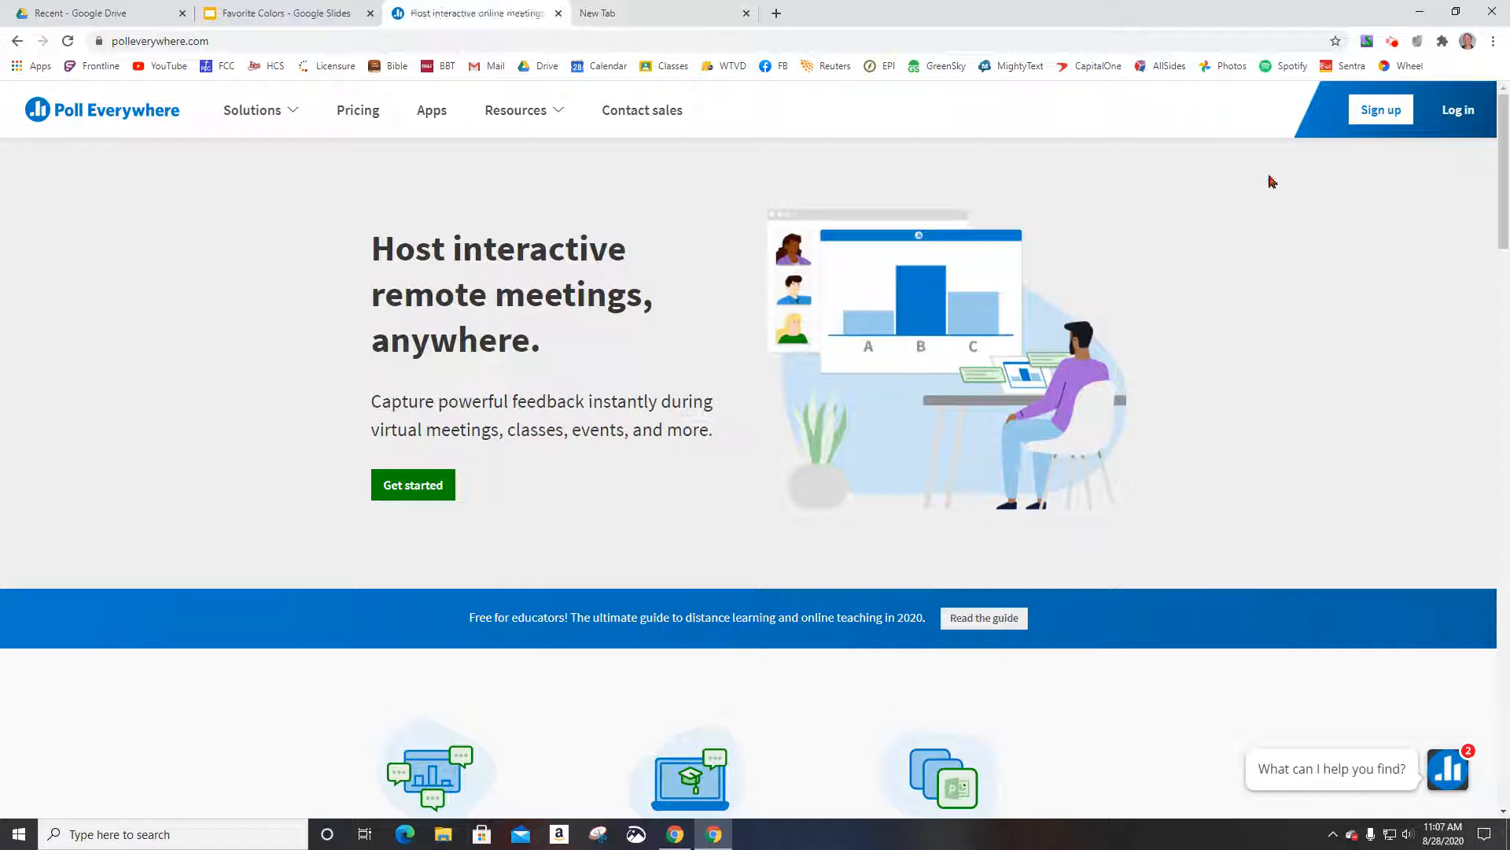
mouse_move(1458, 110)
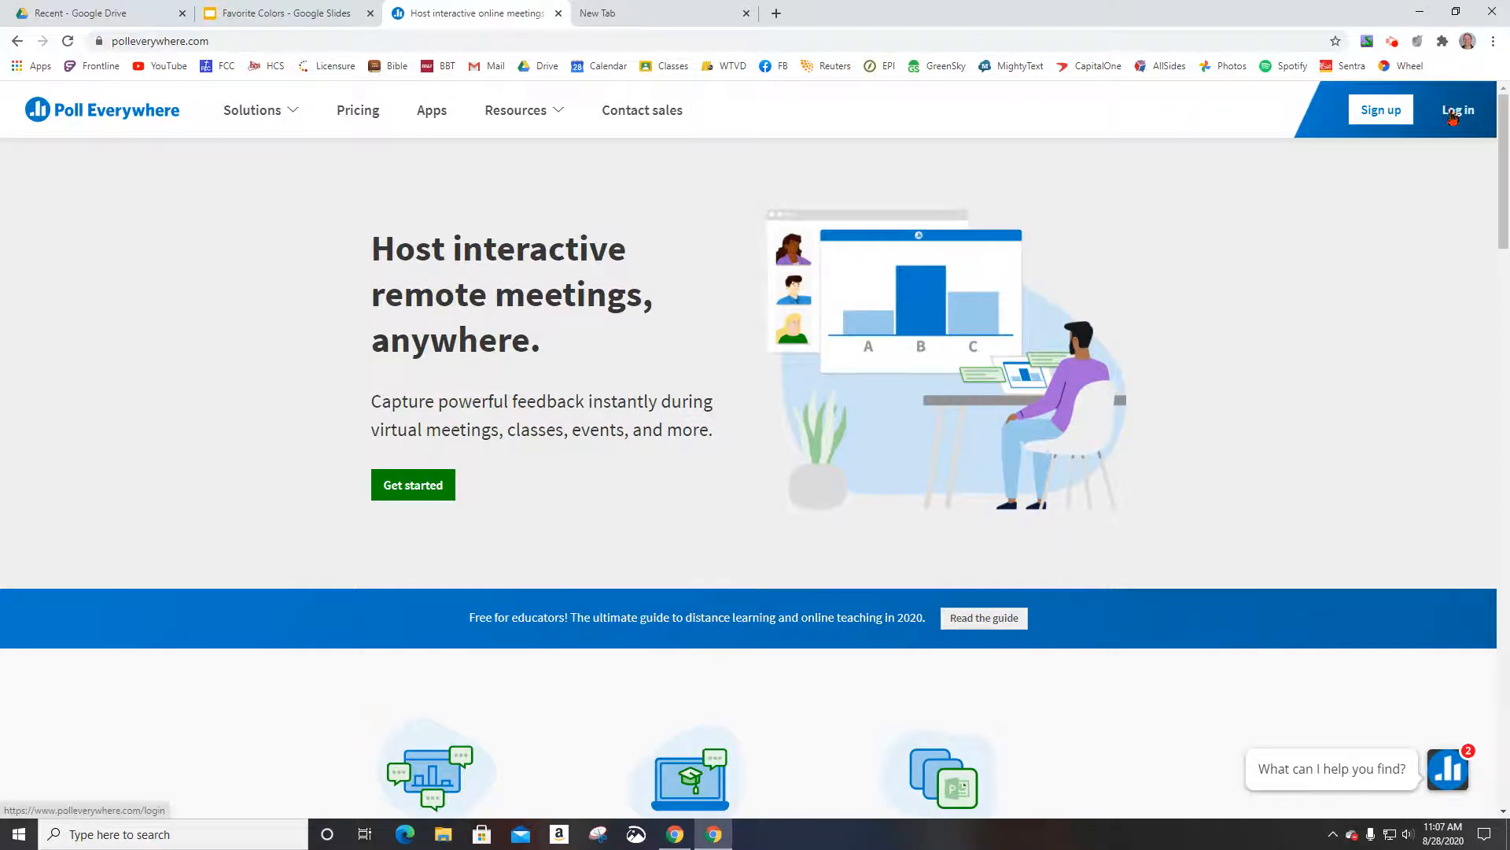
click(1458, 110)
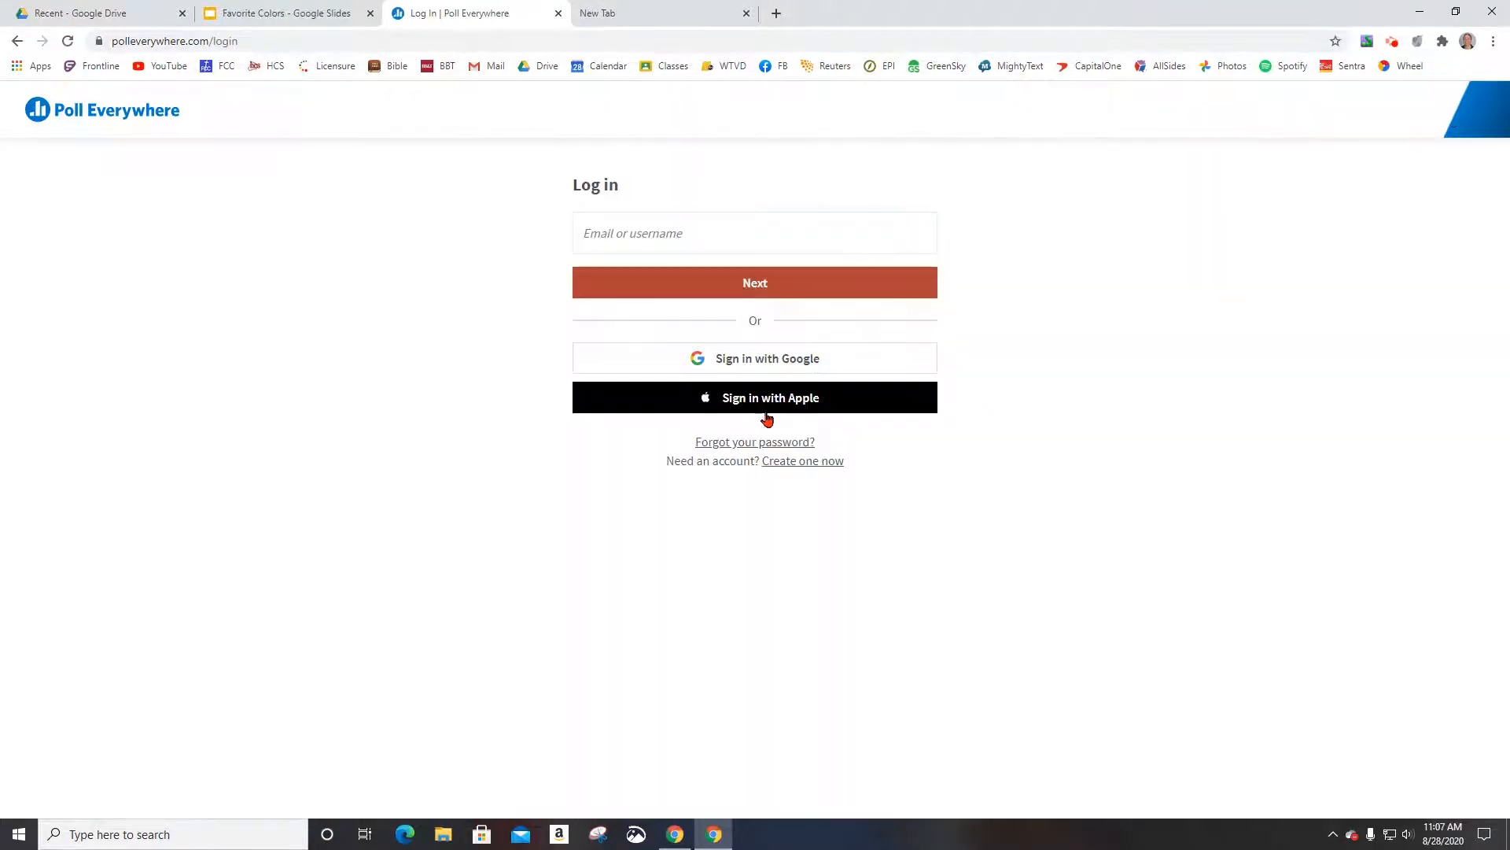
click(755, 357)
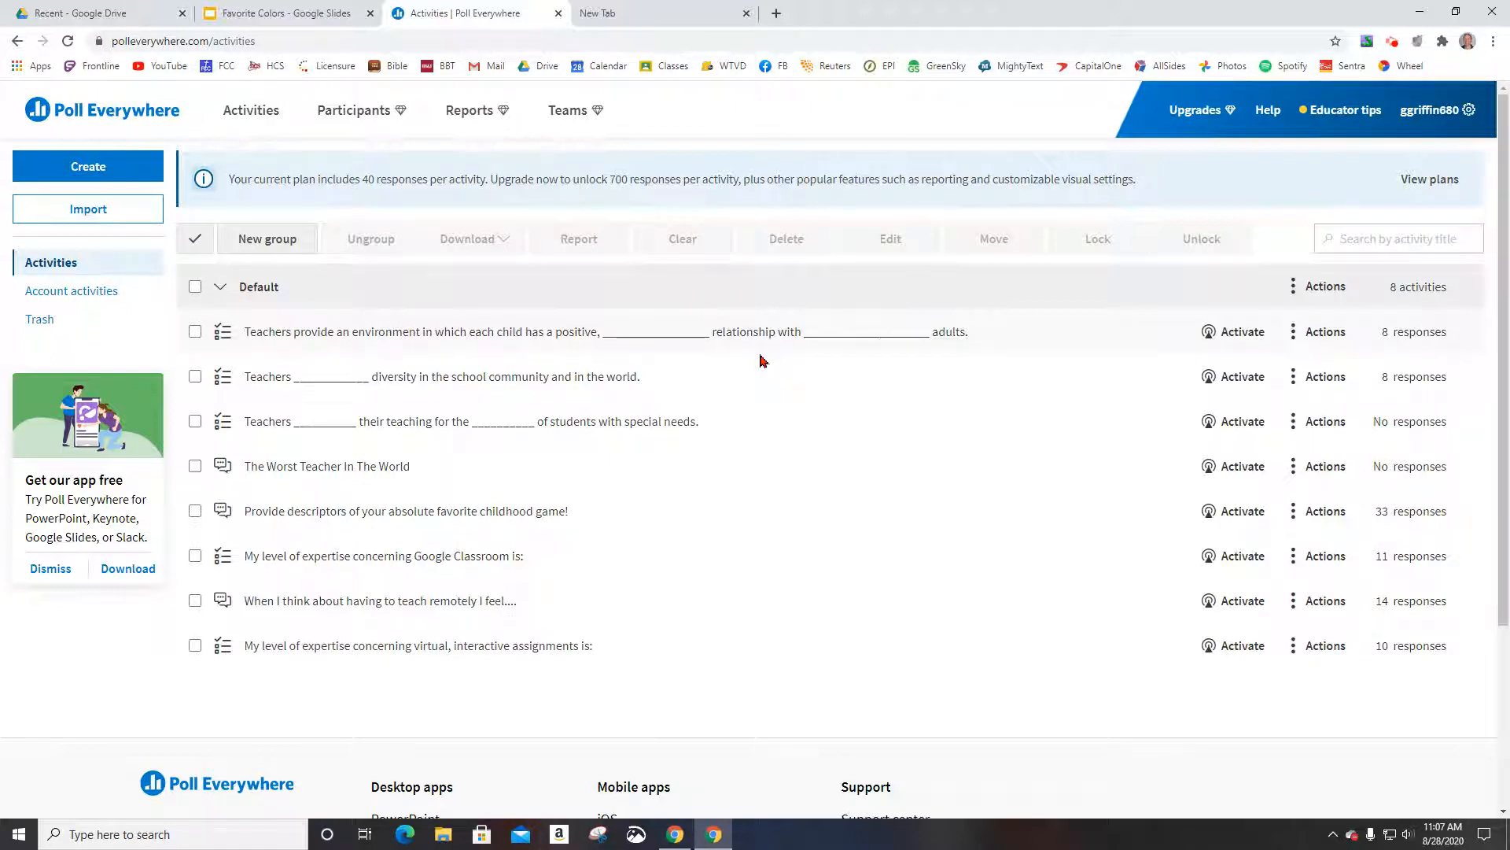
mouse_move(742, 544)
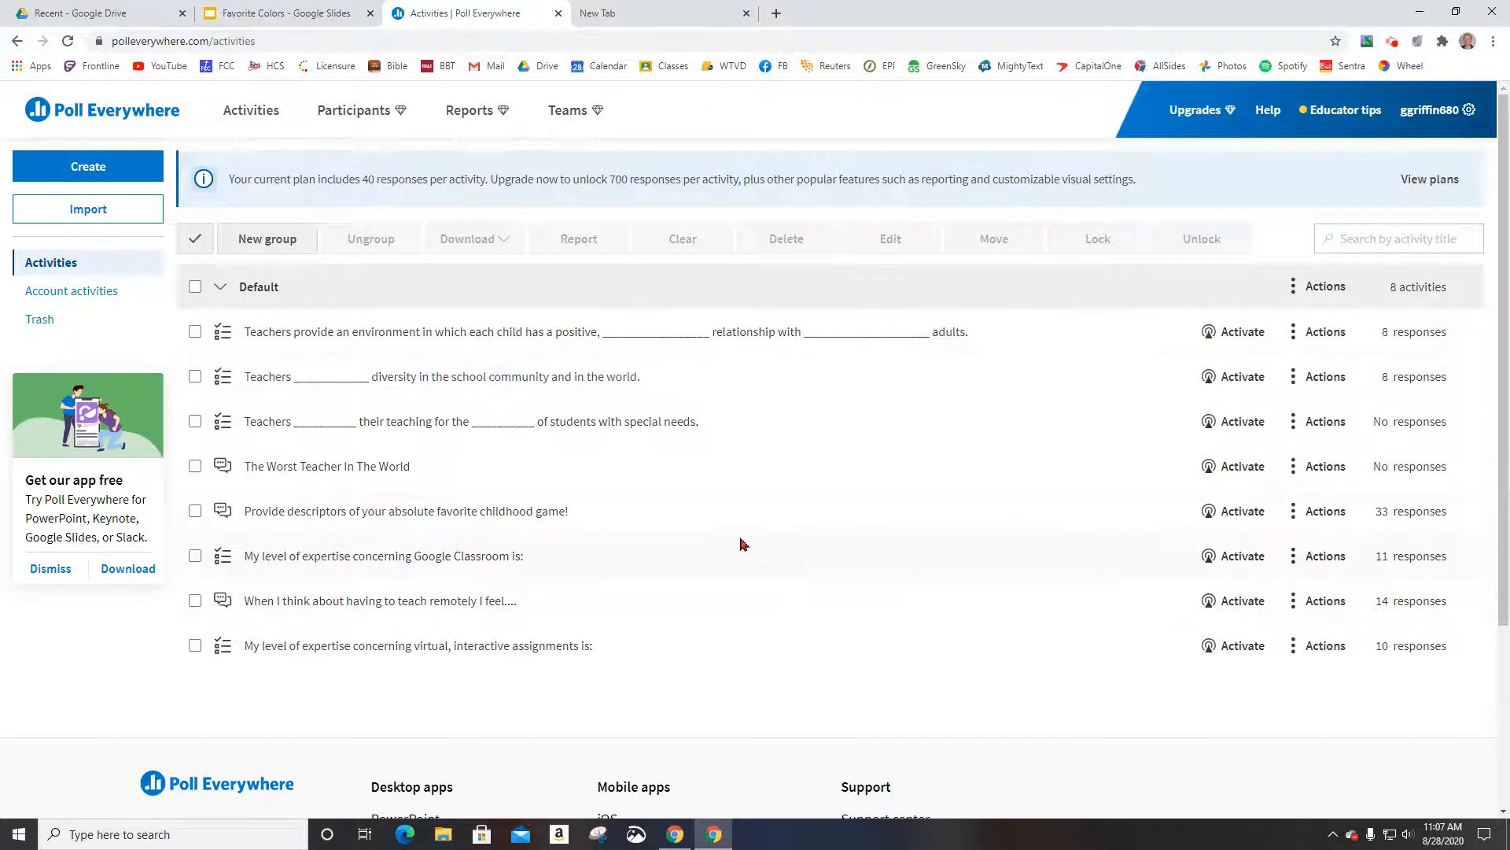
mouse_move(697, 647)
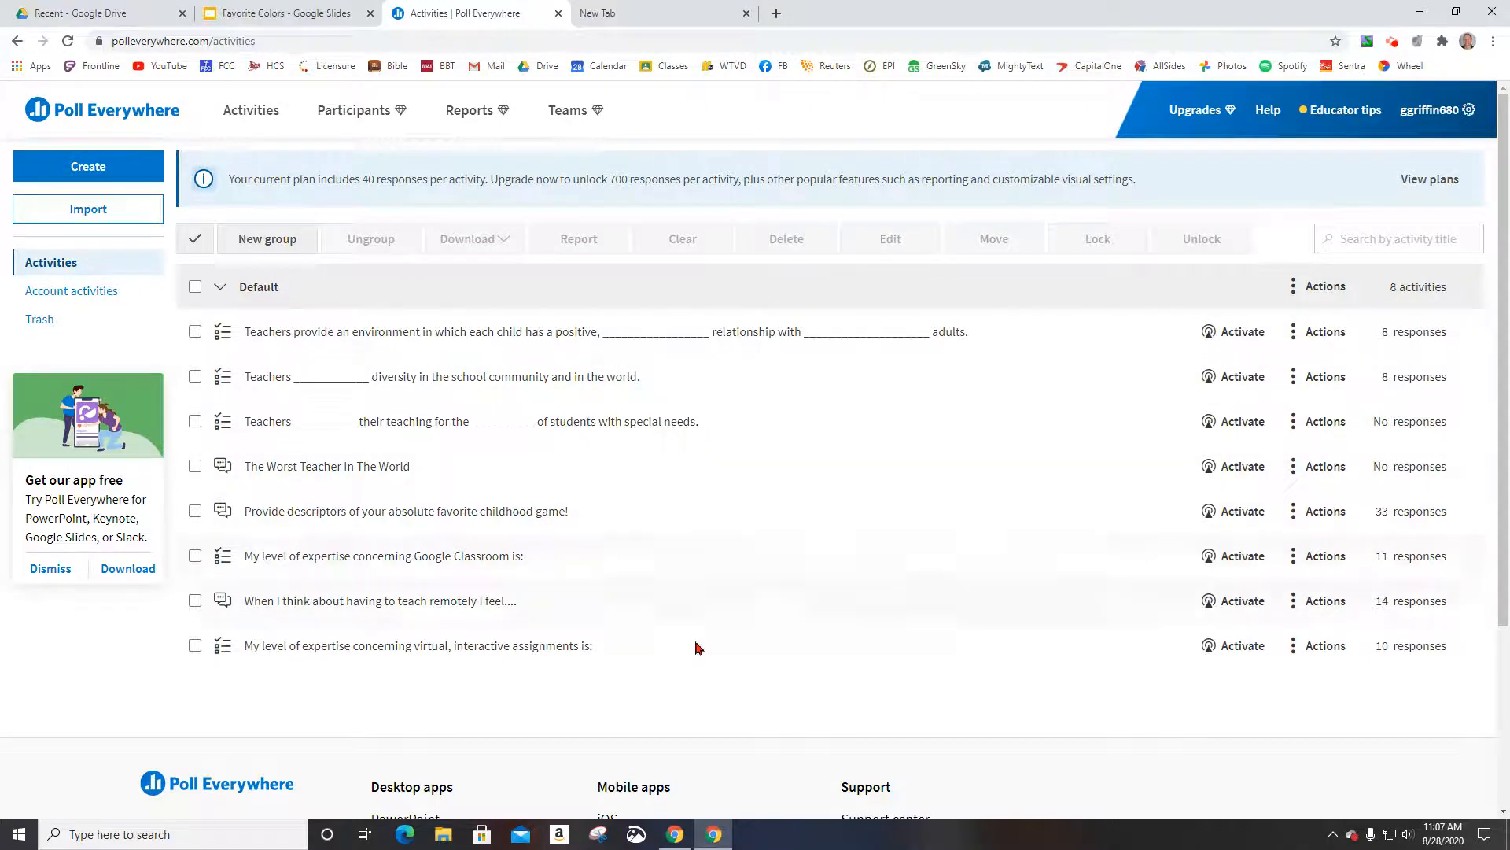
mouse_move(235, 291)
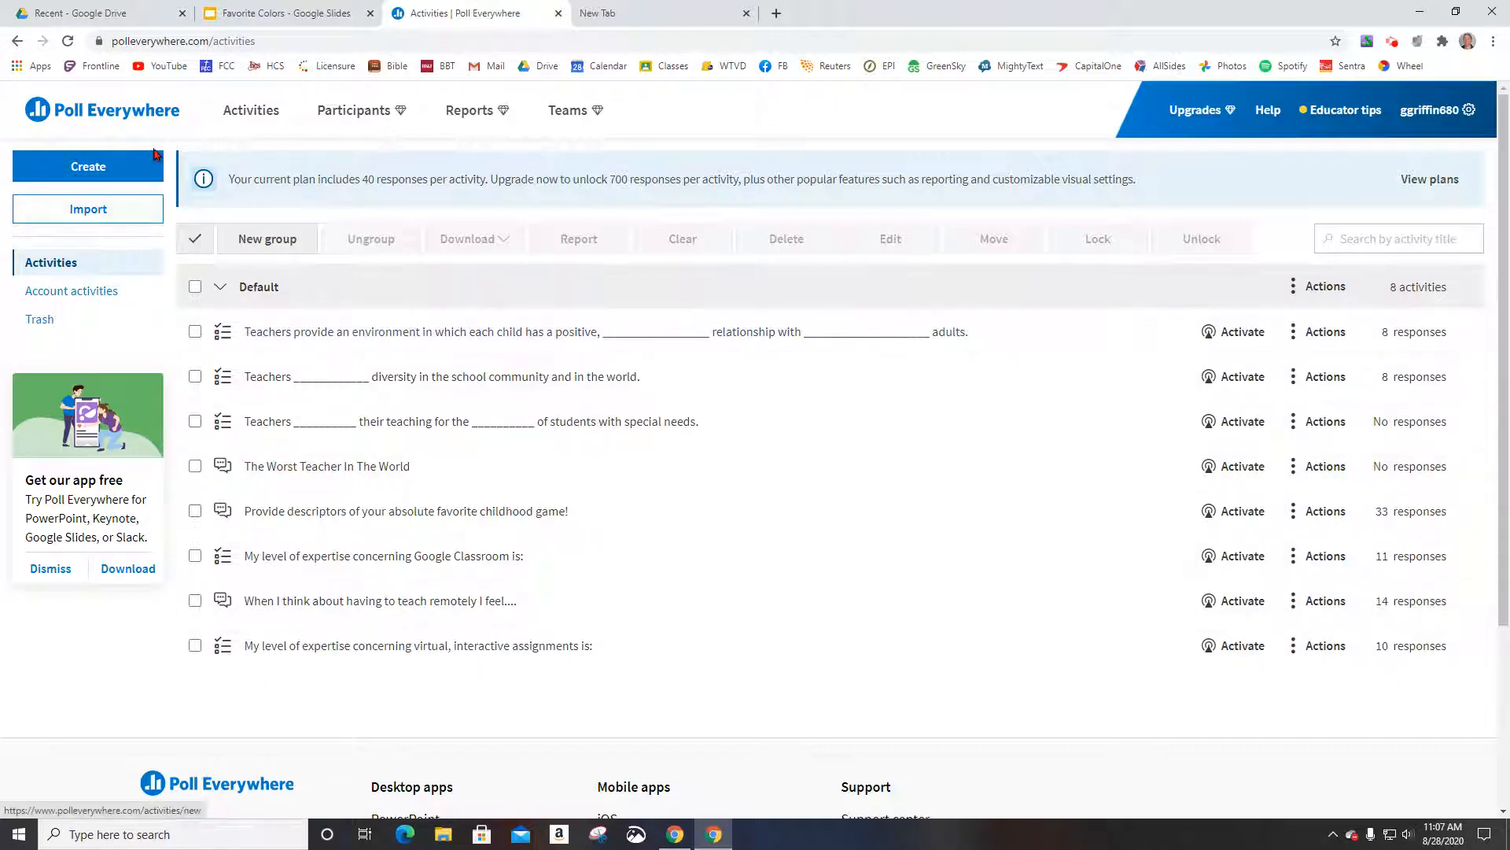
Start a new Poll Everywhere activity of type Word cloud.
click(88, 166)
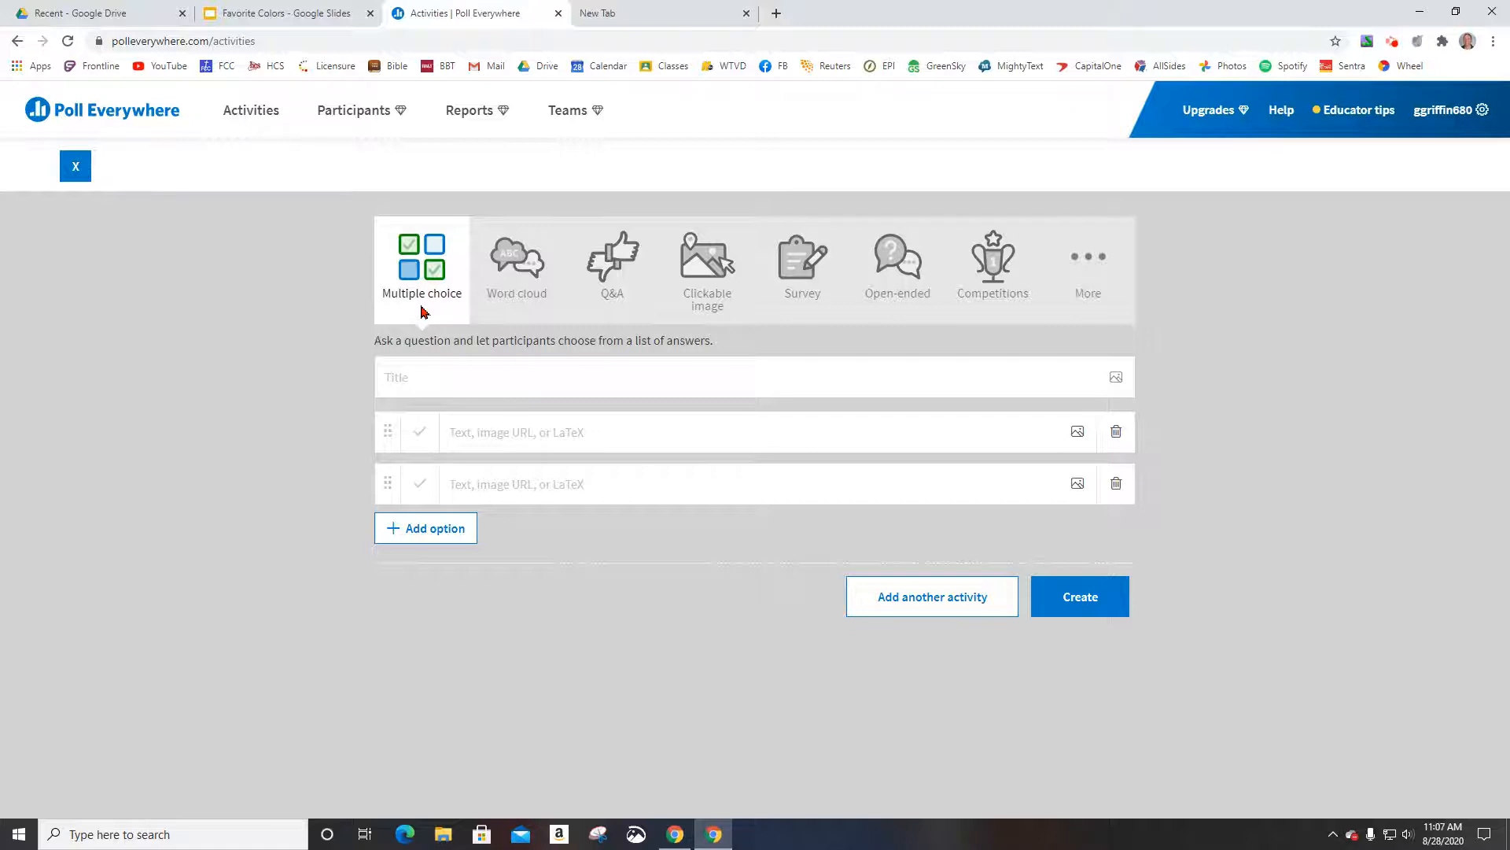
mouse_move(844, 453)
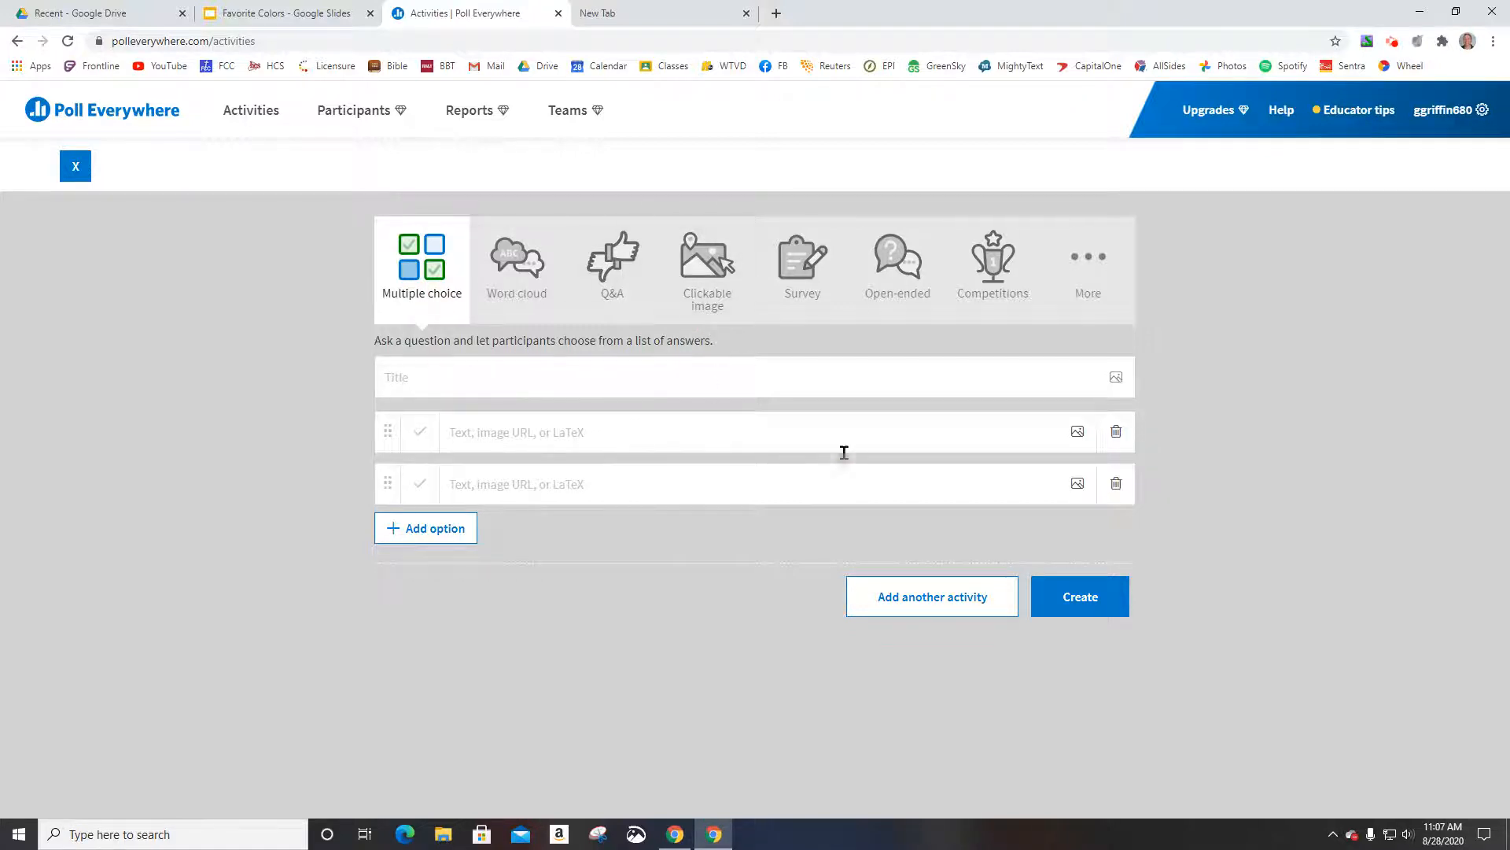
mouse_move(837, 453)
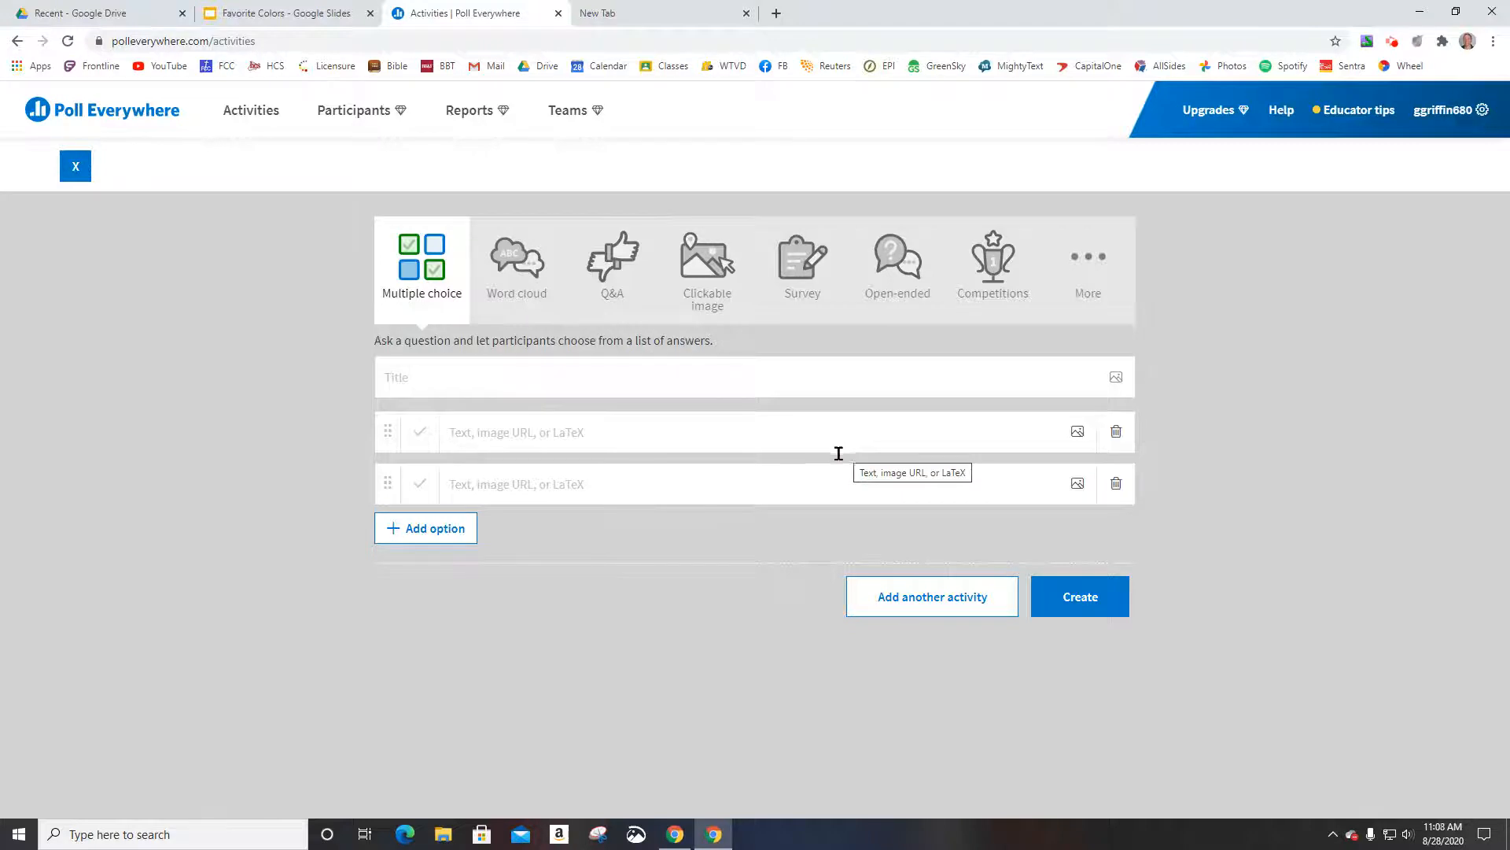
click(515, 266)
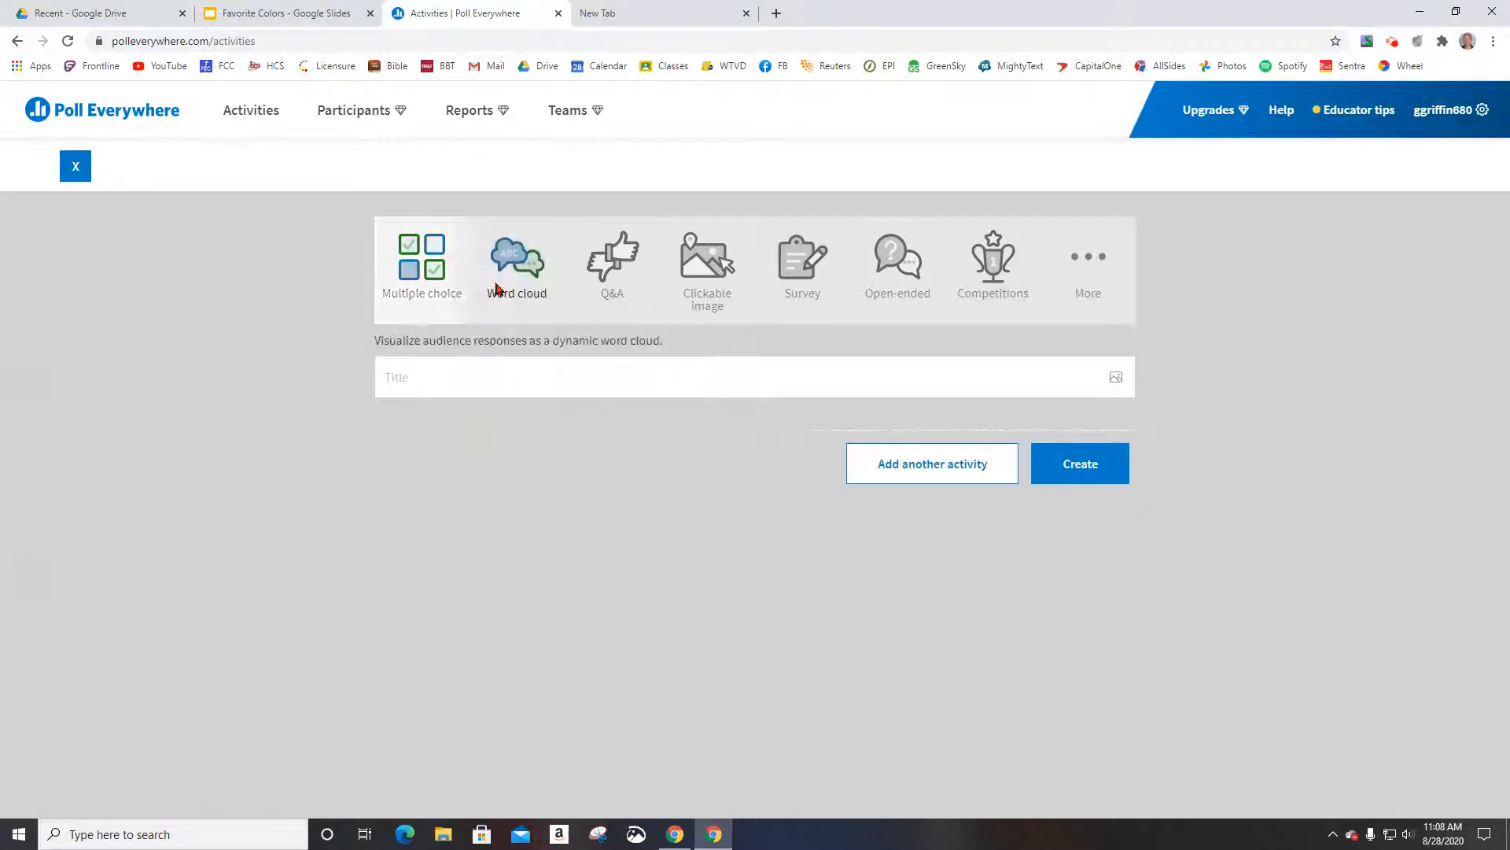
click(516, 264)
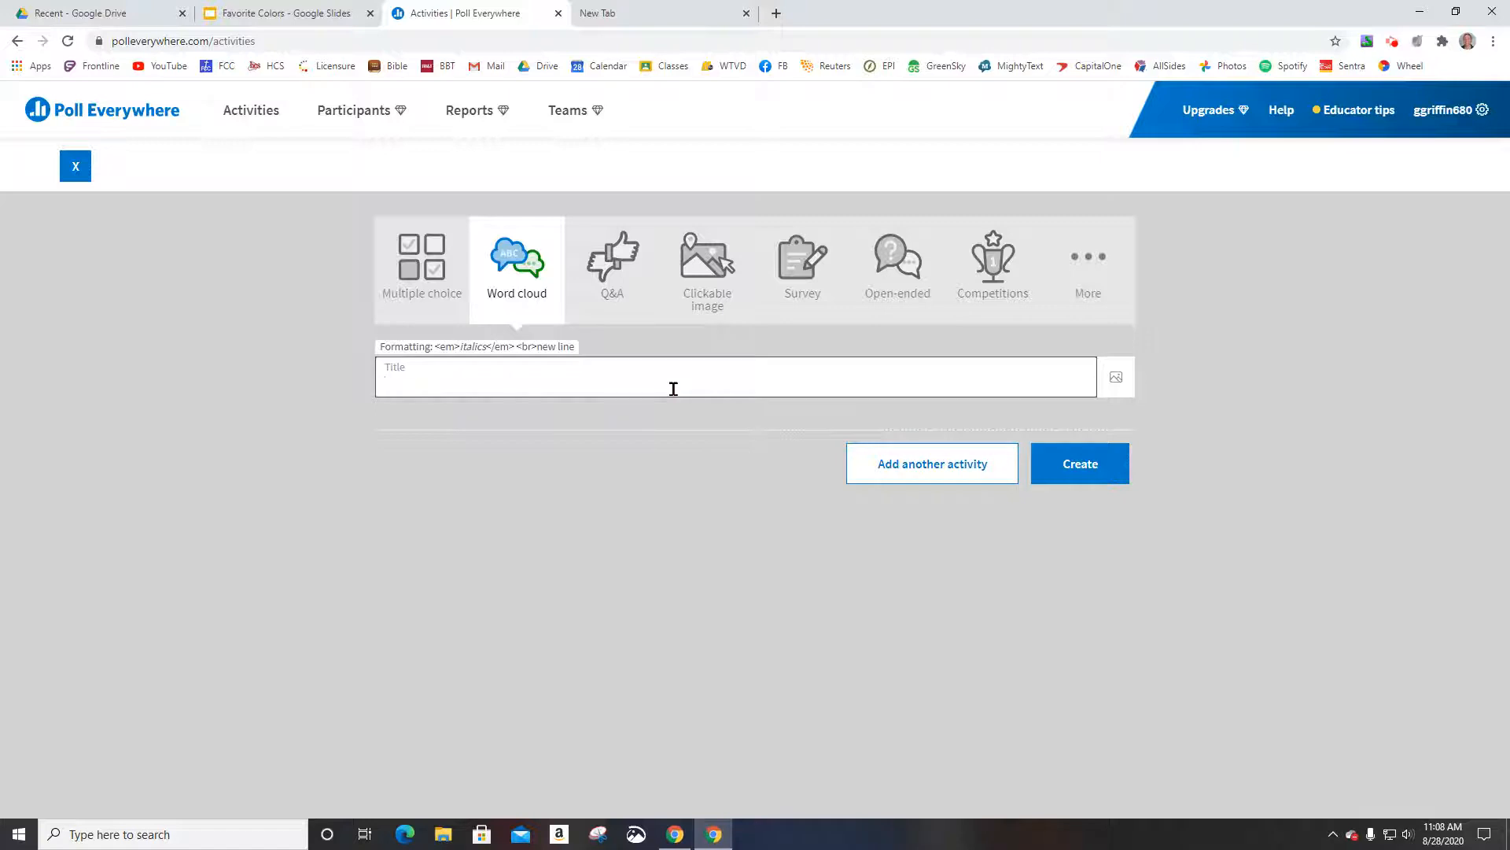
Title it asking for favorite colors, answerable more than once, as one-word responses.
click(674, 376)
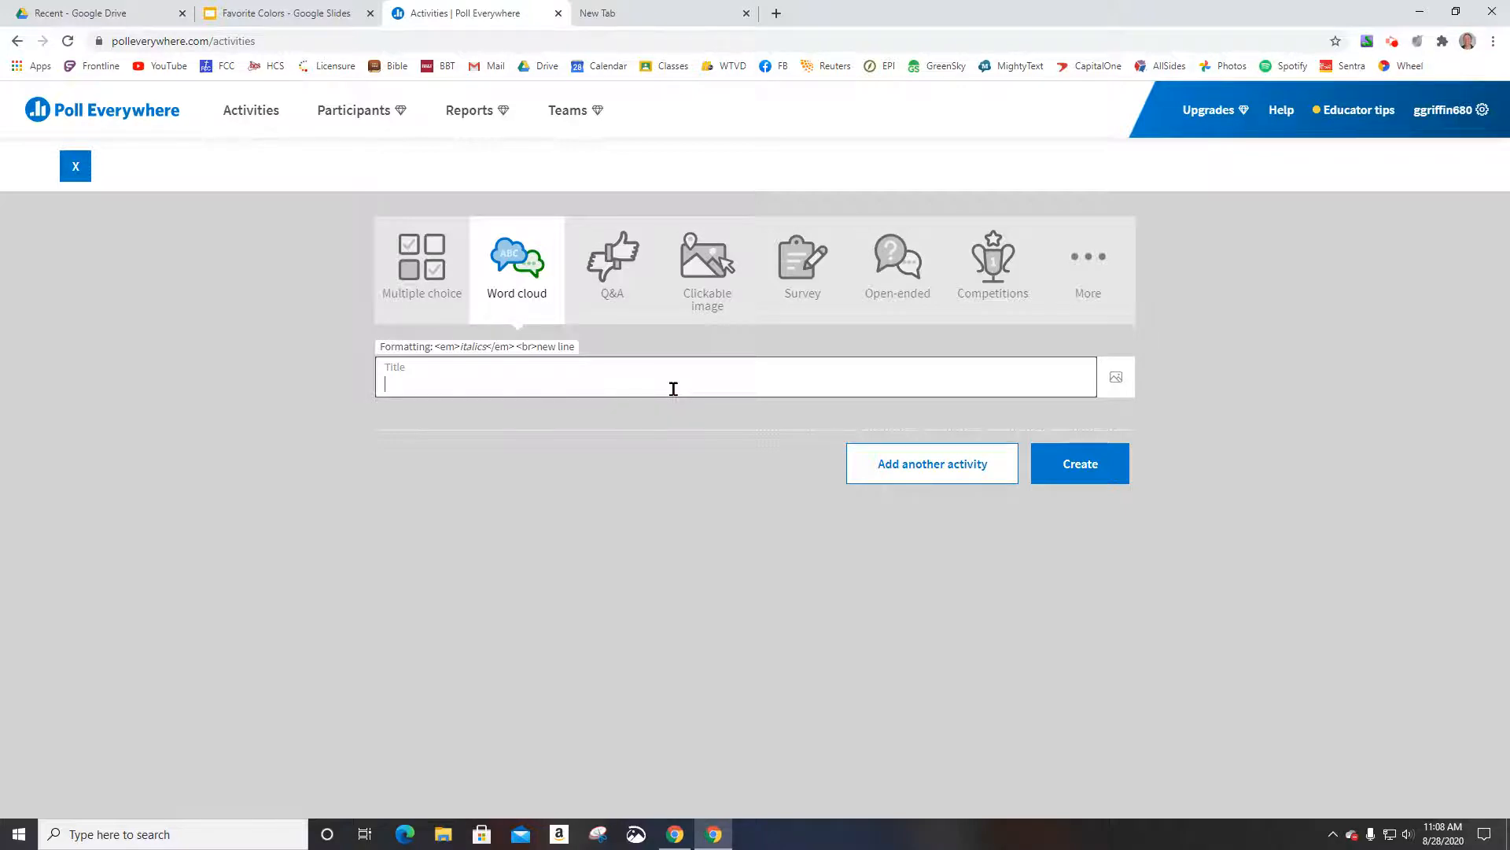
text(Please)
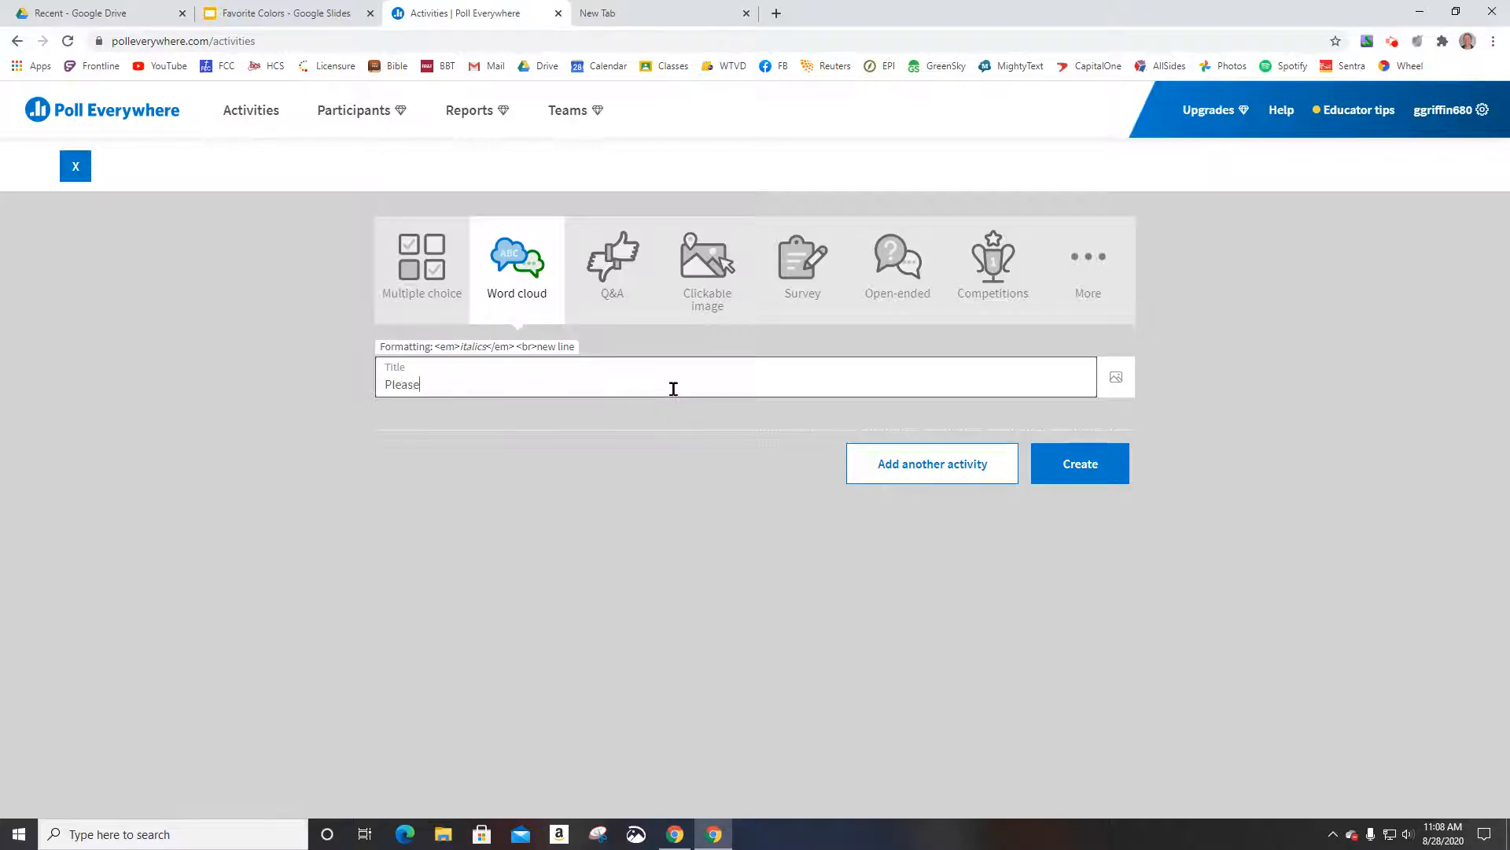
text(s)
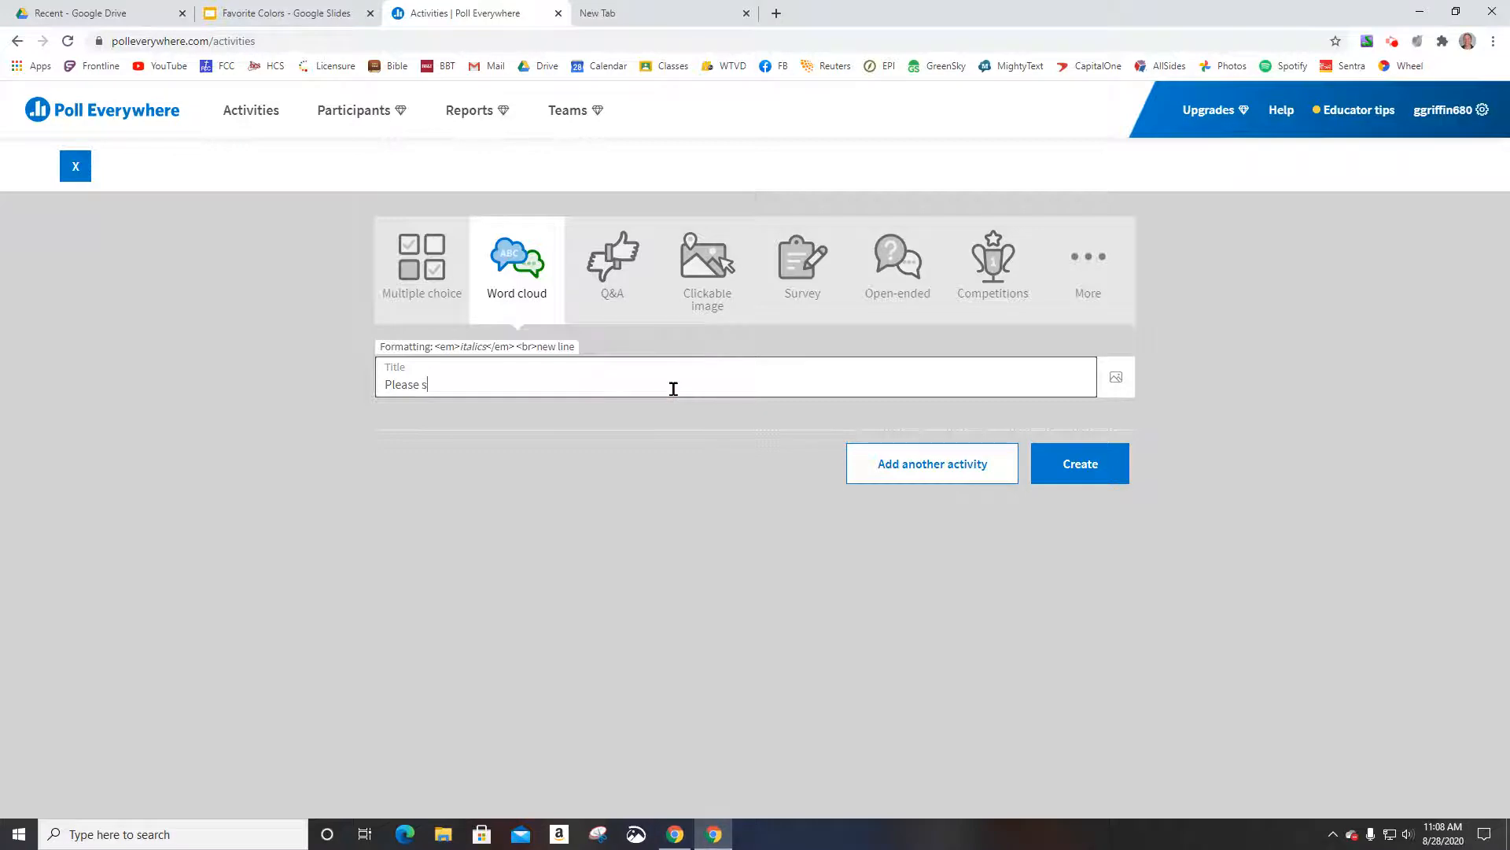
text(ubmit your fav)
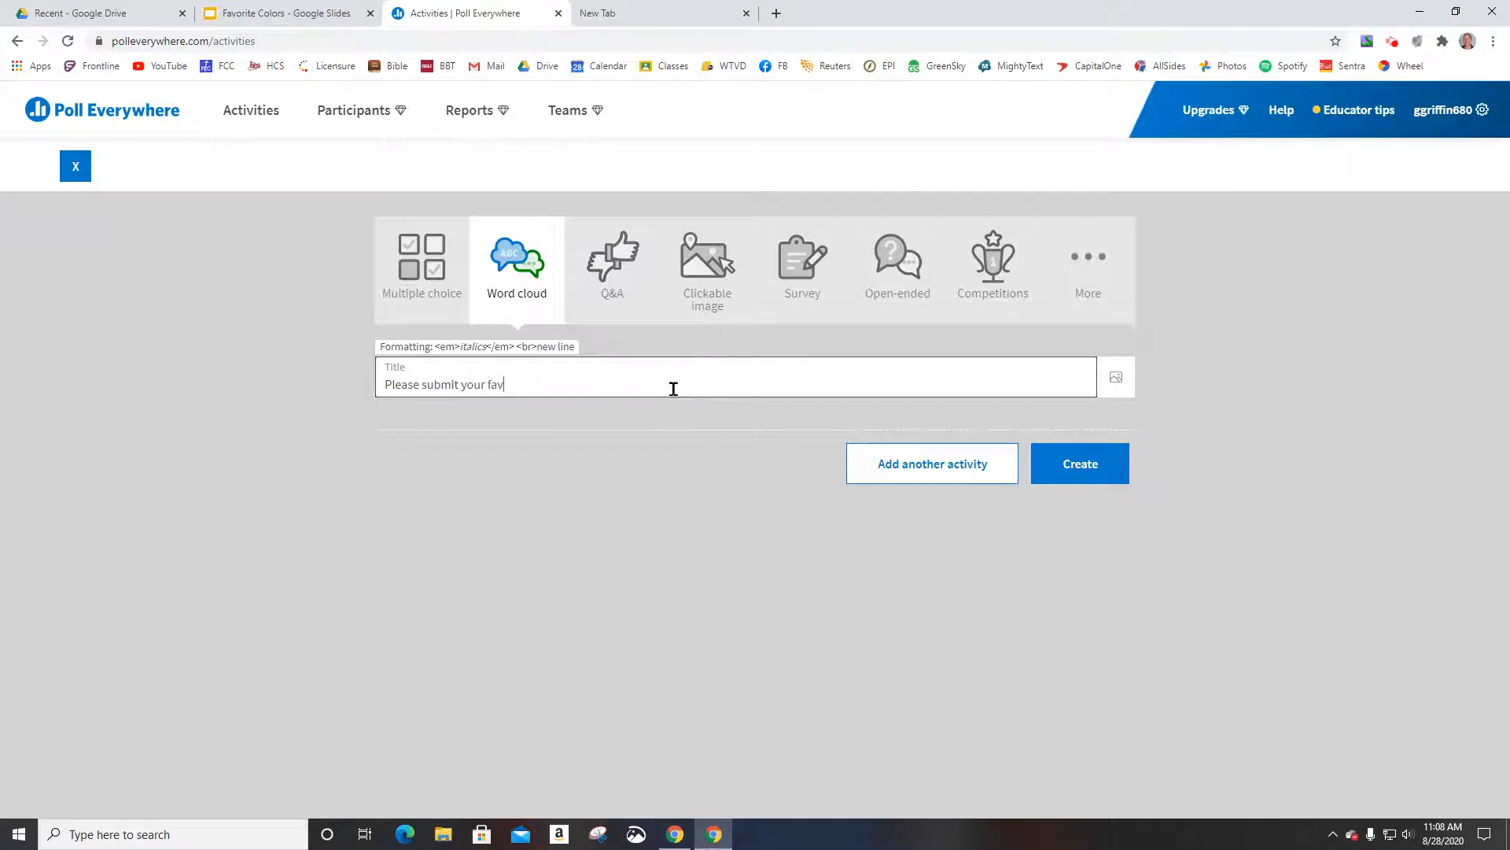
text(orite color.  You may a)
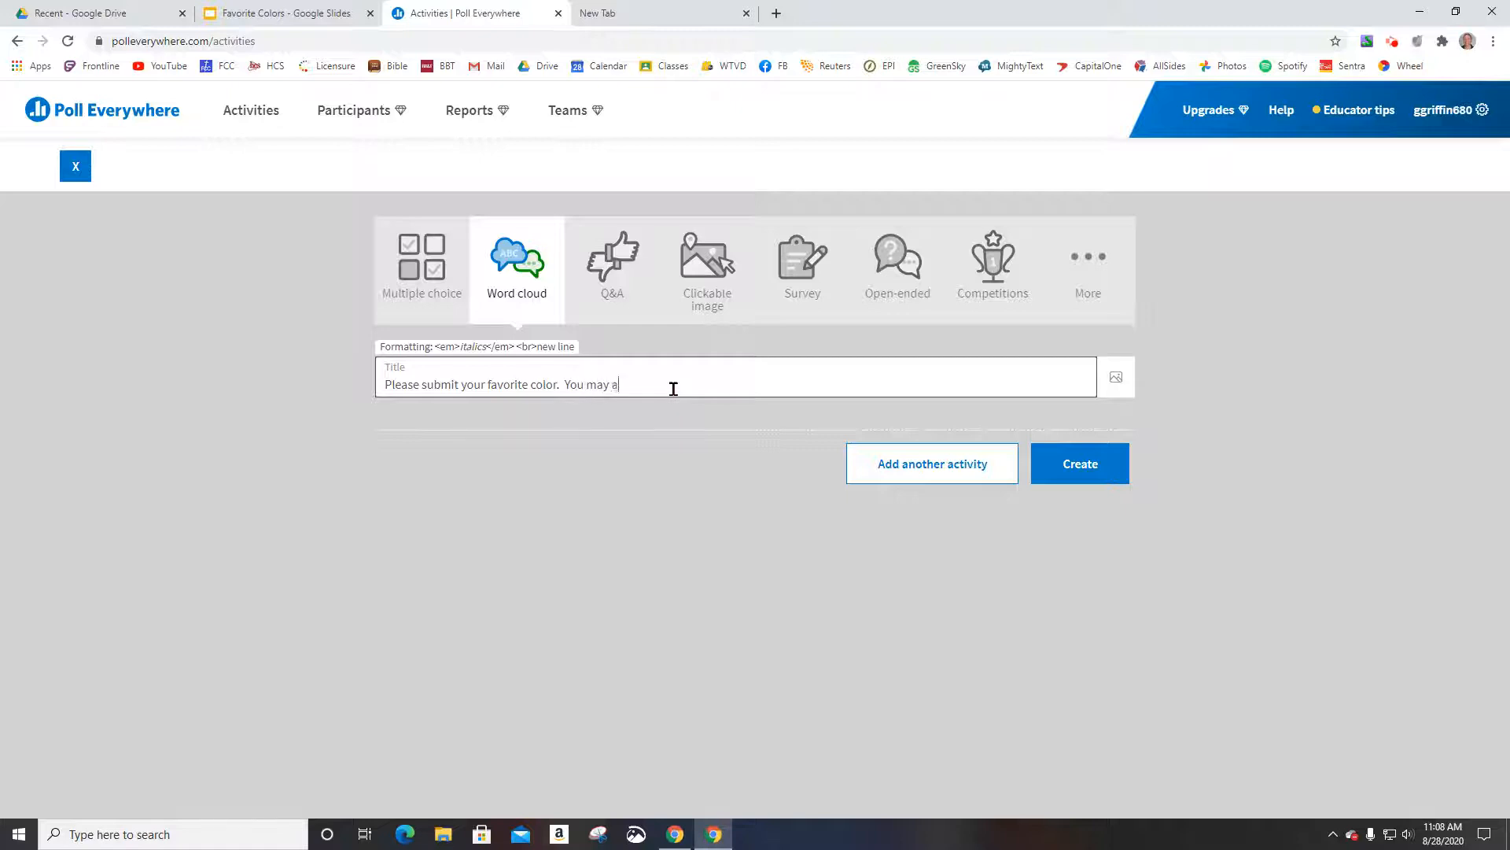
text(nswer more than once)
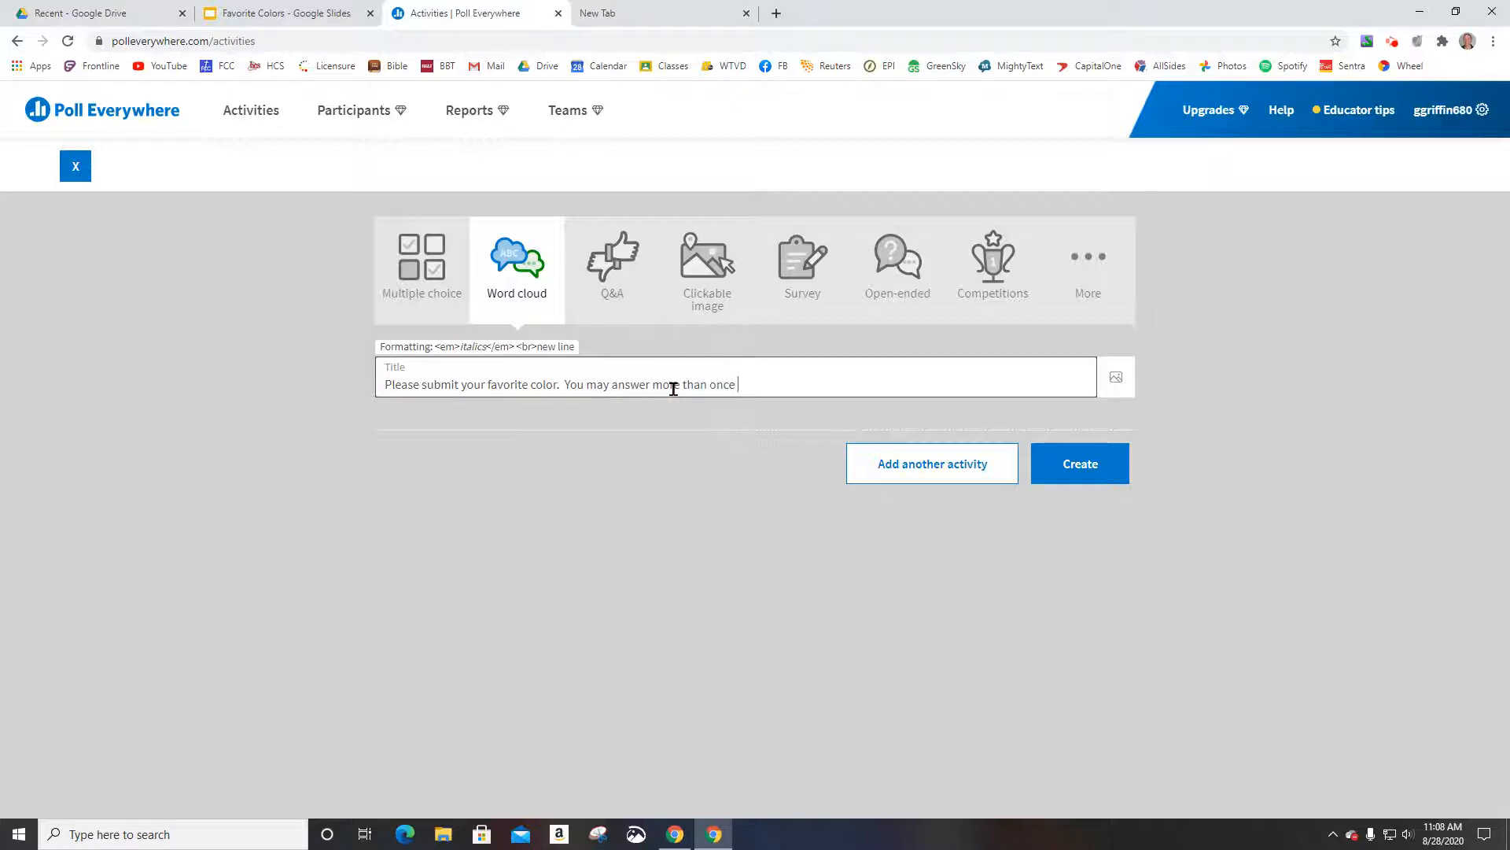
text(.)
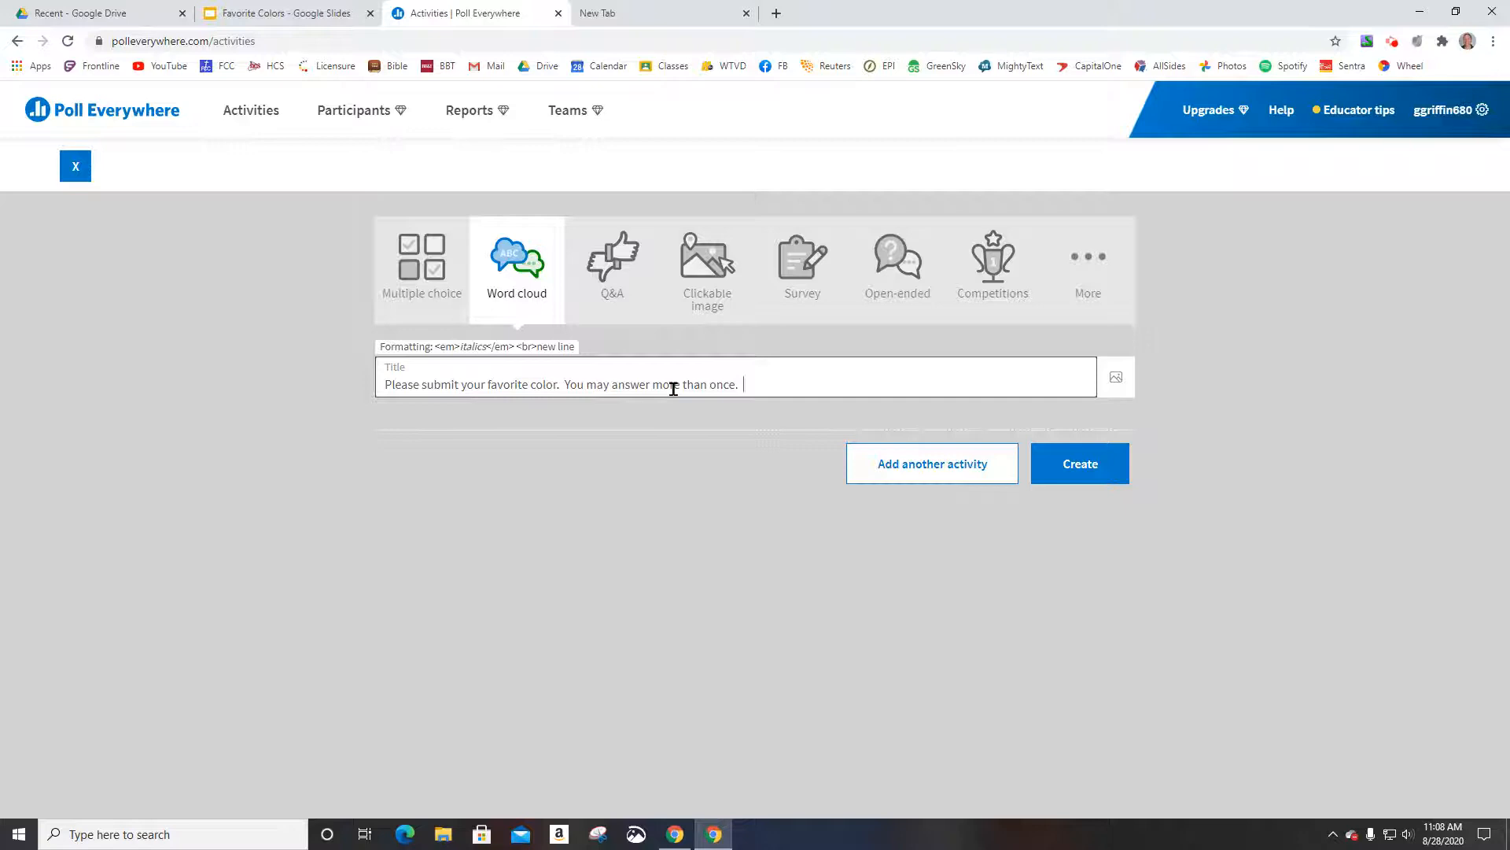
text(Please)
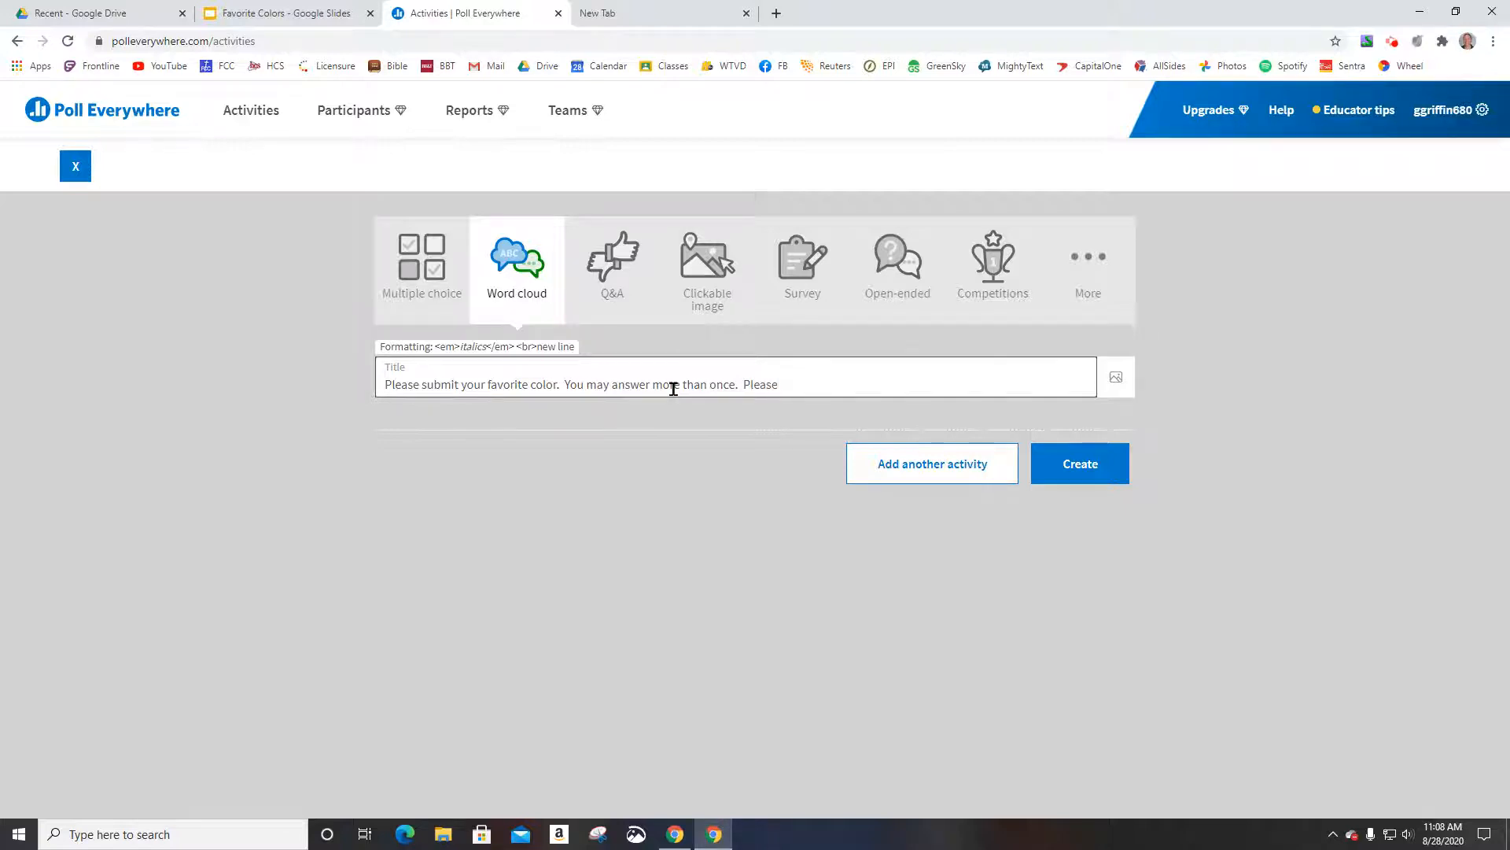
text(submit)
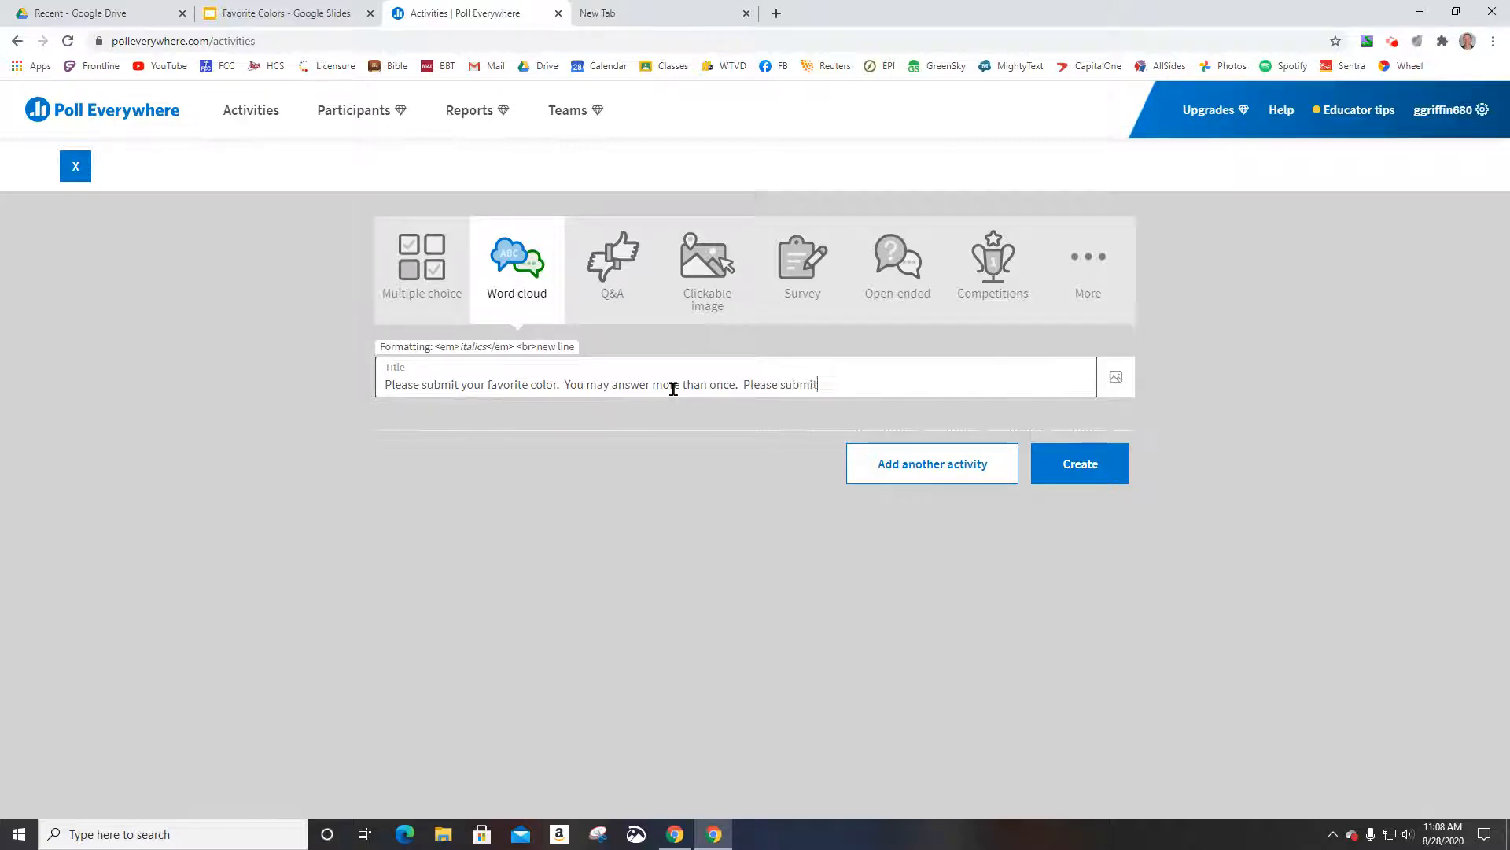
text(one-word re)
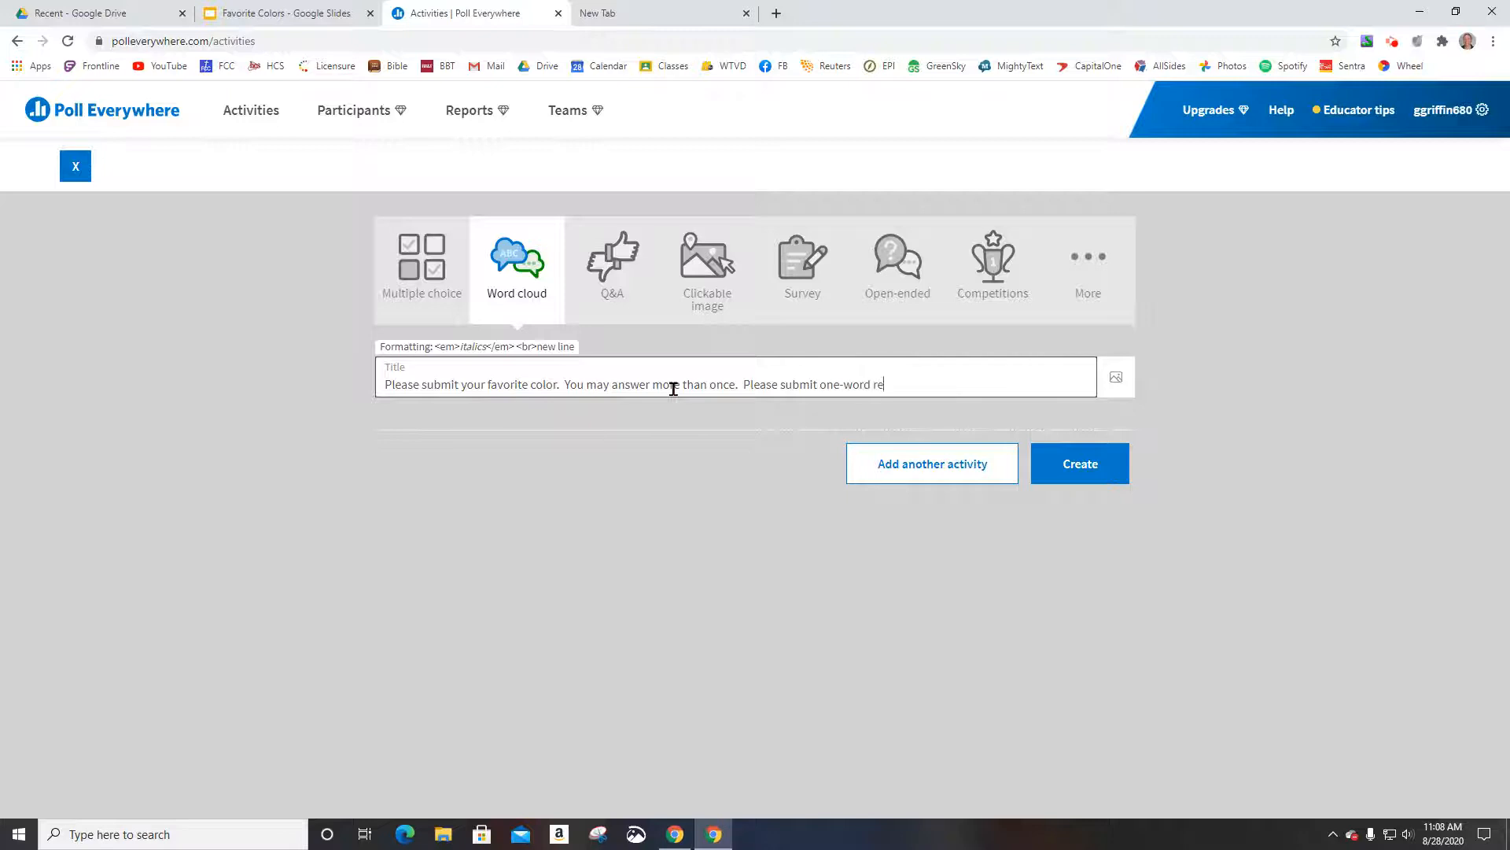
text(sponses.)
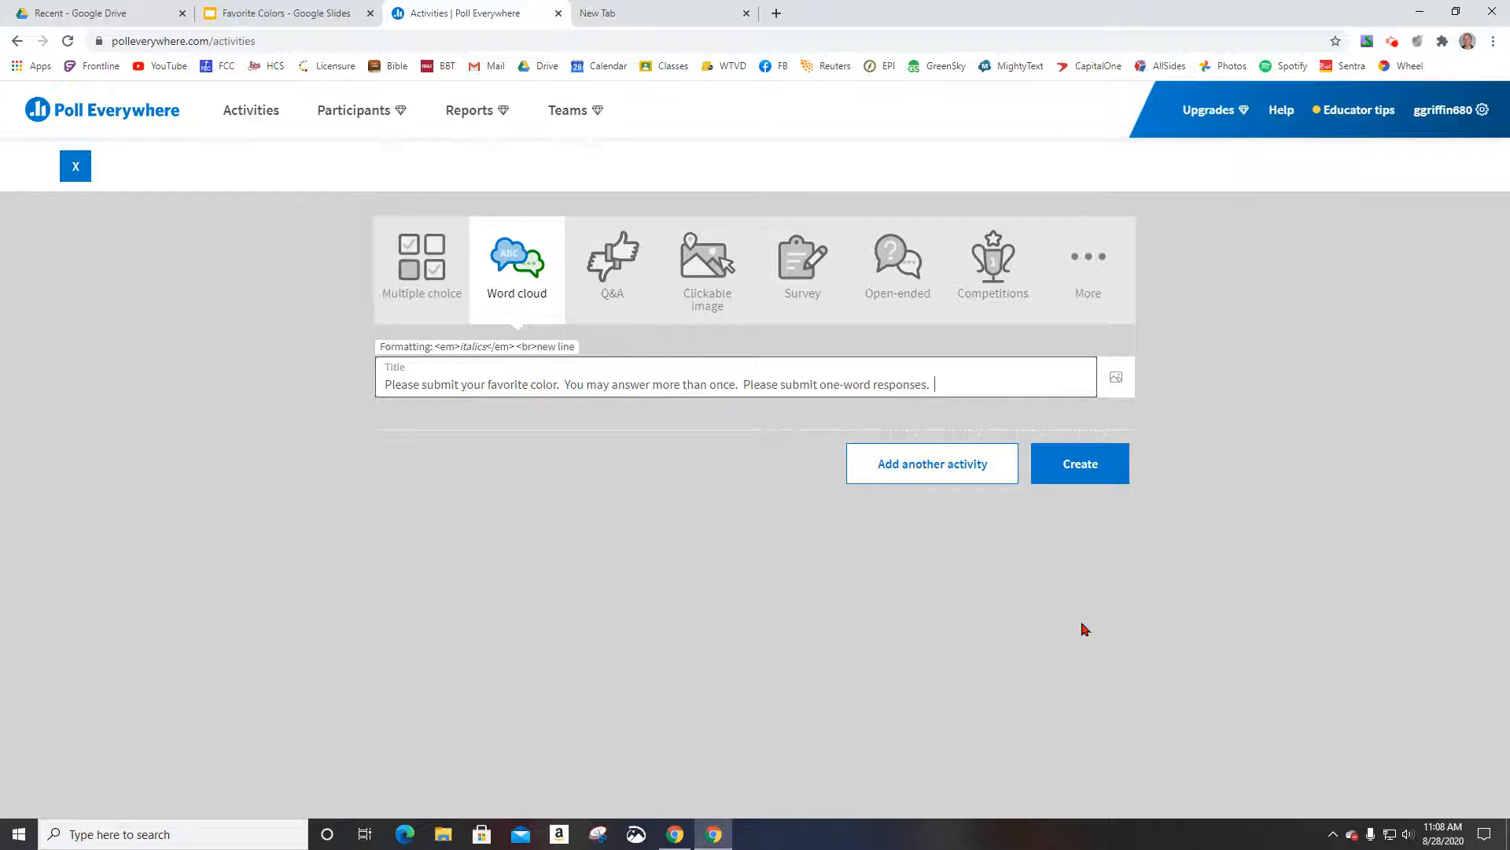
Create the favorite-color word cloud poll and activate it for responses.
click(1078, 463)
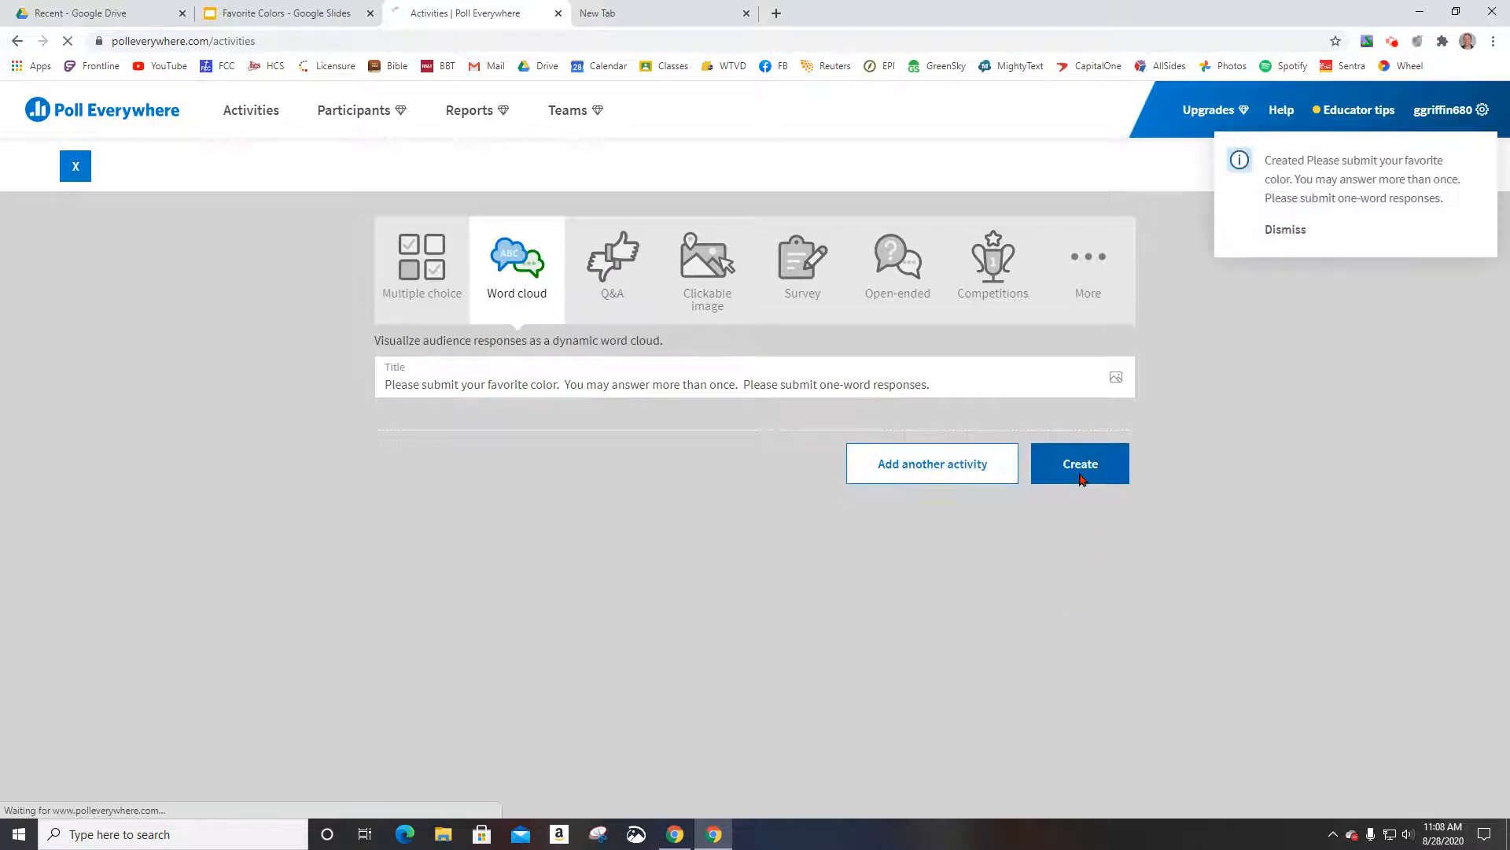
click(1078, 464)
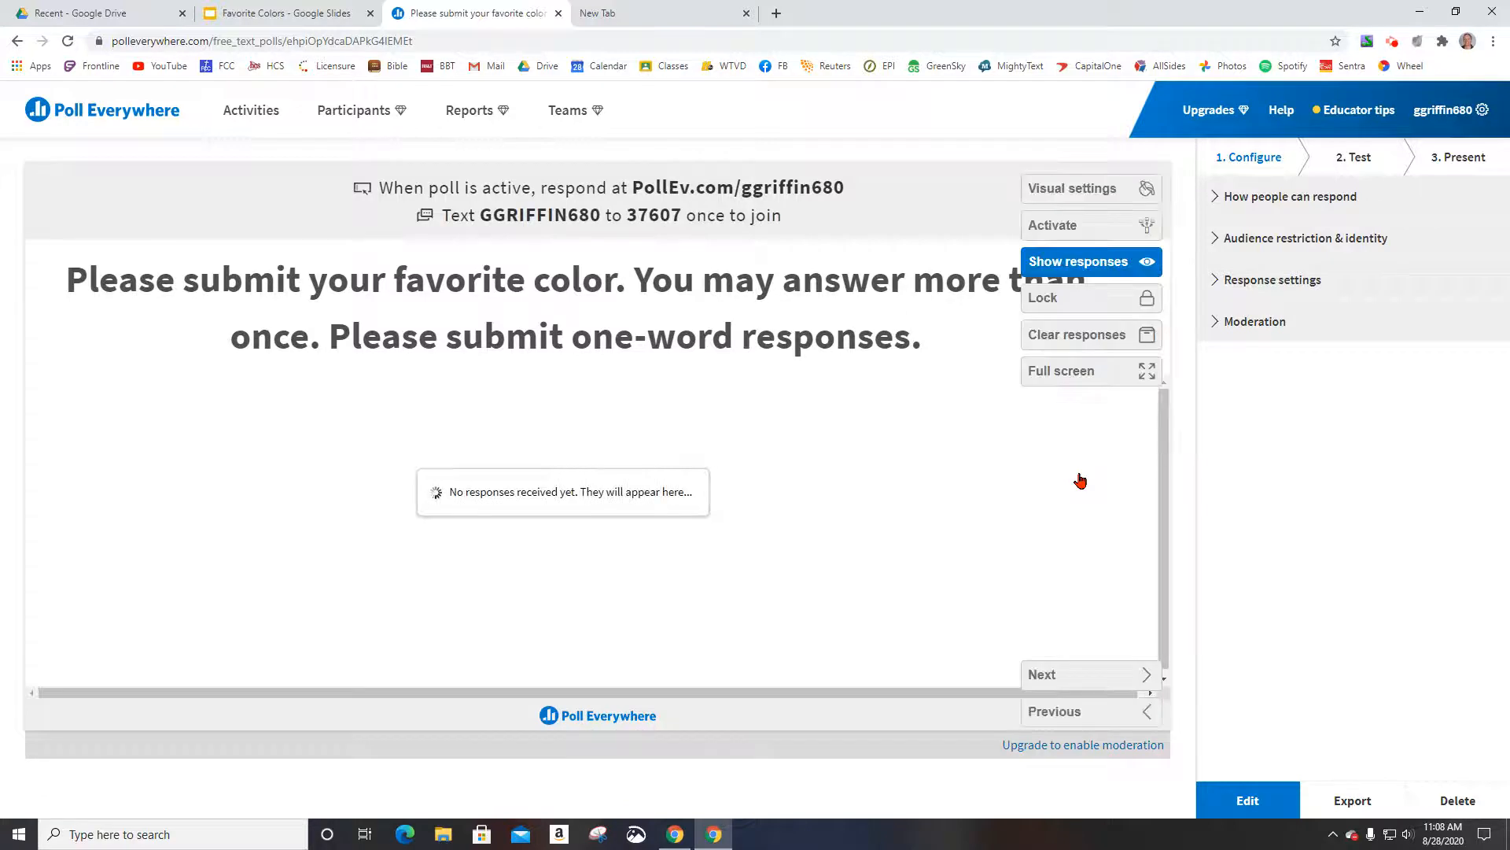
mouse_move(1090, 531)
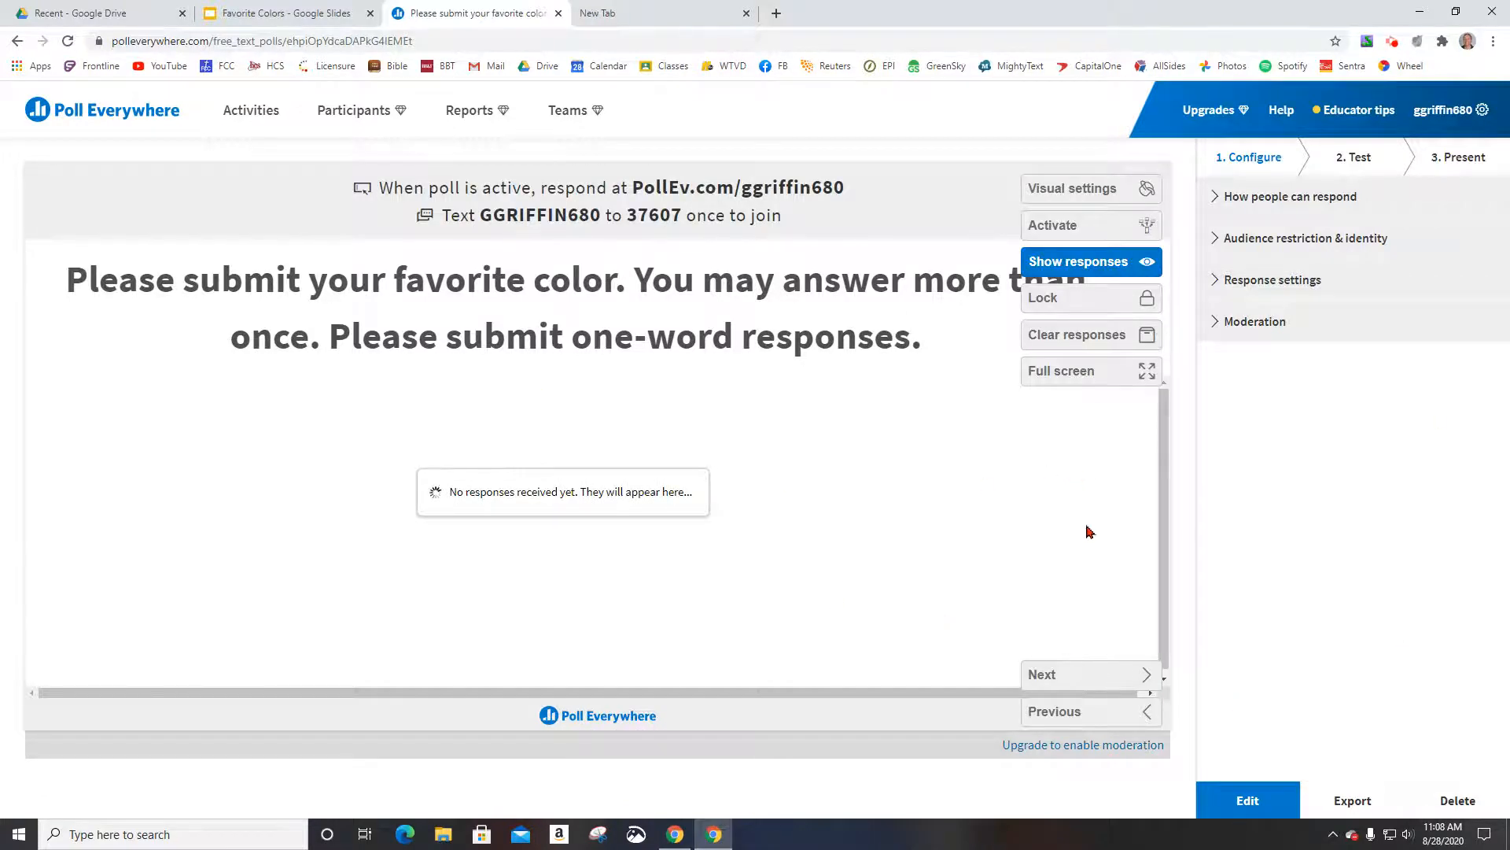
mouse_move(1091, 371)
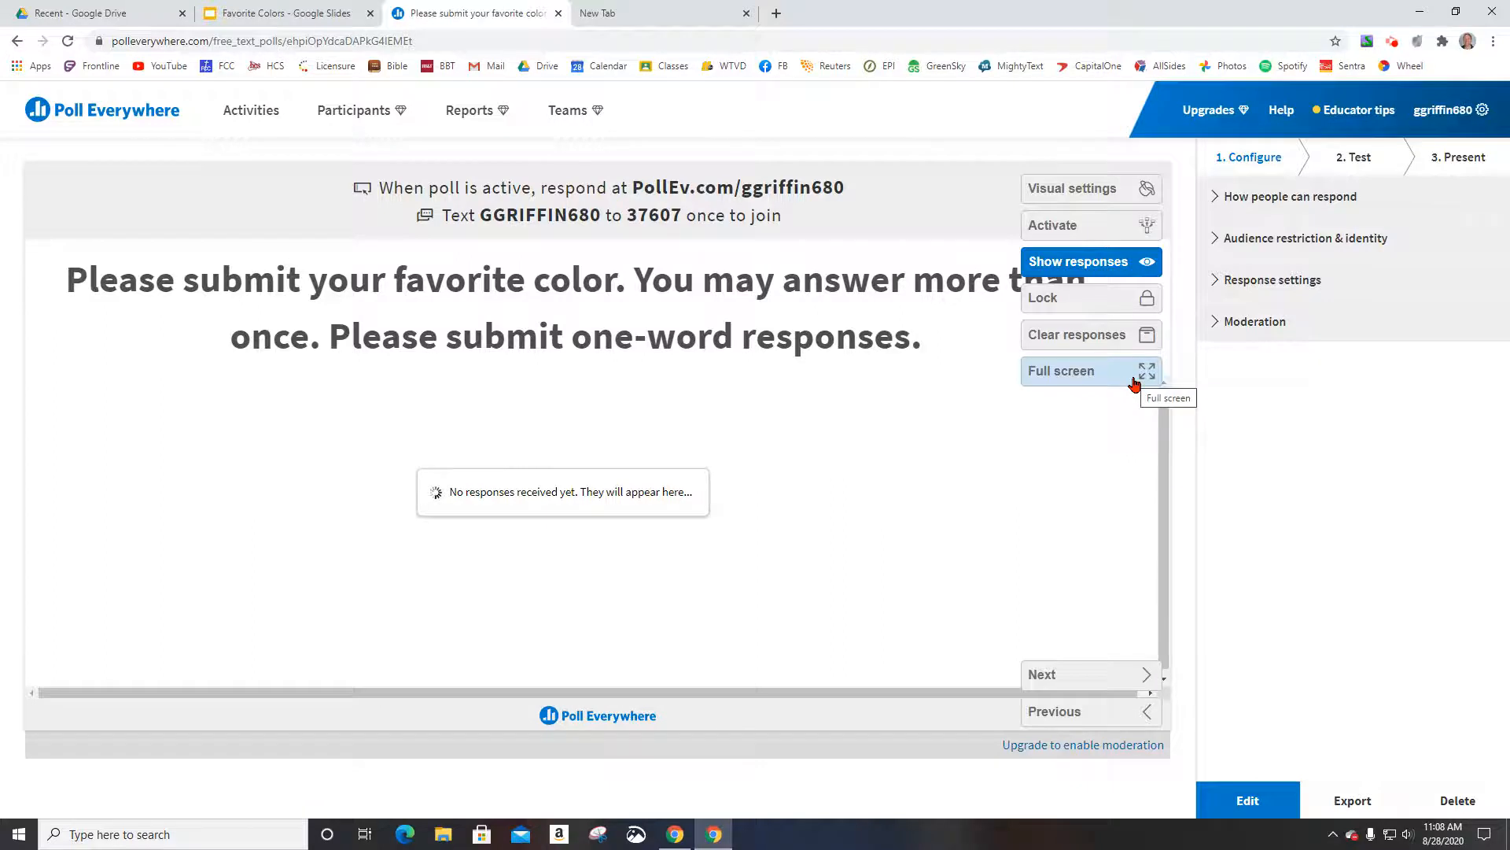
mouse_move(1042, 453)
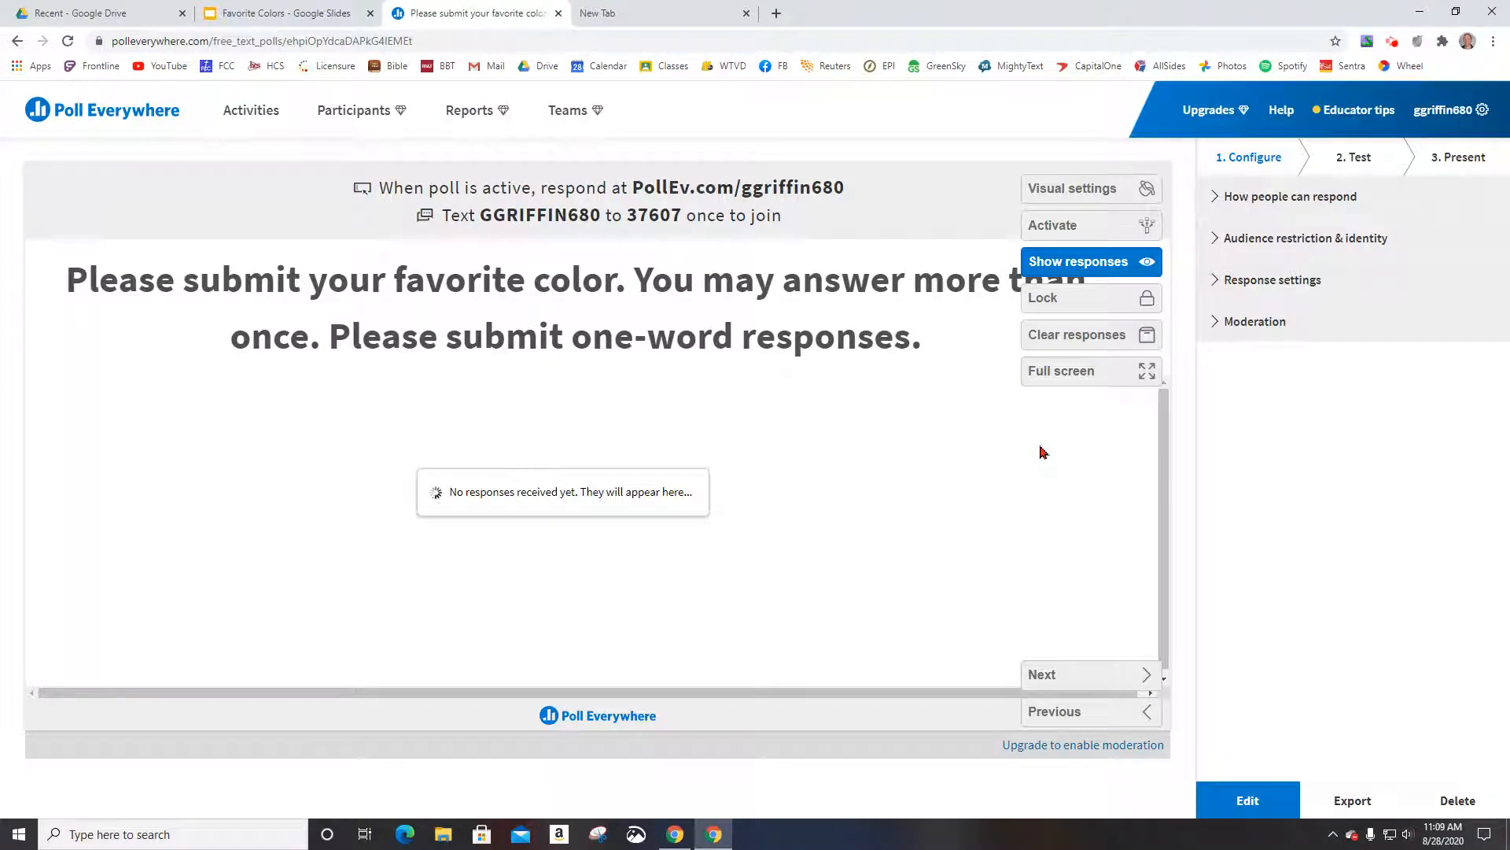
mouse_move(1098, 226)
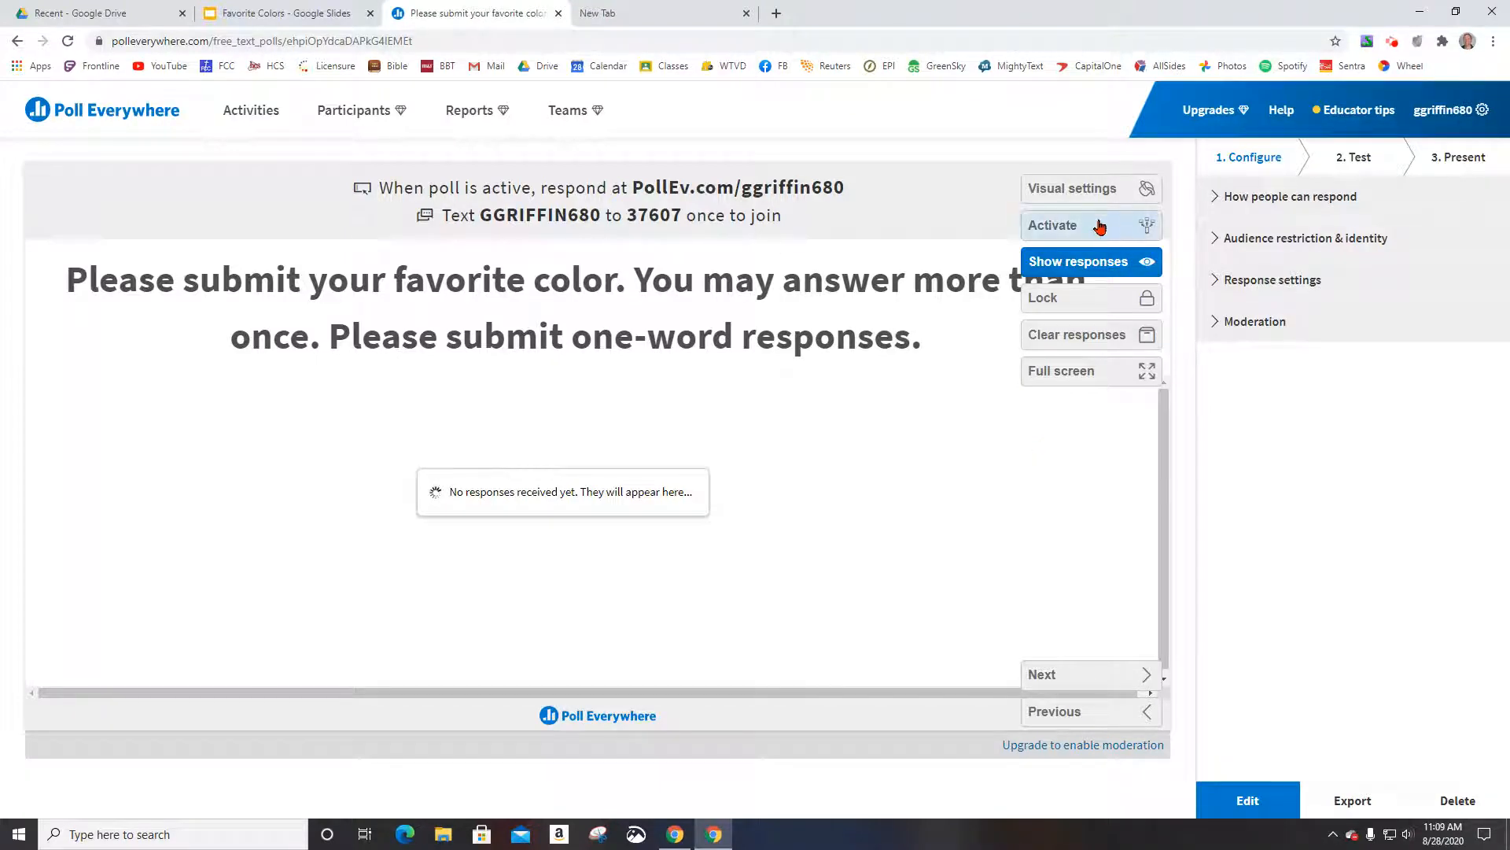
click(1052, 224)
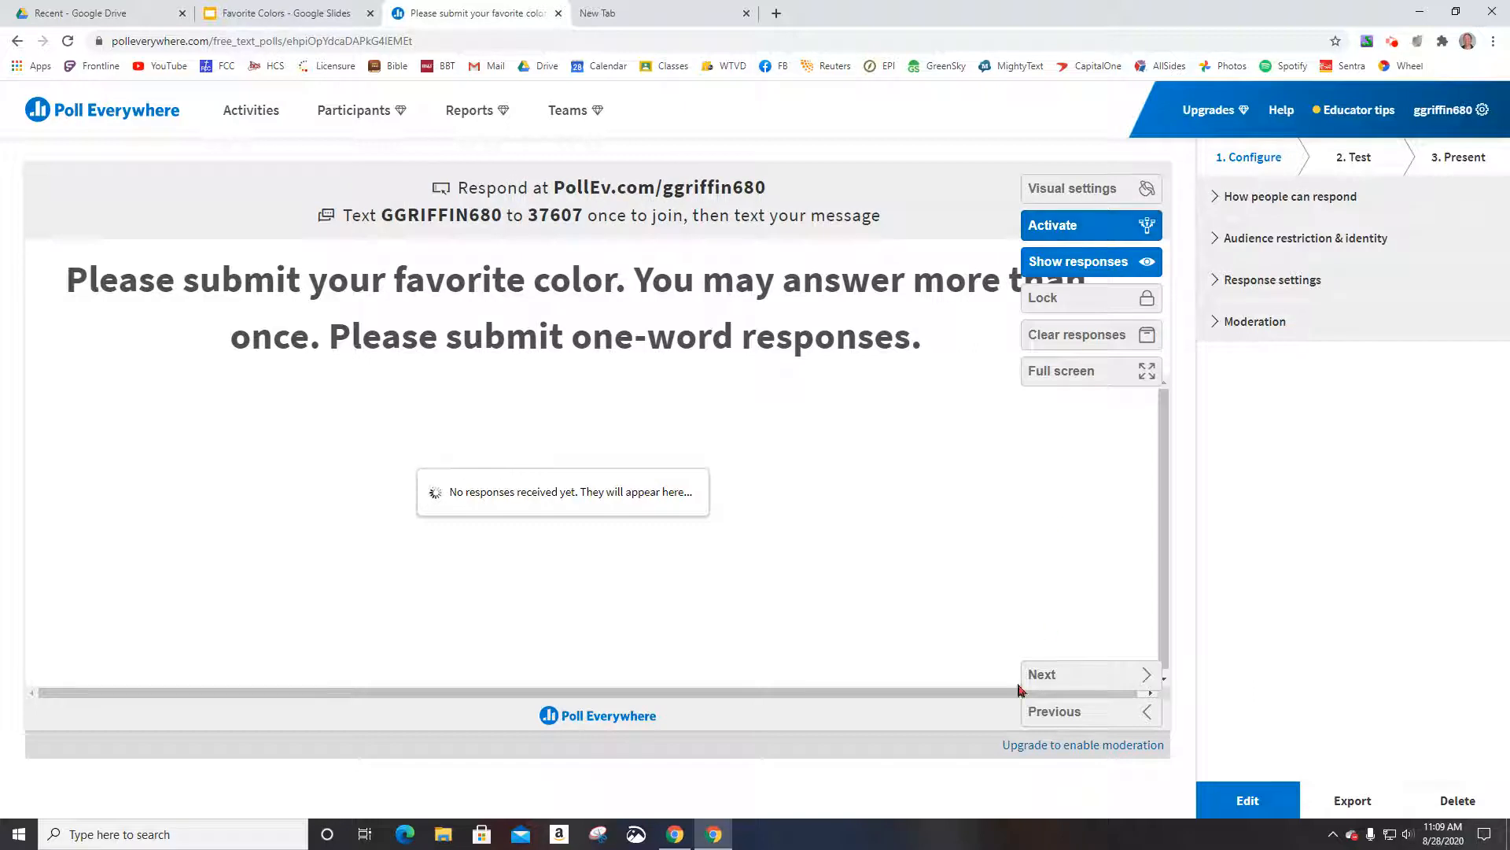
mouse_move(1065, 300)
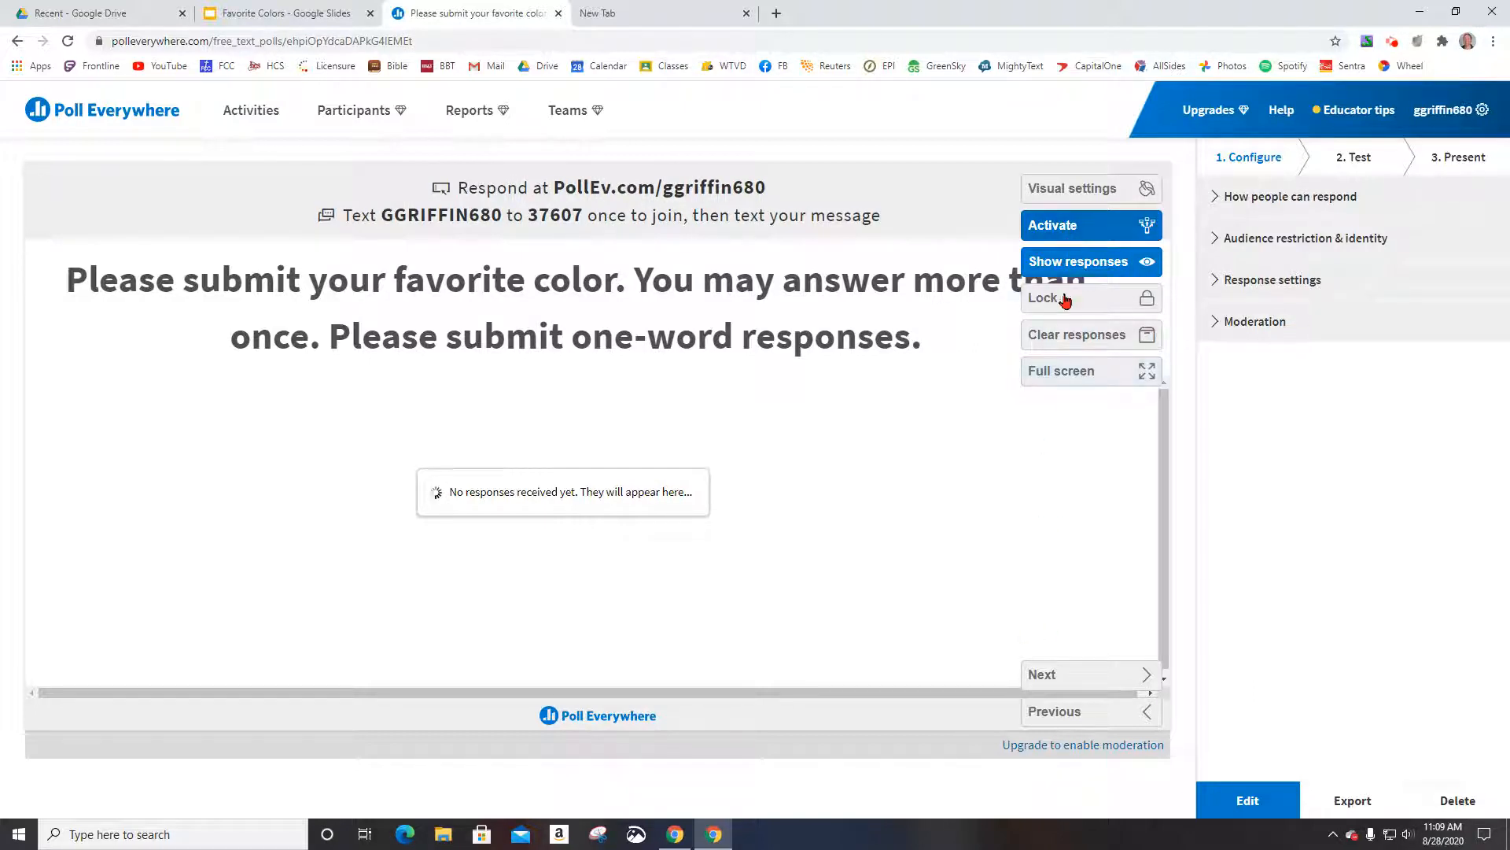
View the Favorite Colors title slide, then go to the blank new tab.
click(279, 13)
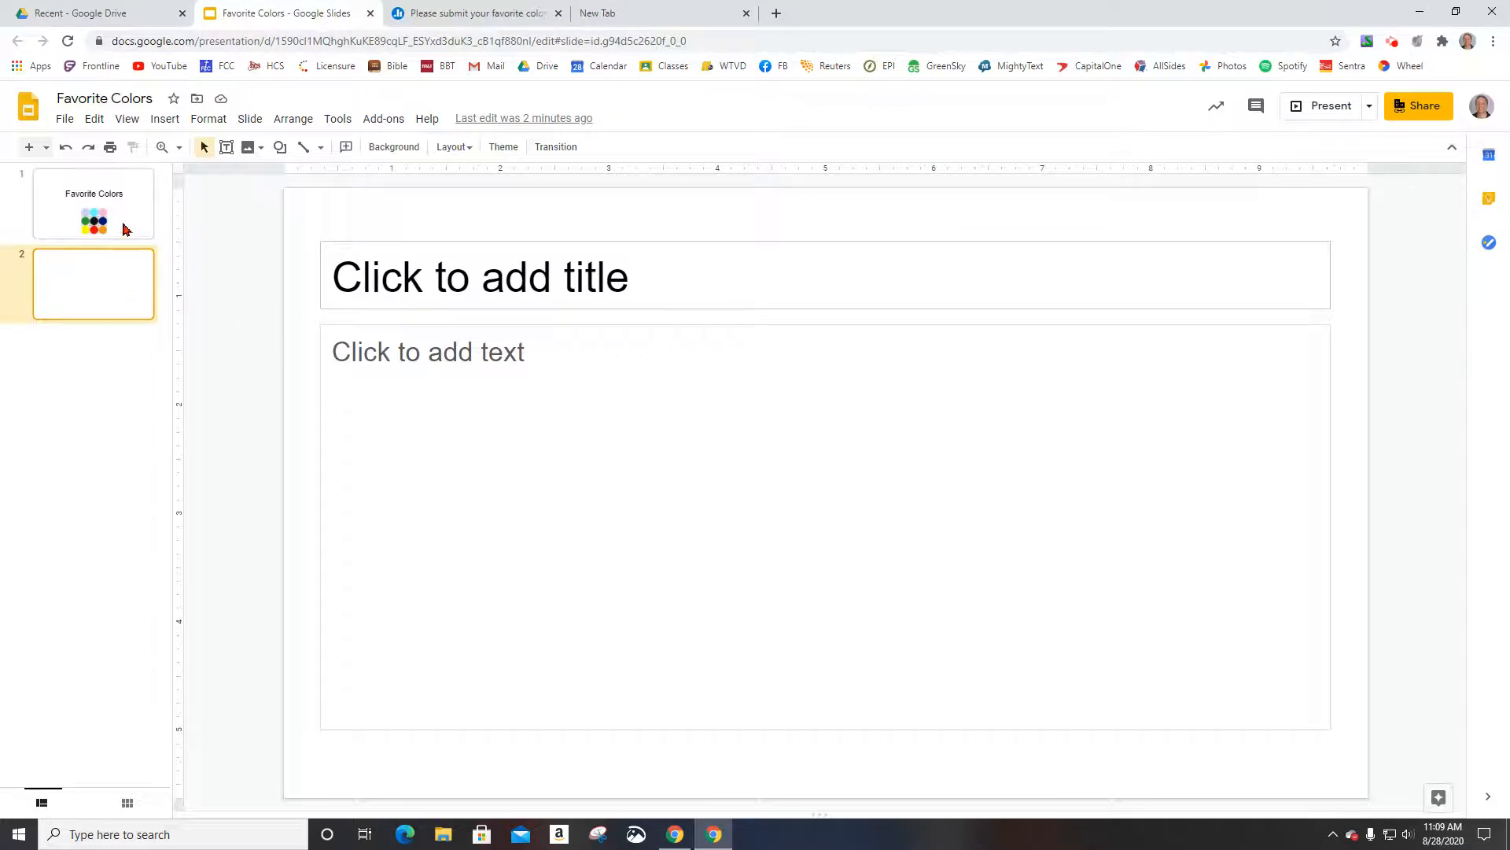
click(94, 203)
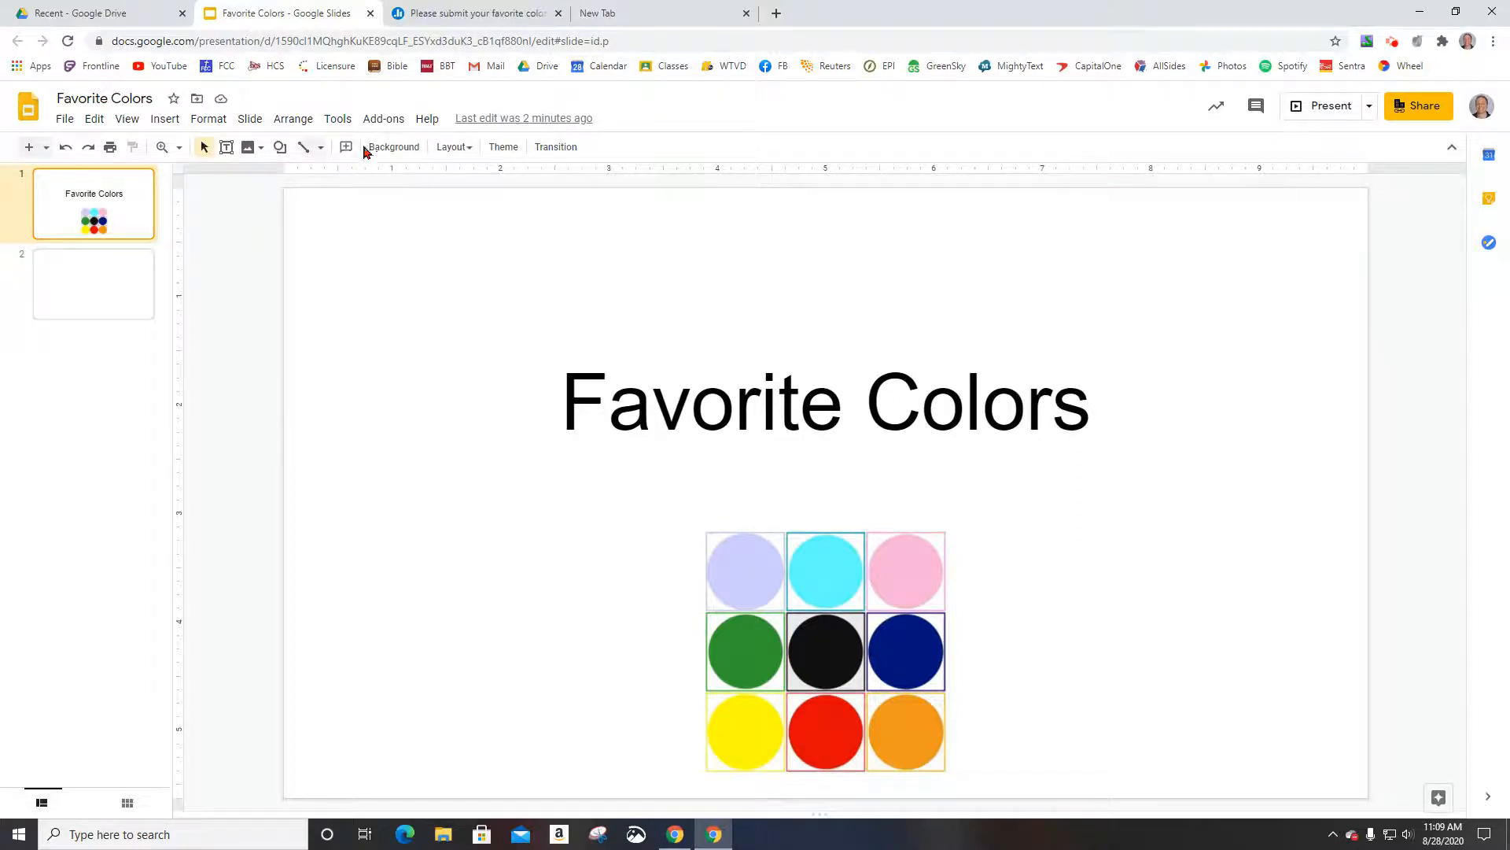
click(636, 13)
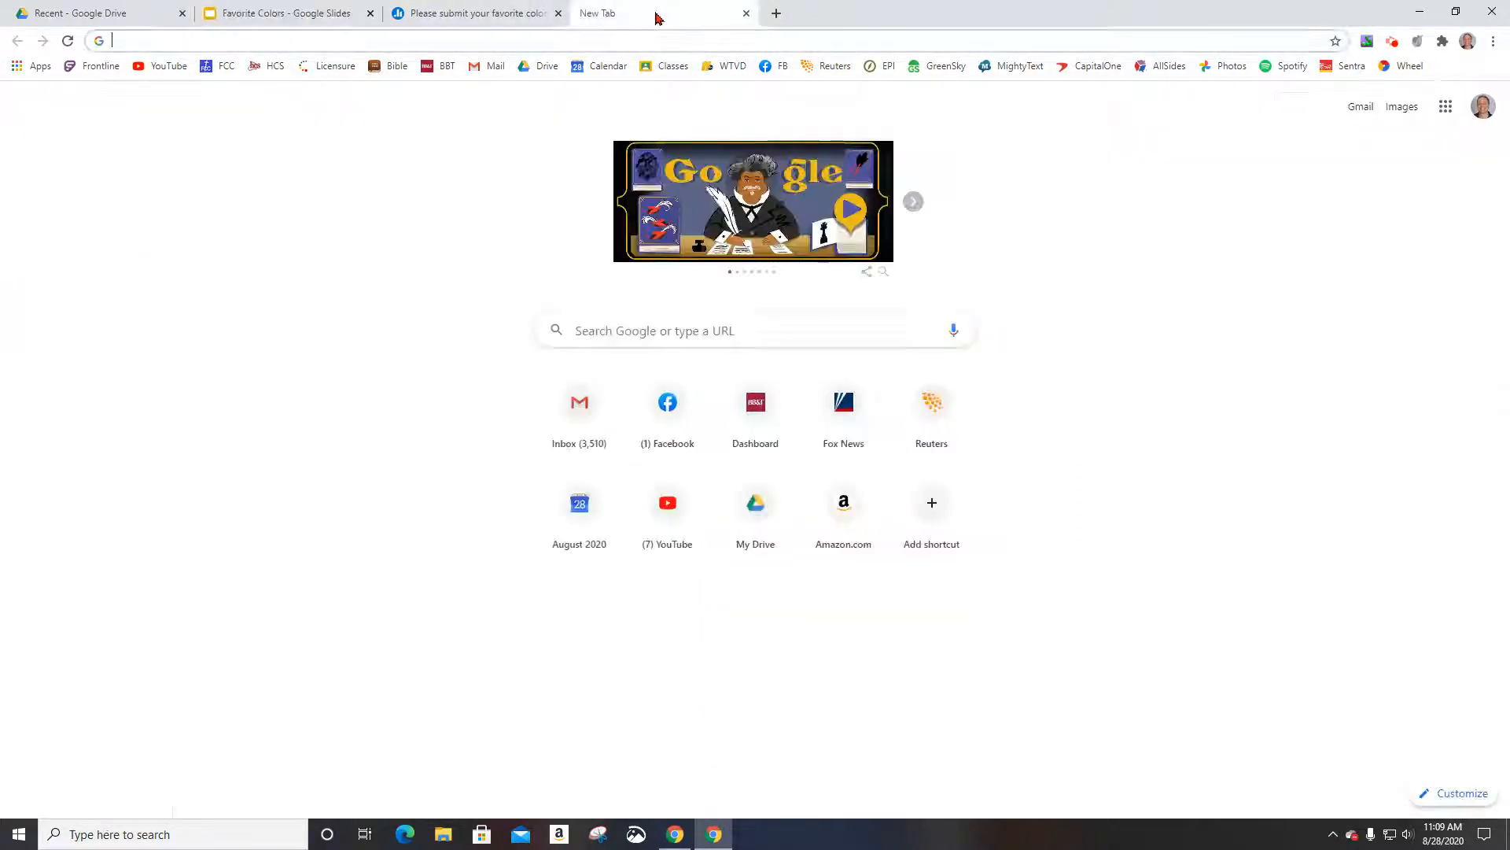
Search Google for 'poll everywhere extension for google slides'.
click(751, 330)
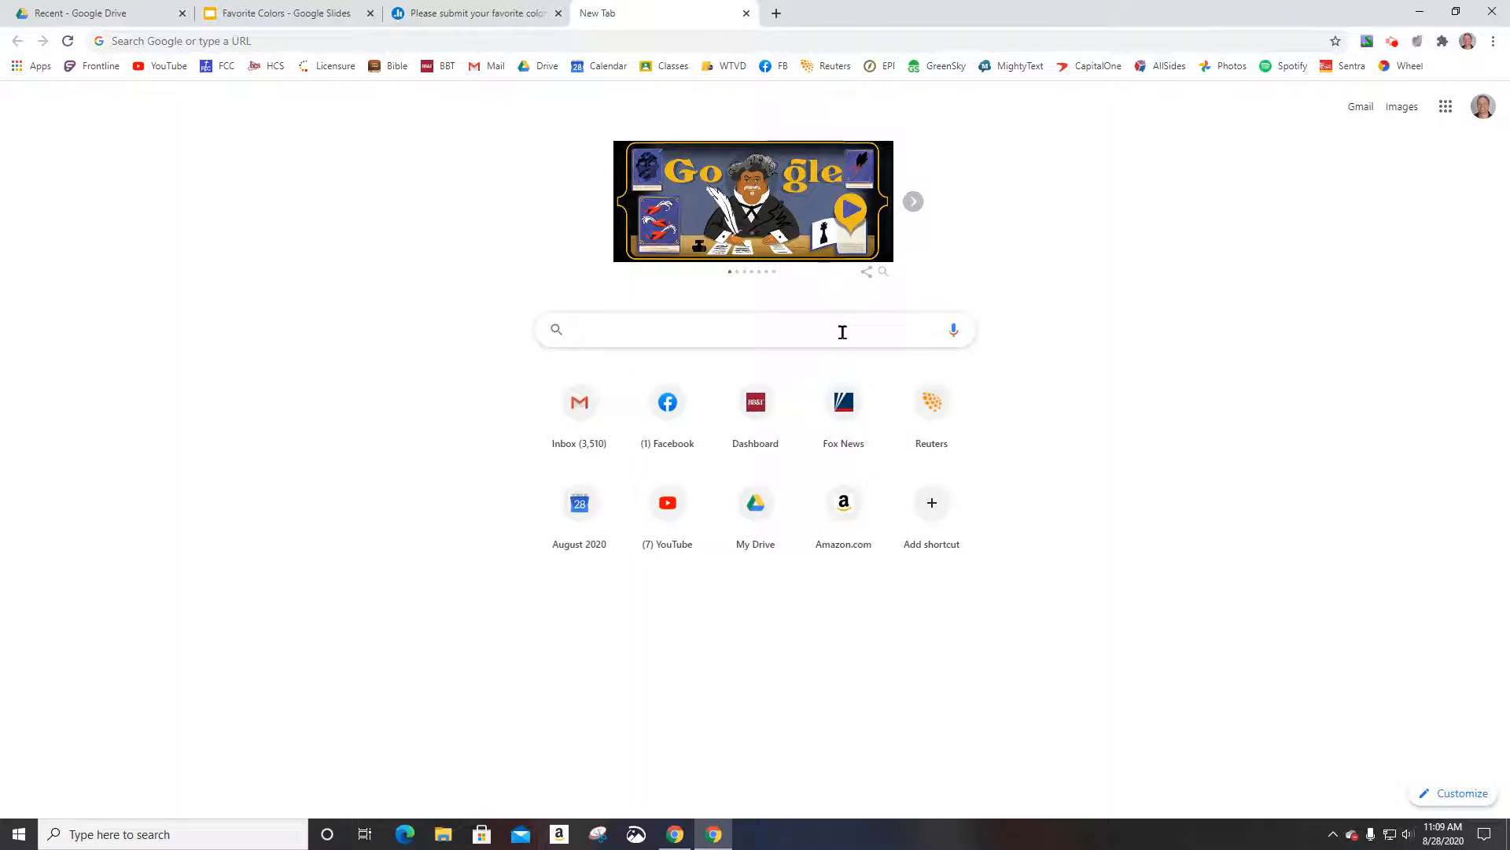
text(poll ever)
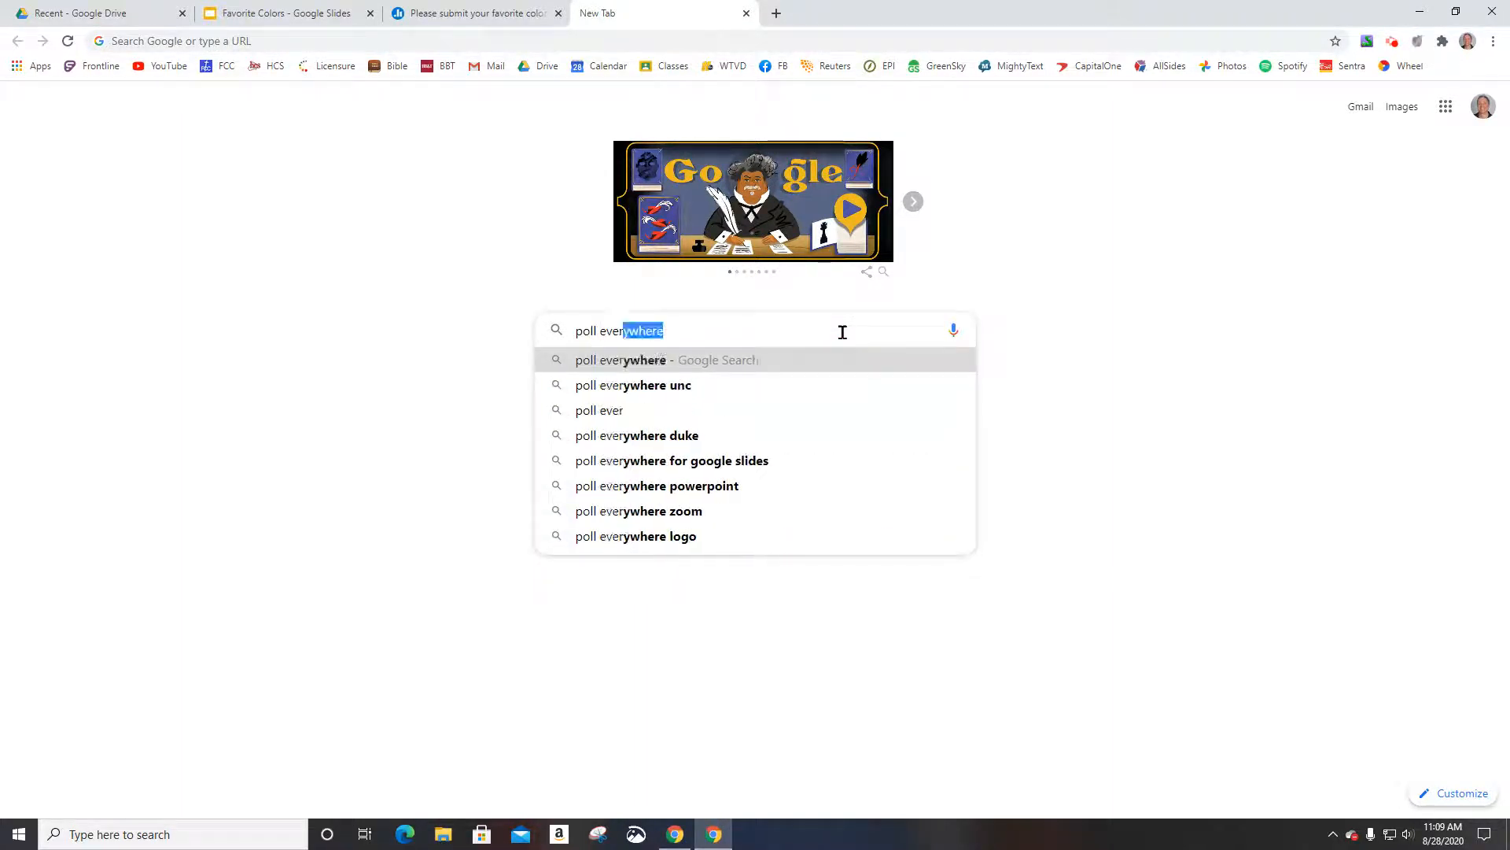
text(extension)
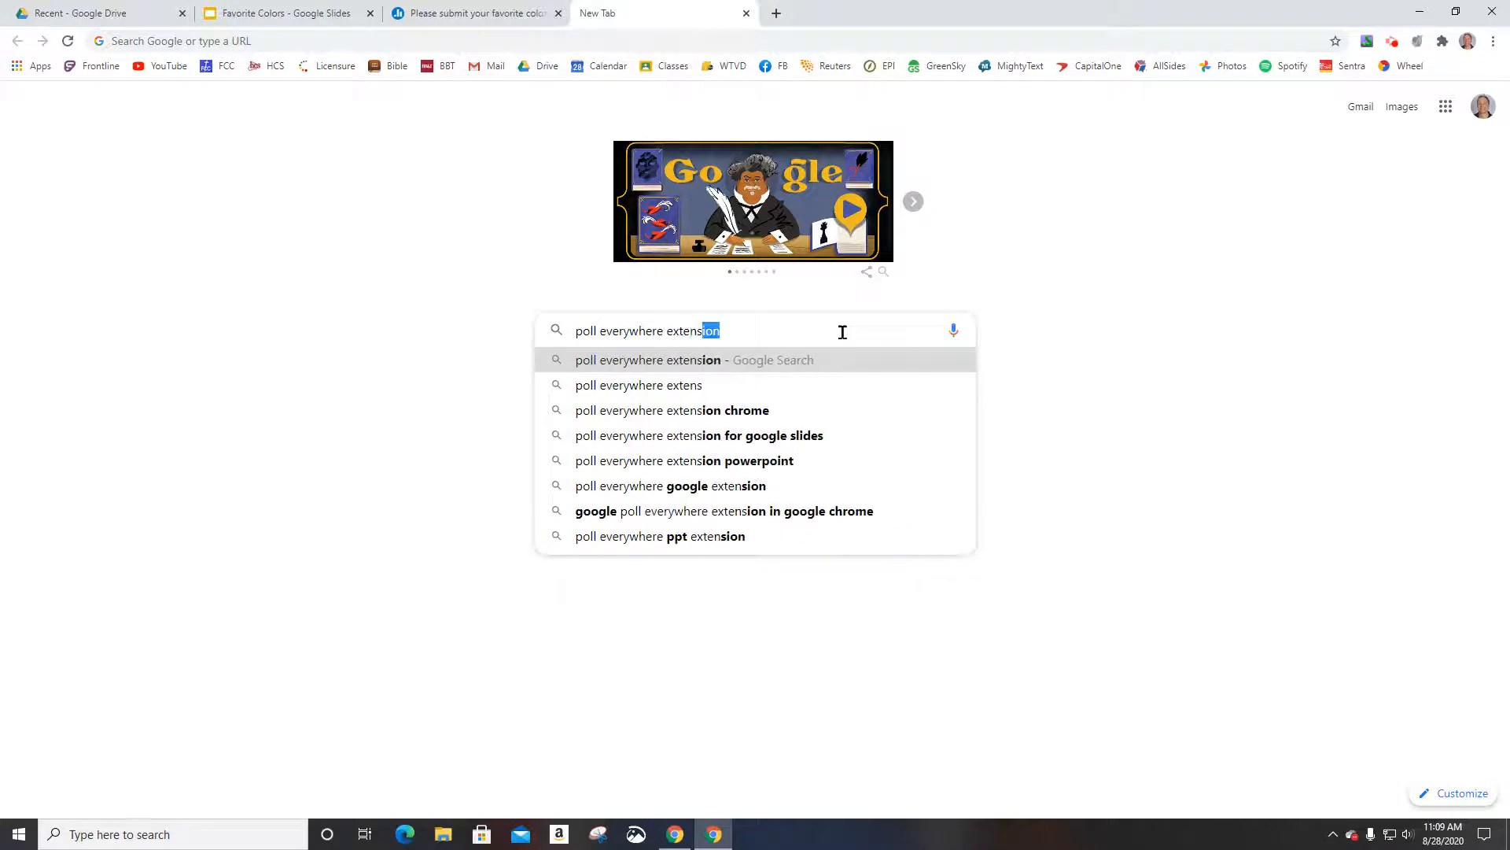
click(698, 434)
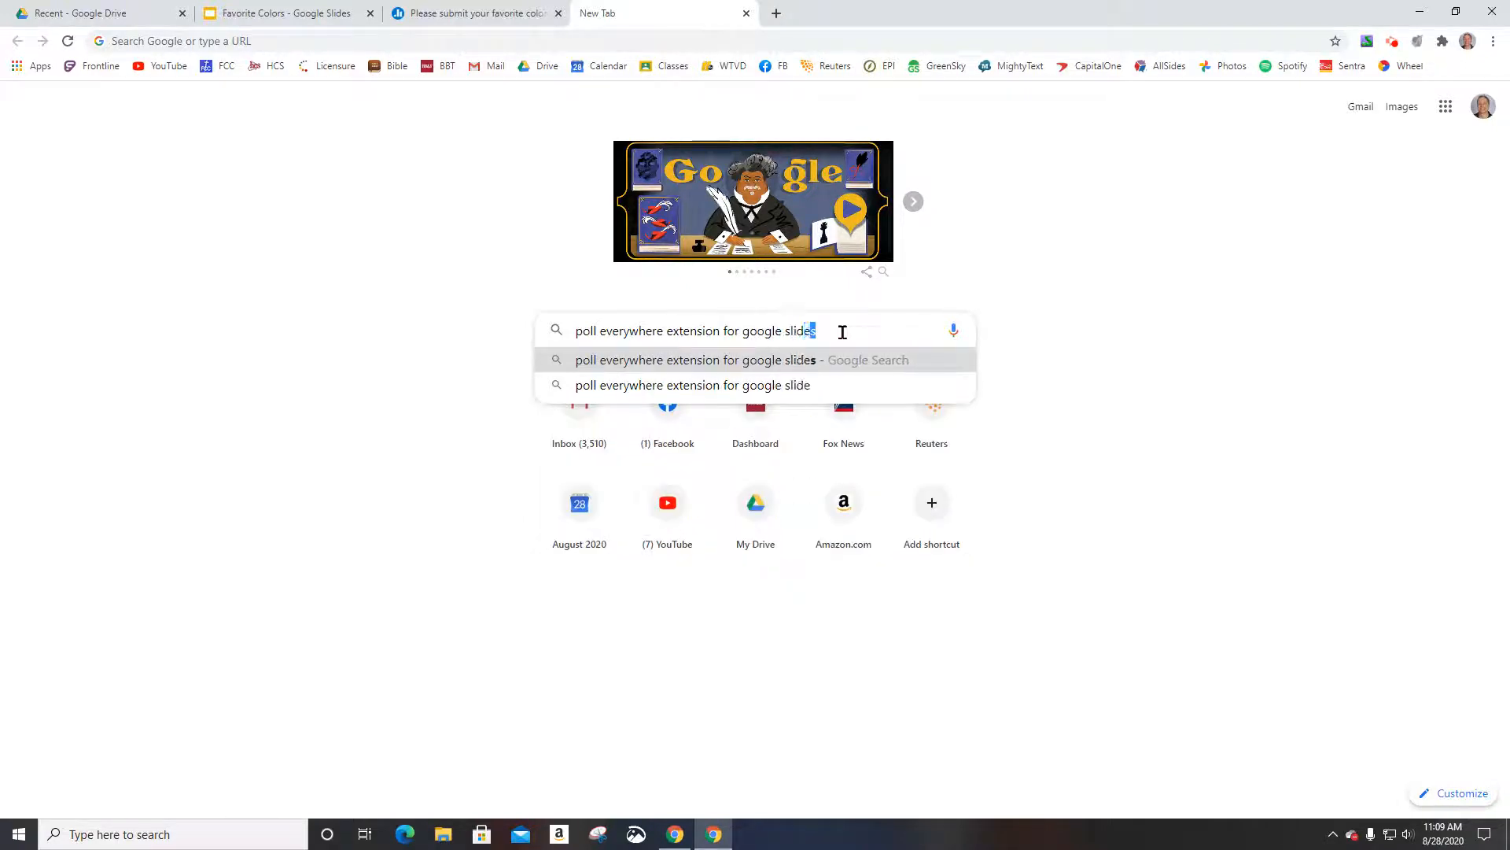
key(Return)
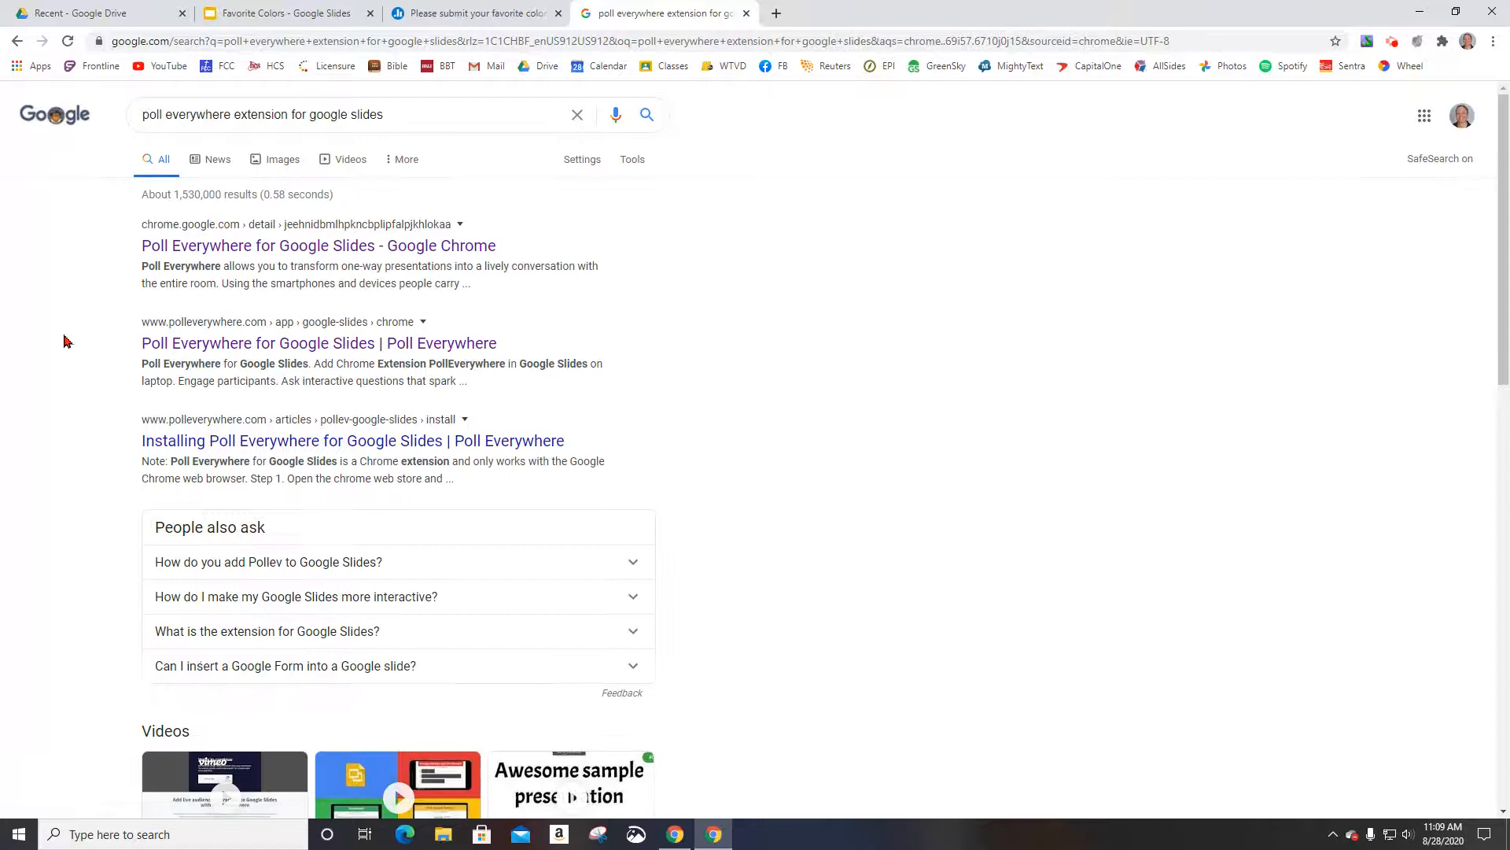
Add Poll Everywhere for Google Slides to Chrome from the Web Store and dismiss the notice.
click(317, 244)
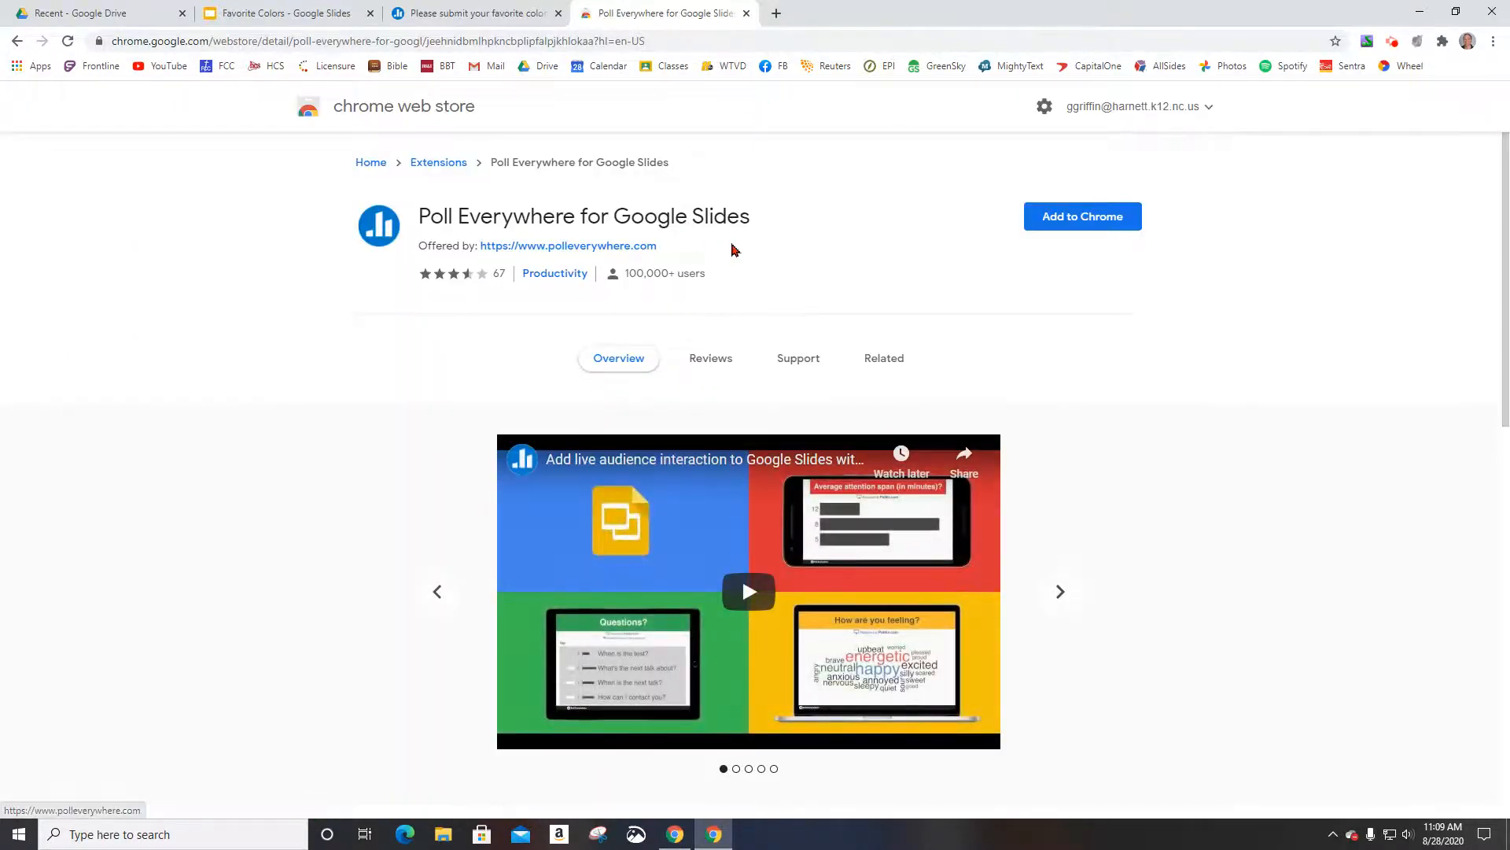
click(1082, 215)
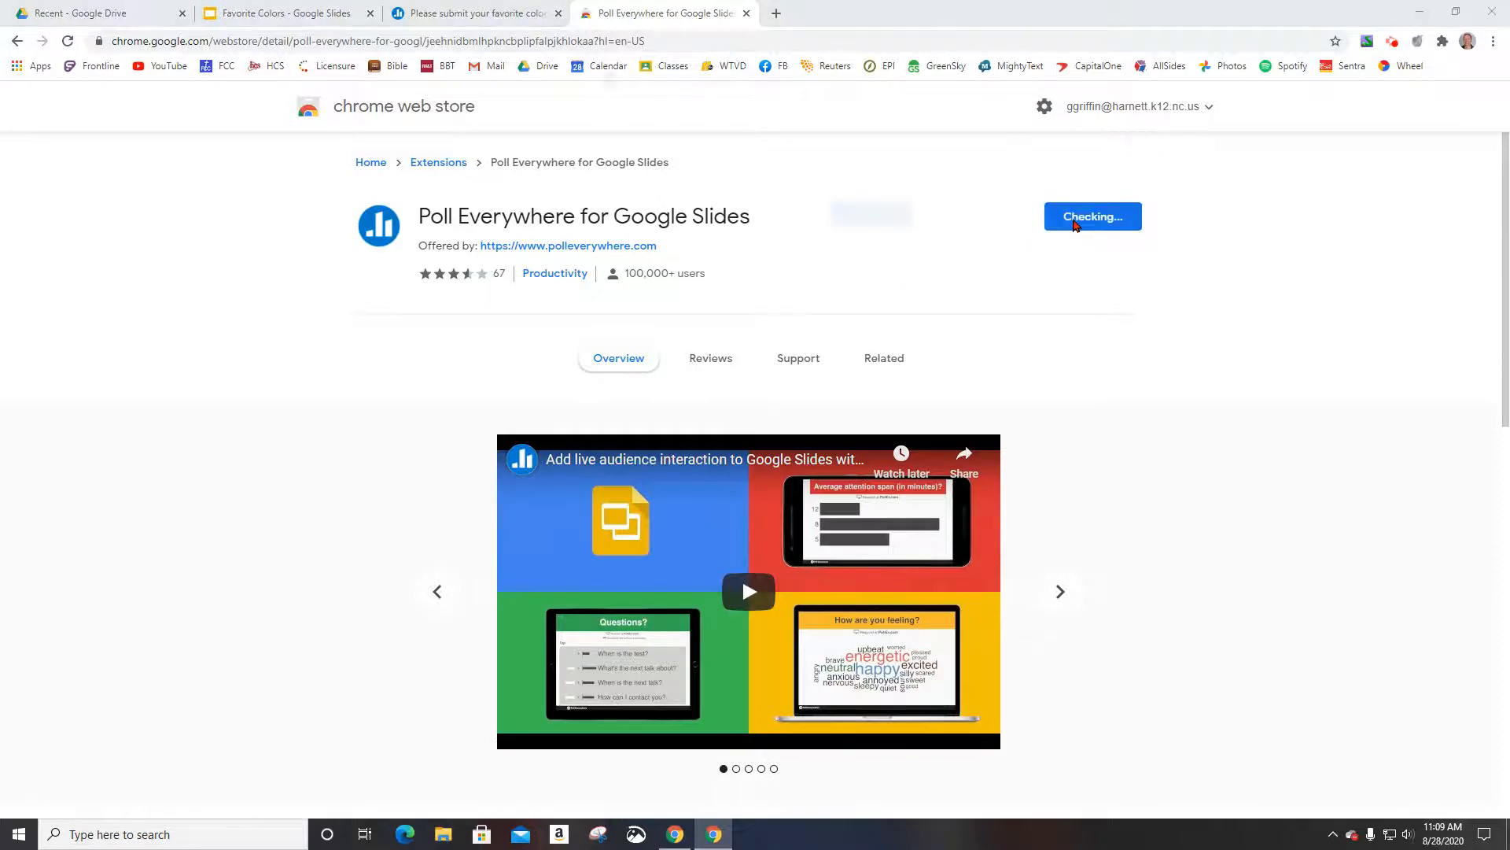
click(1091, 215)
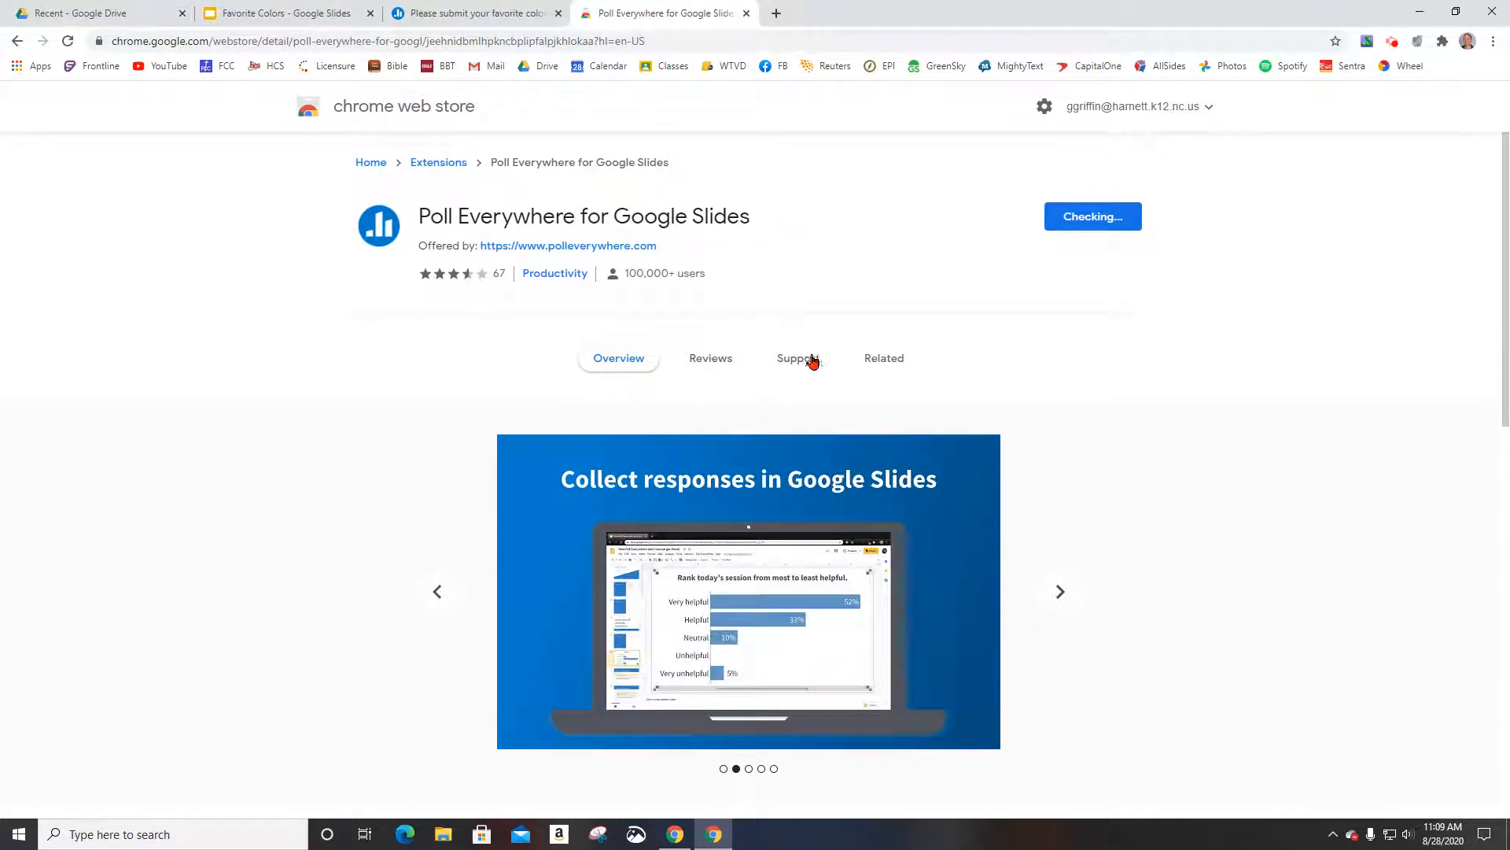
mouse_move(677, 215)
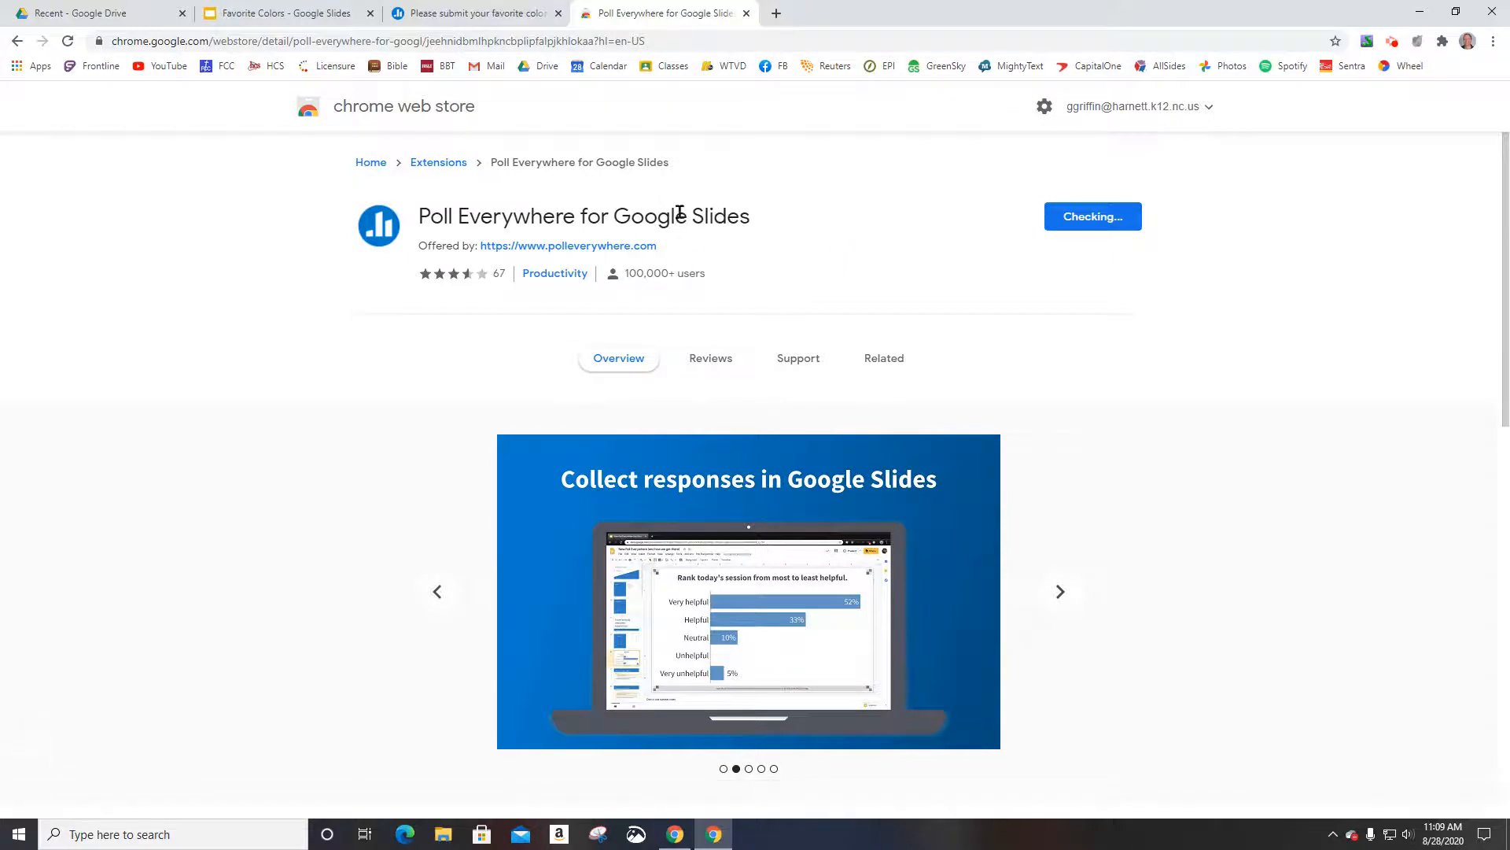
click(1092, 216)
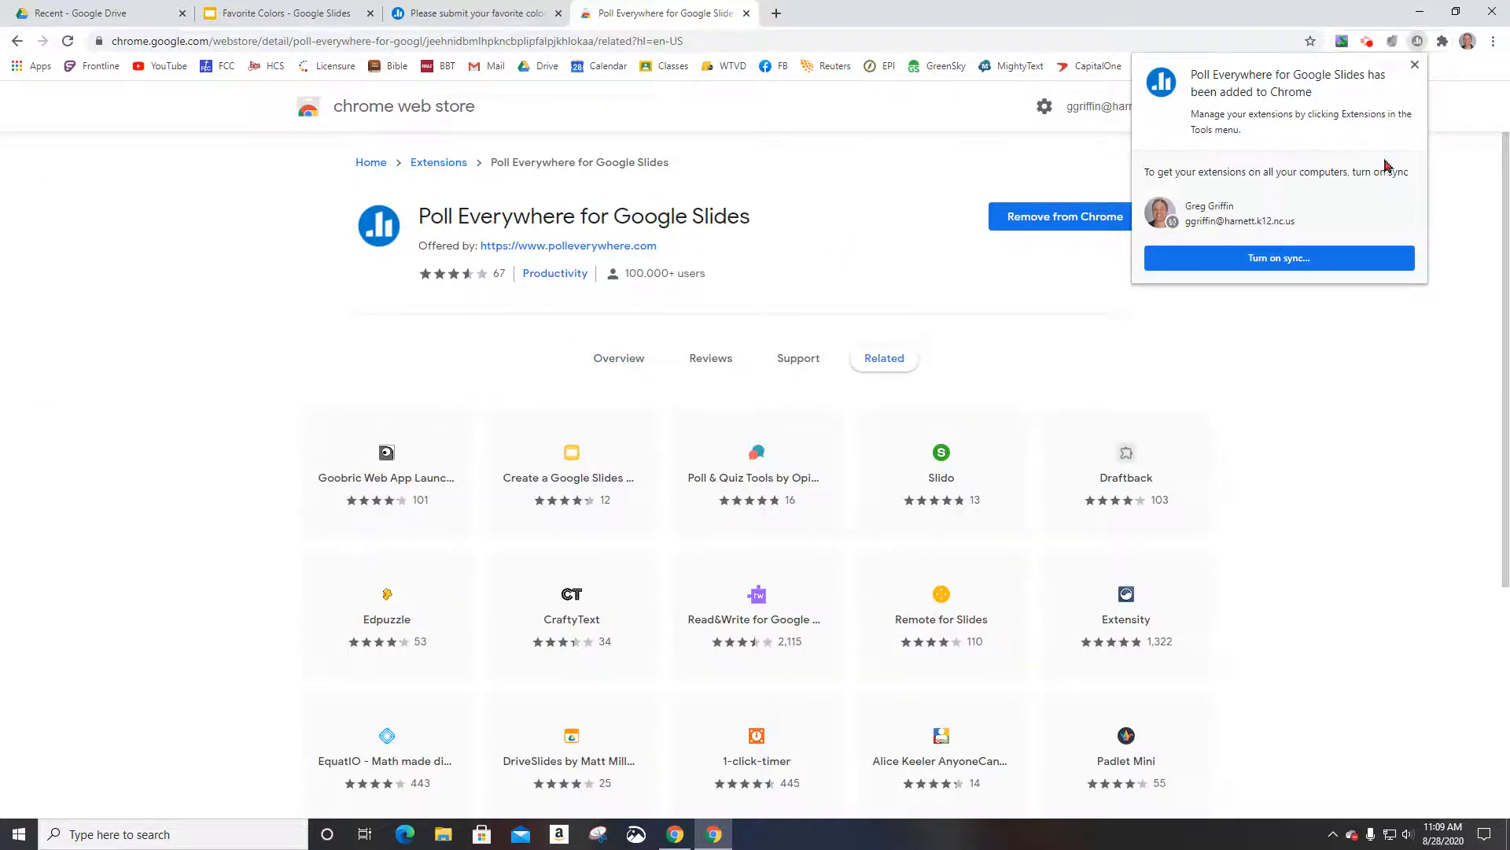
mouse_move(1337, 103)
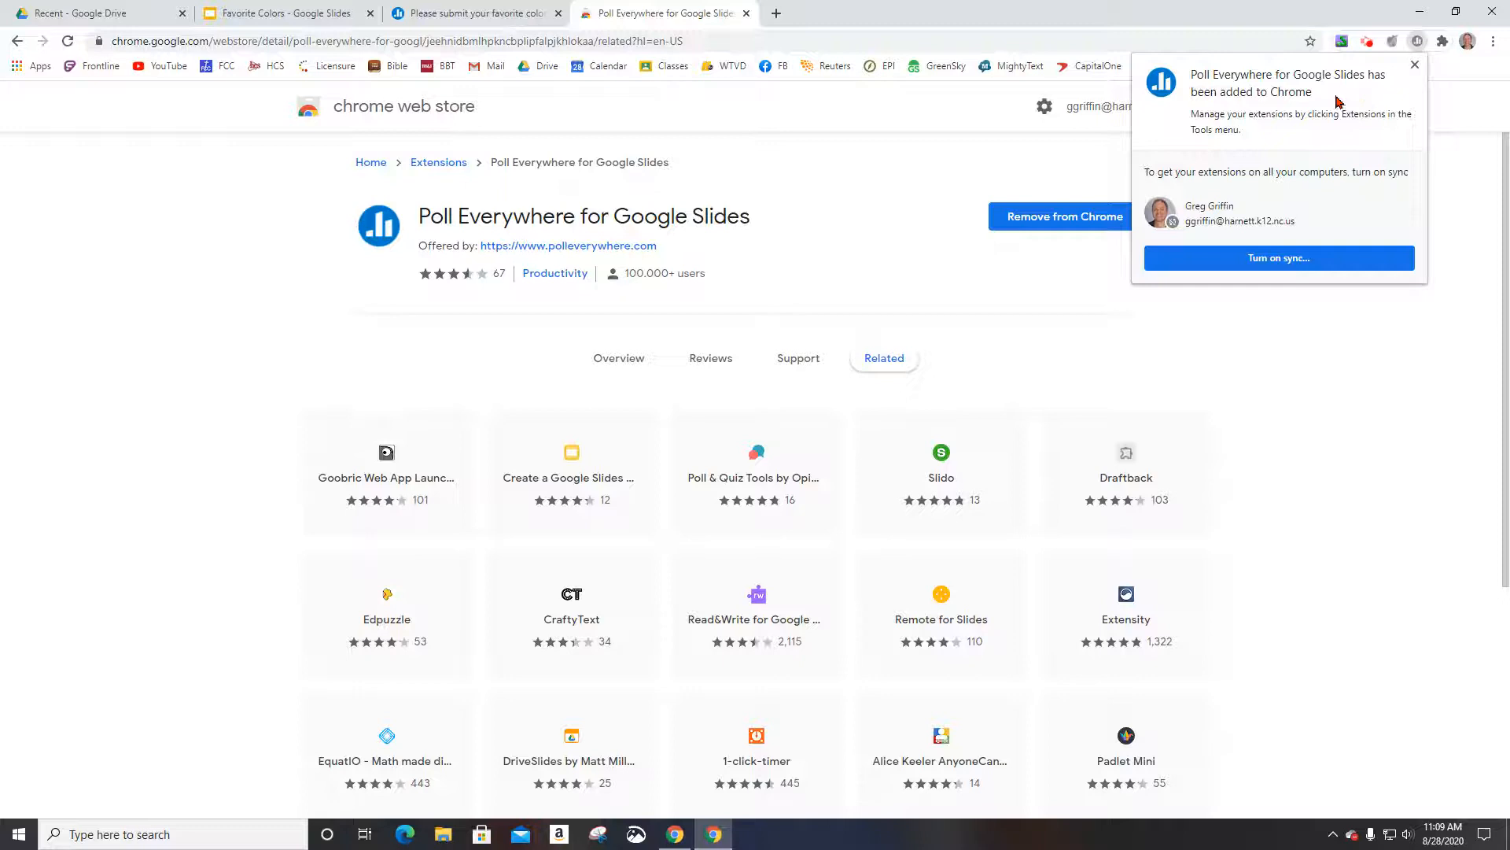
click(1414, 65)
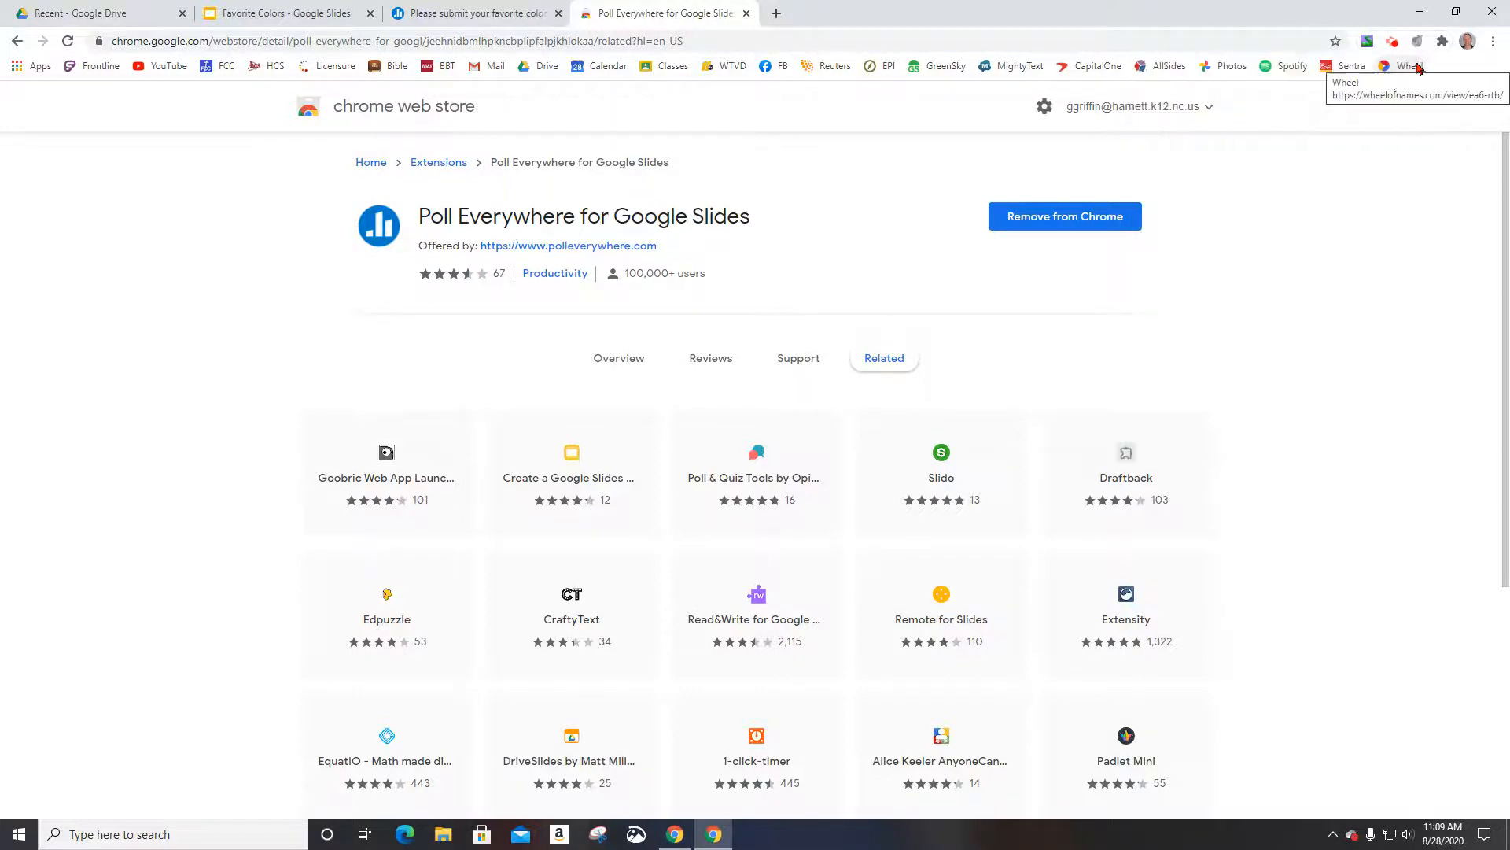
mouse_move(1018, 258)
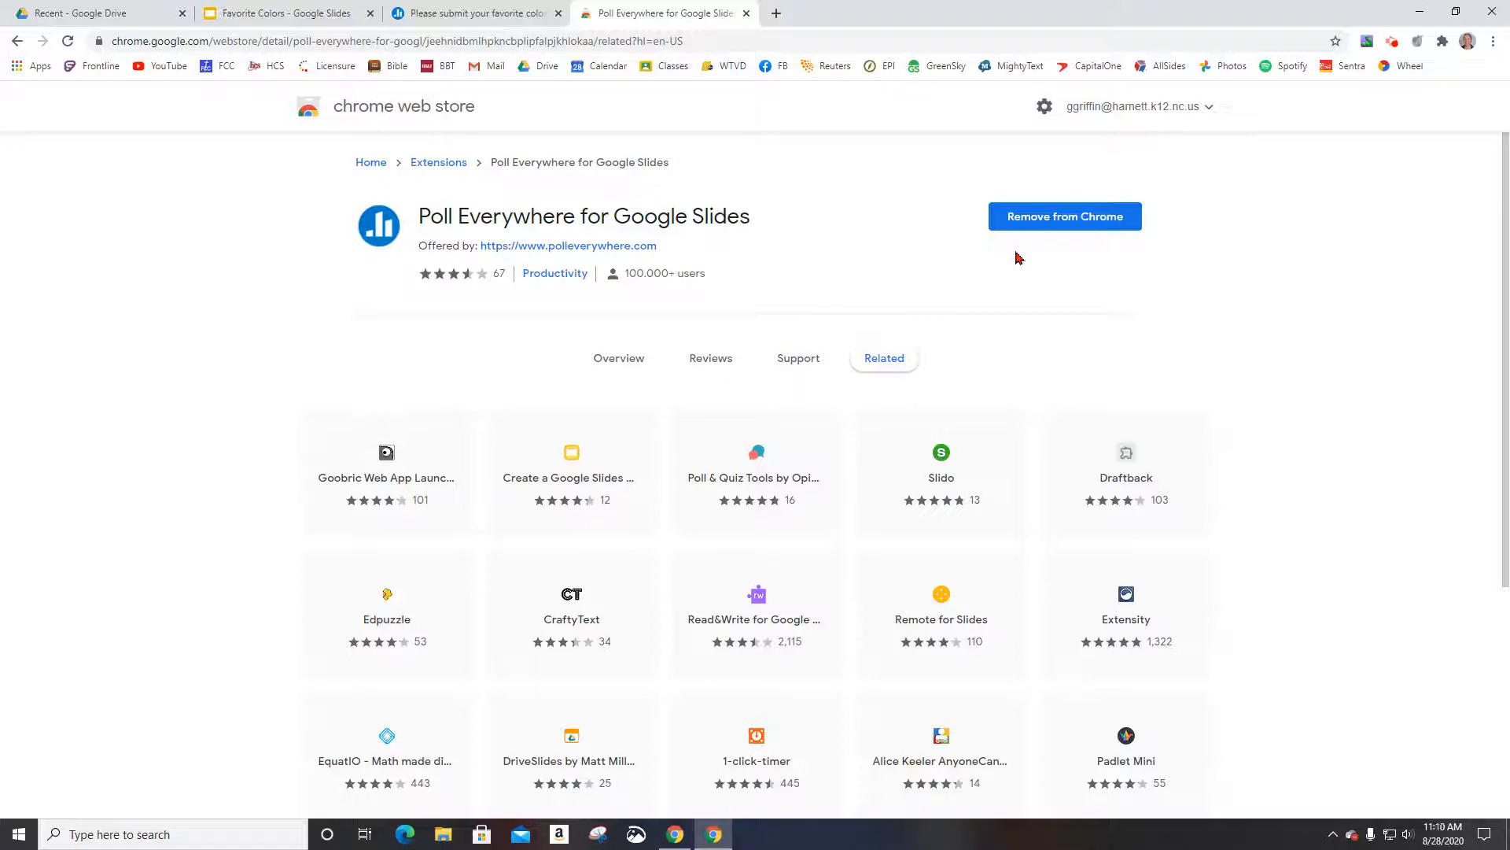
mouse_move(726, 38)
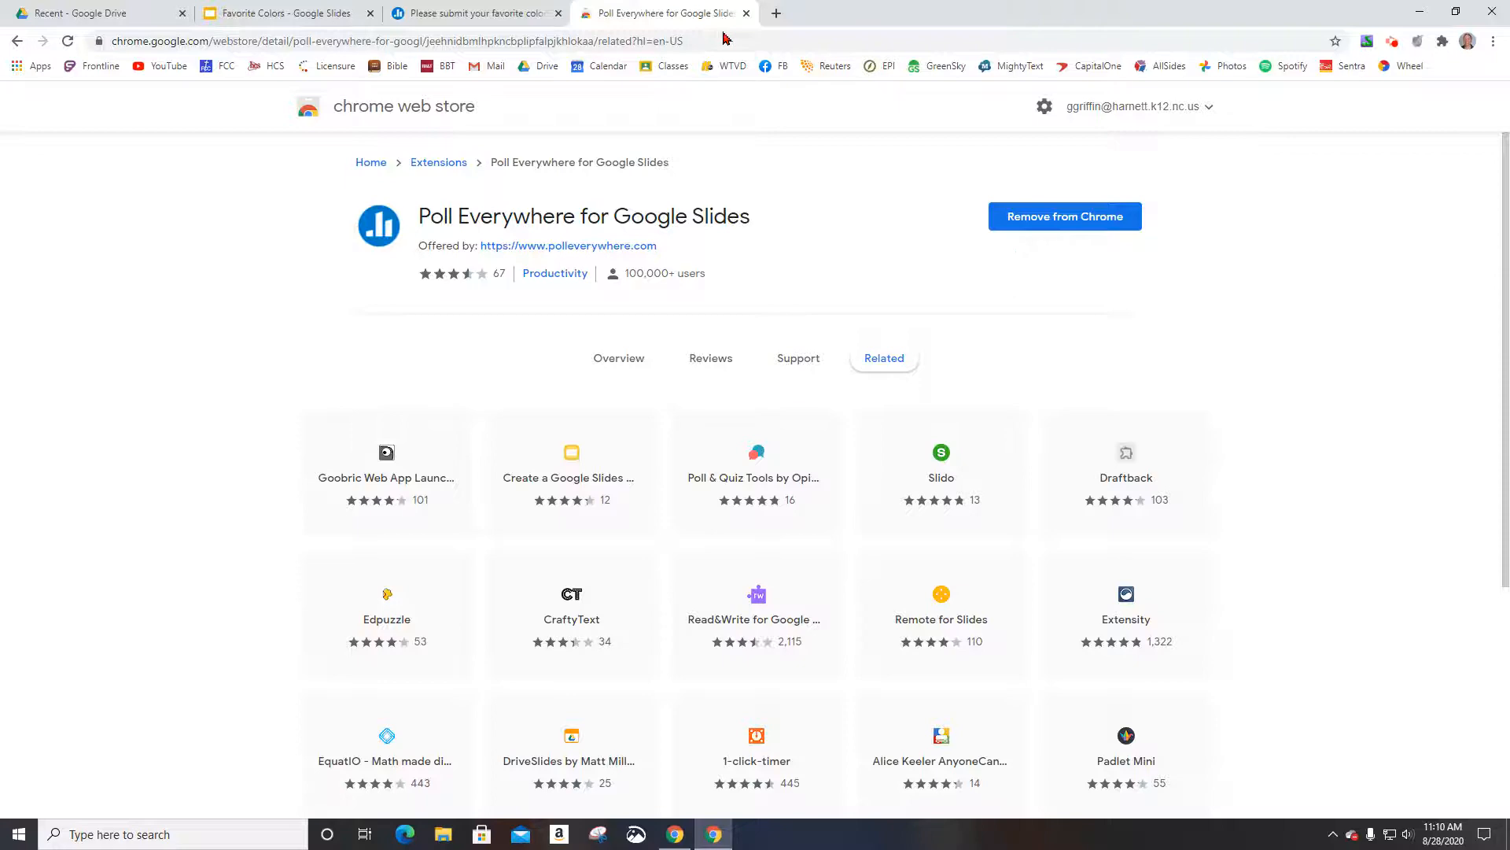
mouse_move(747, 14)
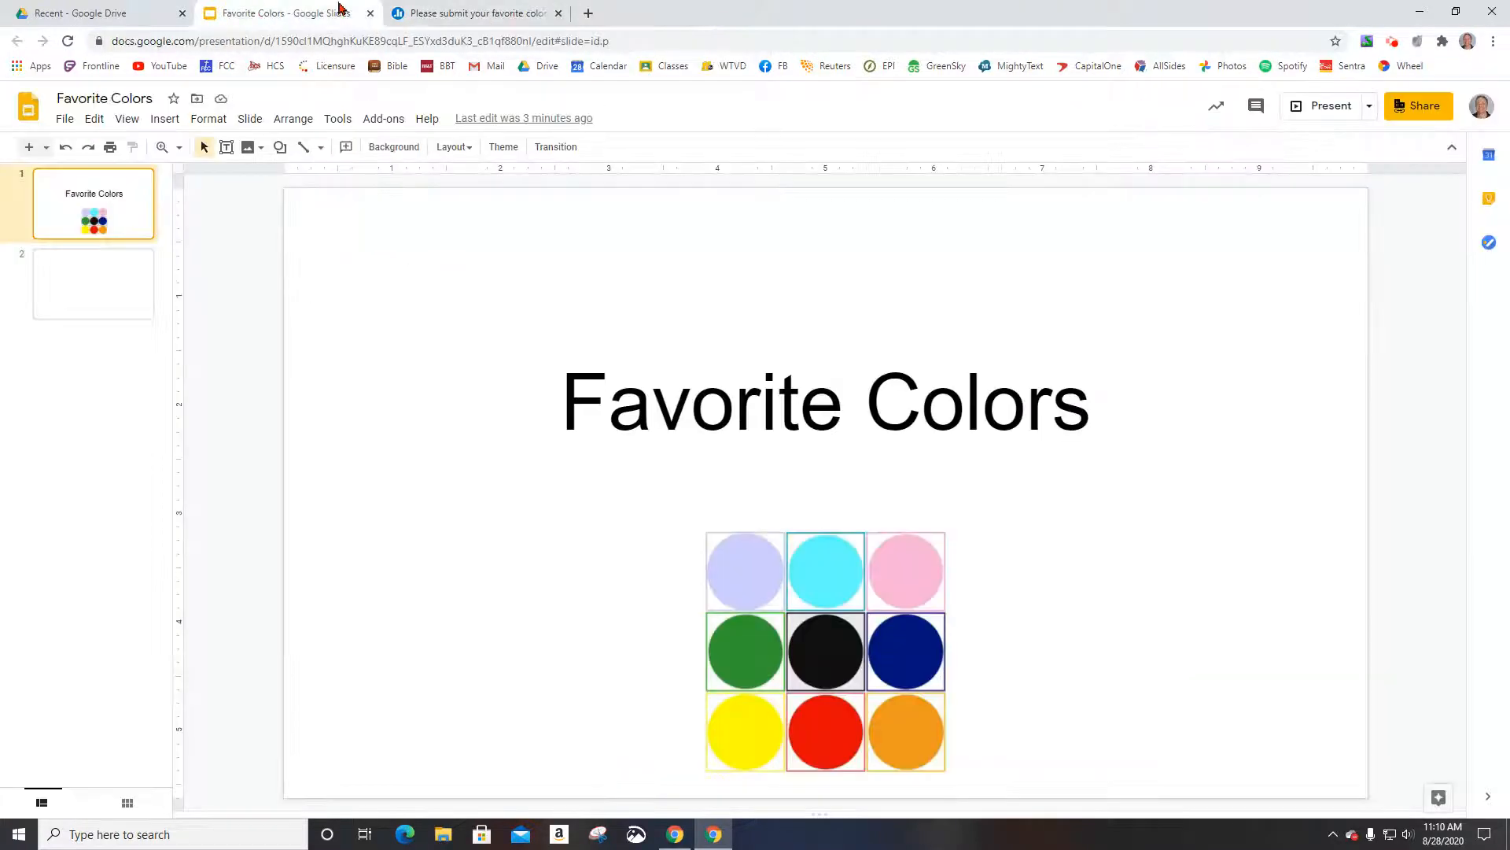
Reload the deck, select blank slide 2, and choose Poll Everywhere > Insert > Activity.
click(68, 41)
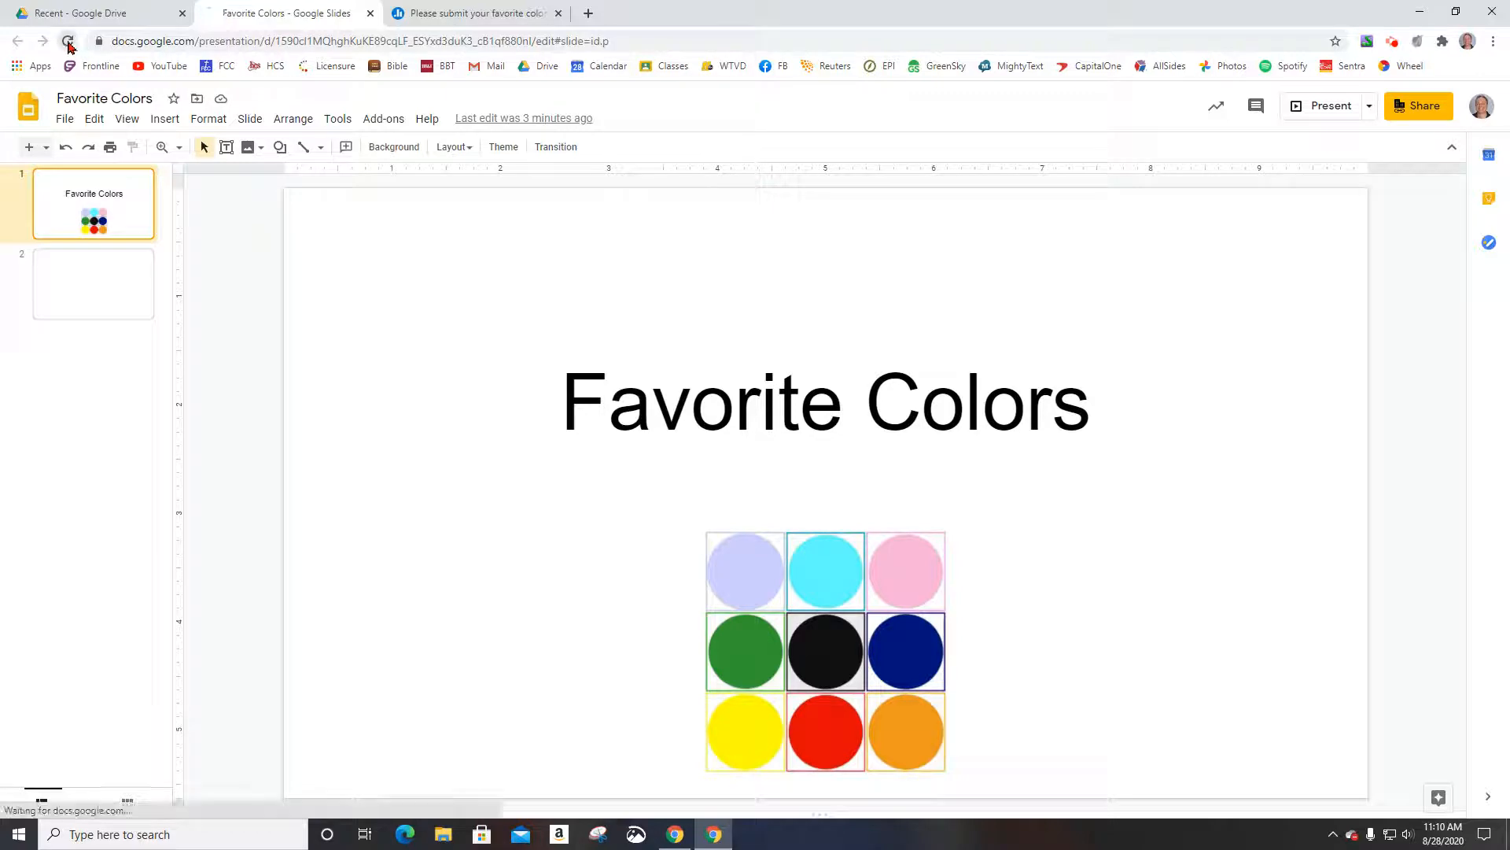
click(69, 40)
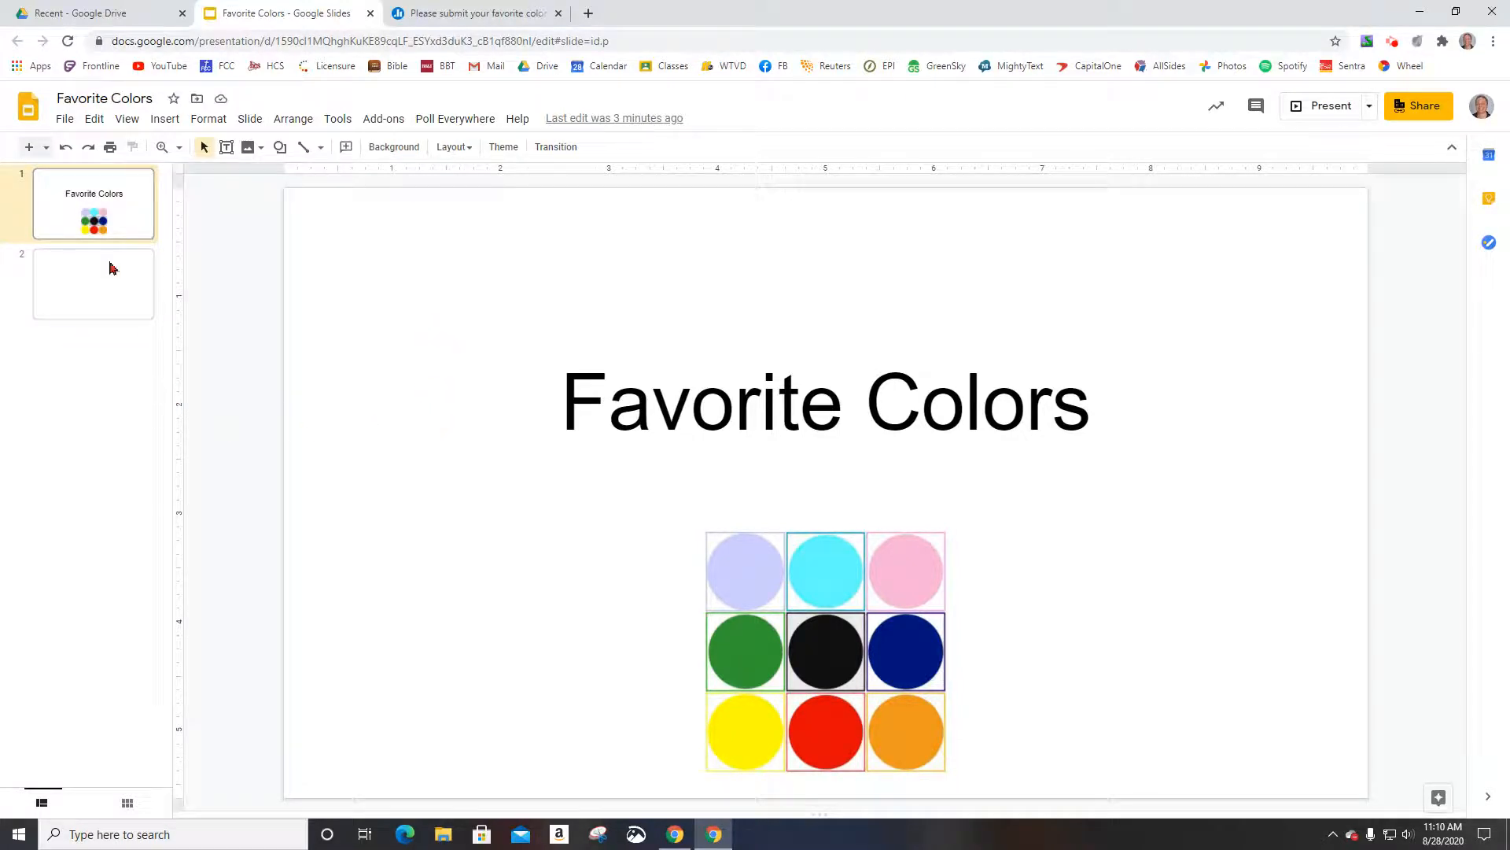
click(94, 283)
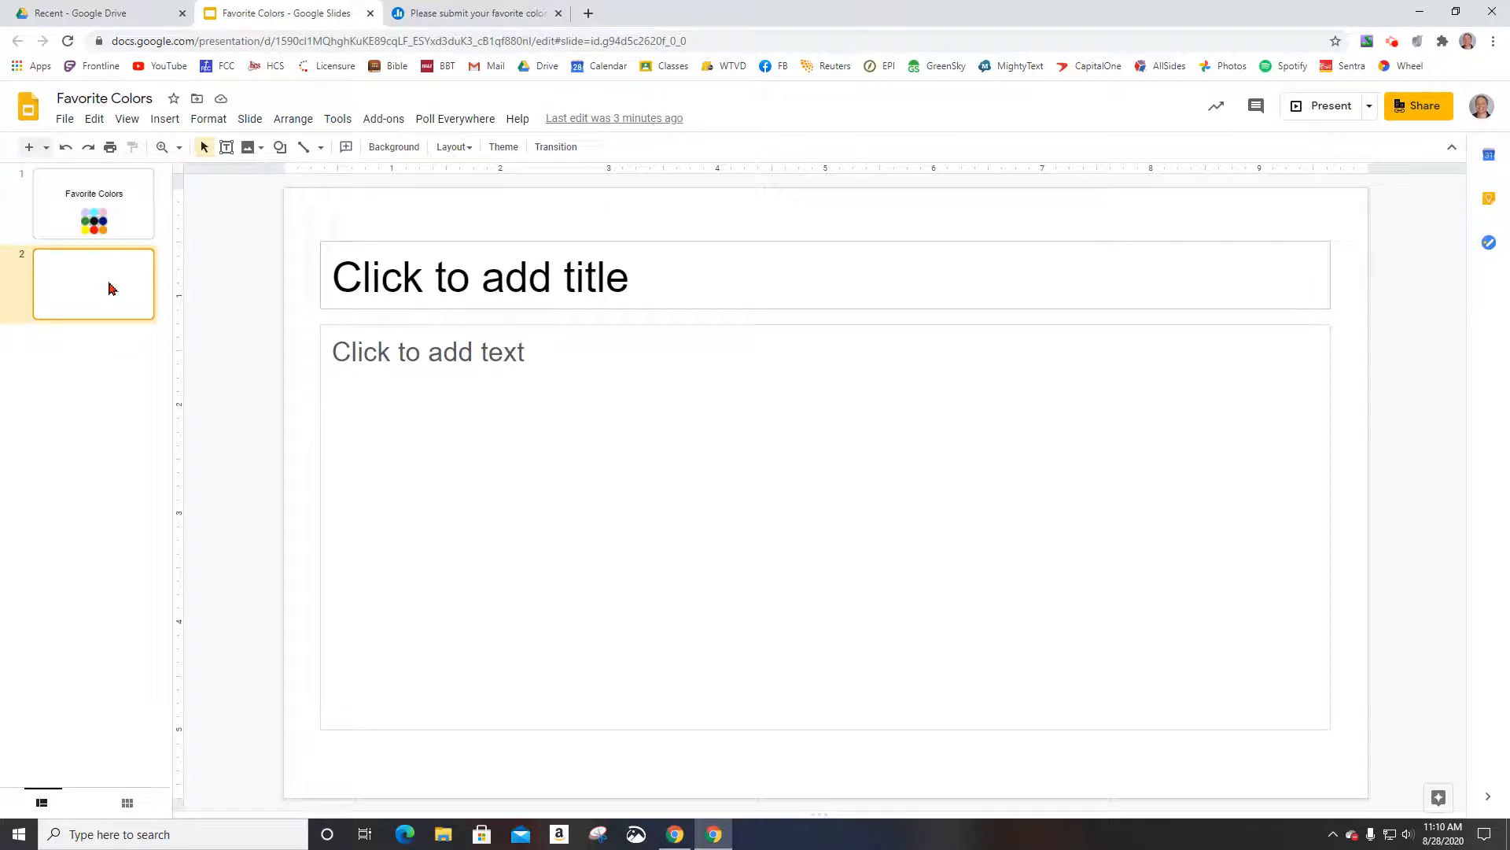
click(454, 119)
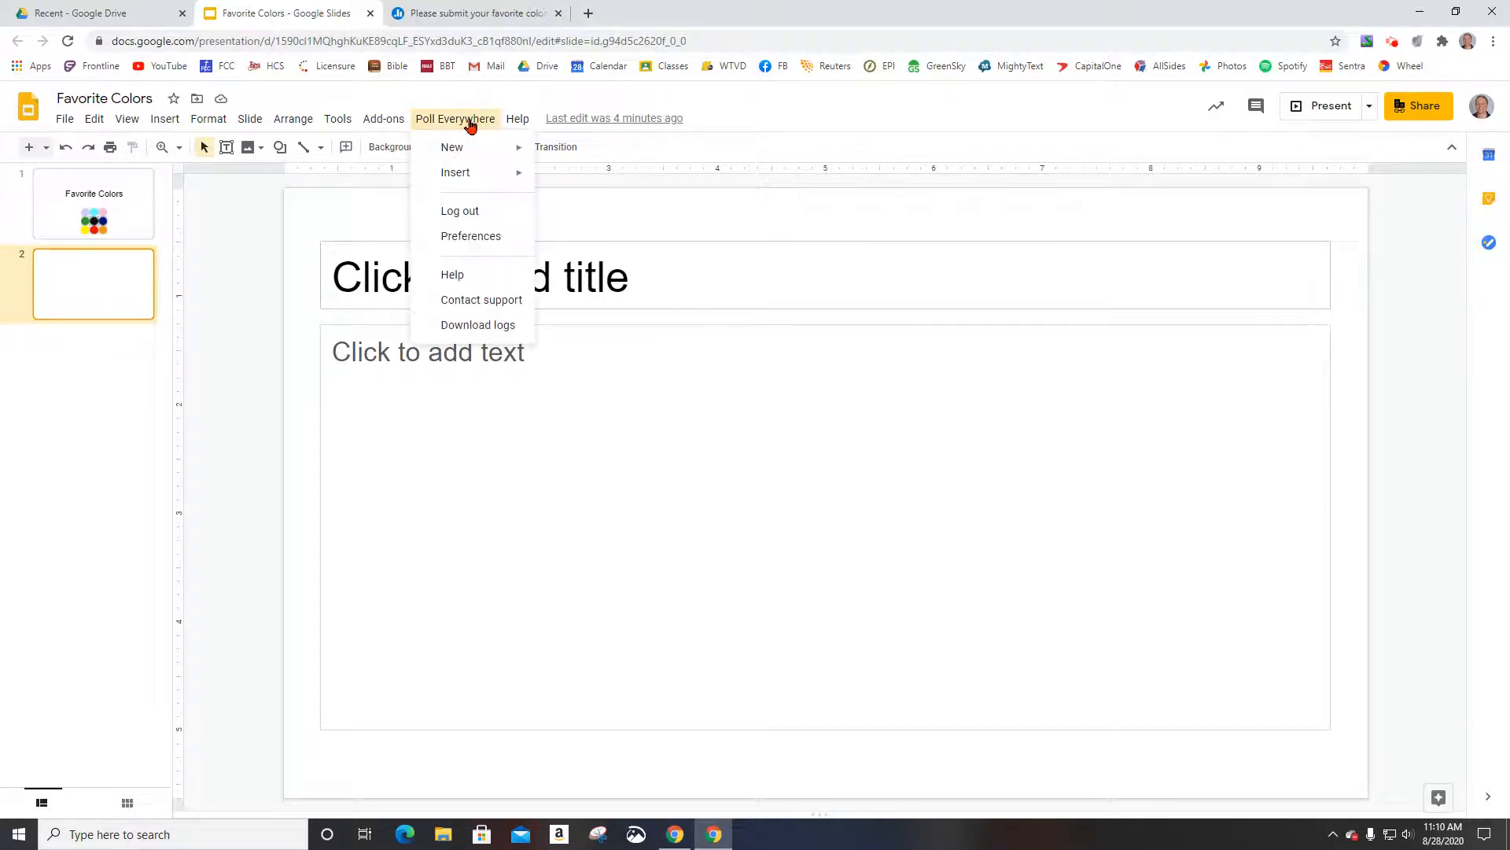
mouse_move(451, 146)
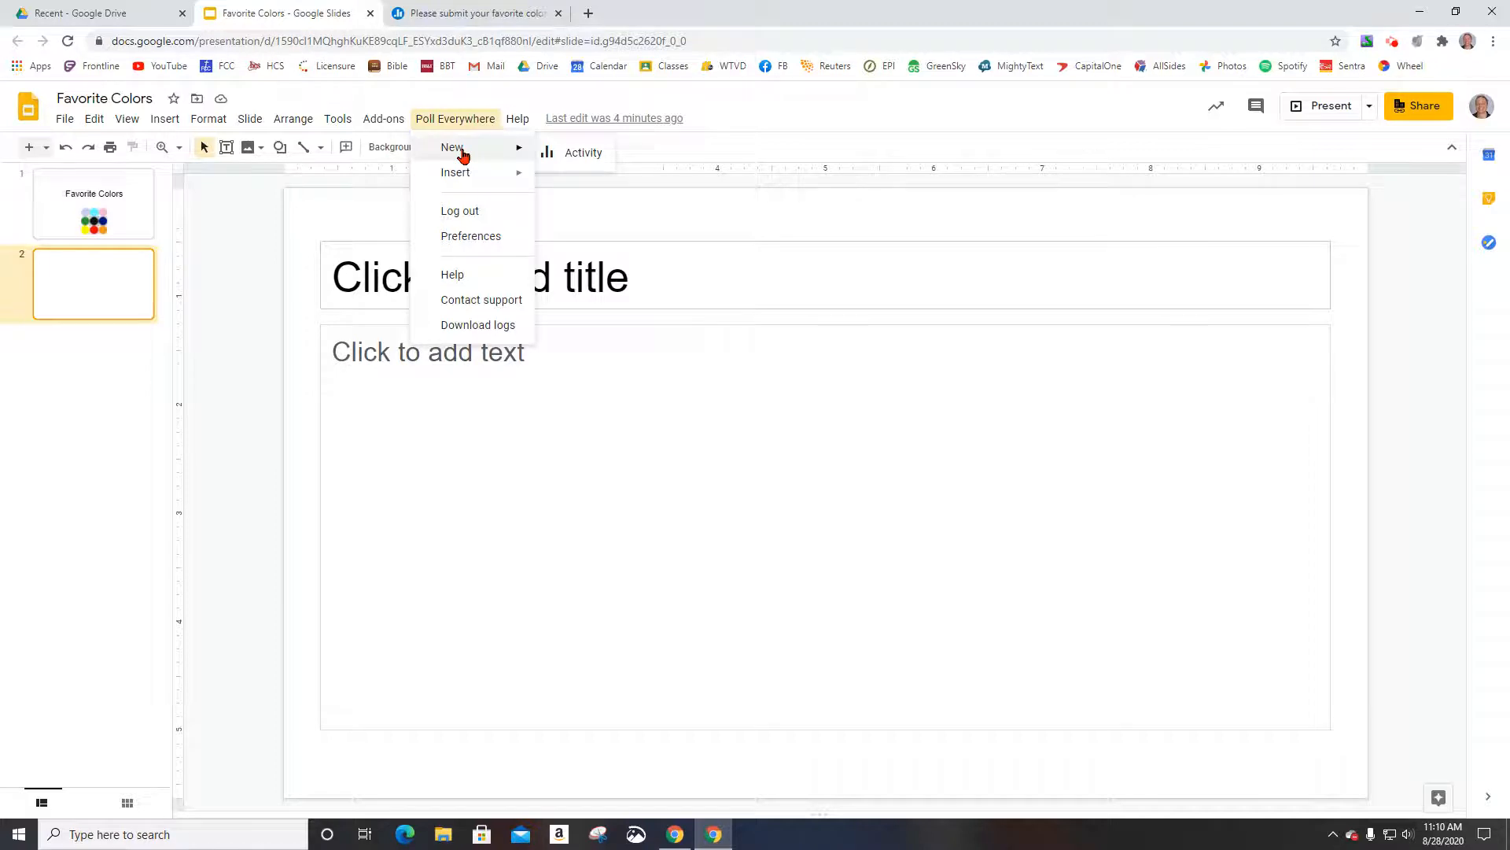
mouse_move(475, 157)
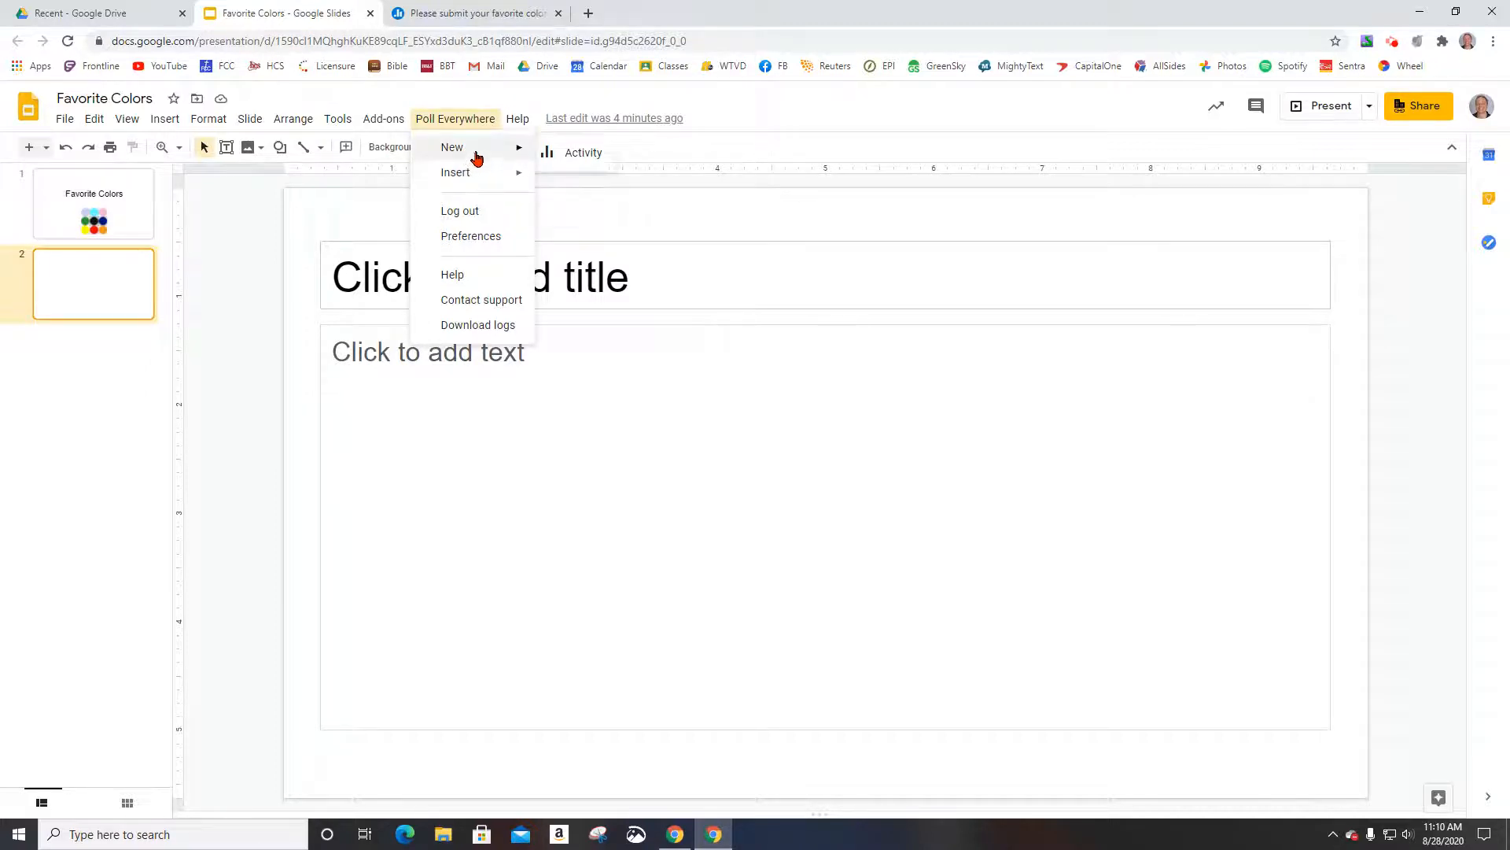
mouse_move(455, 172)
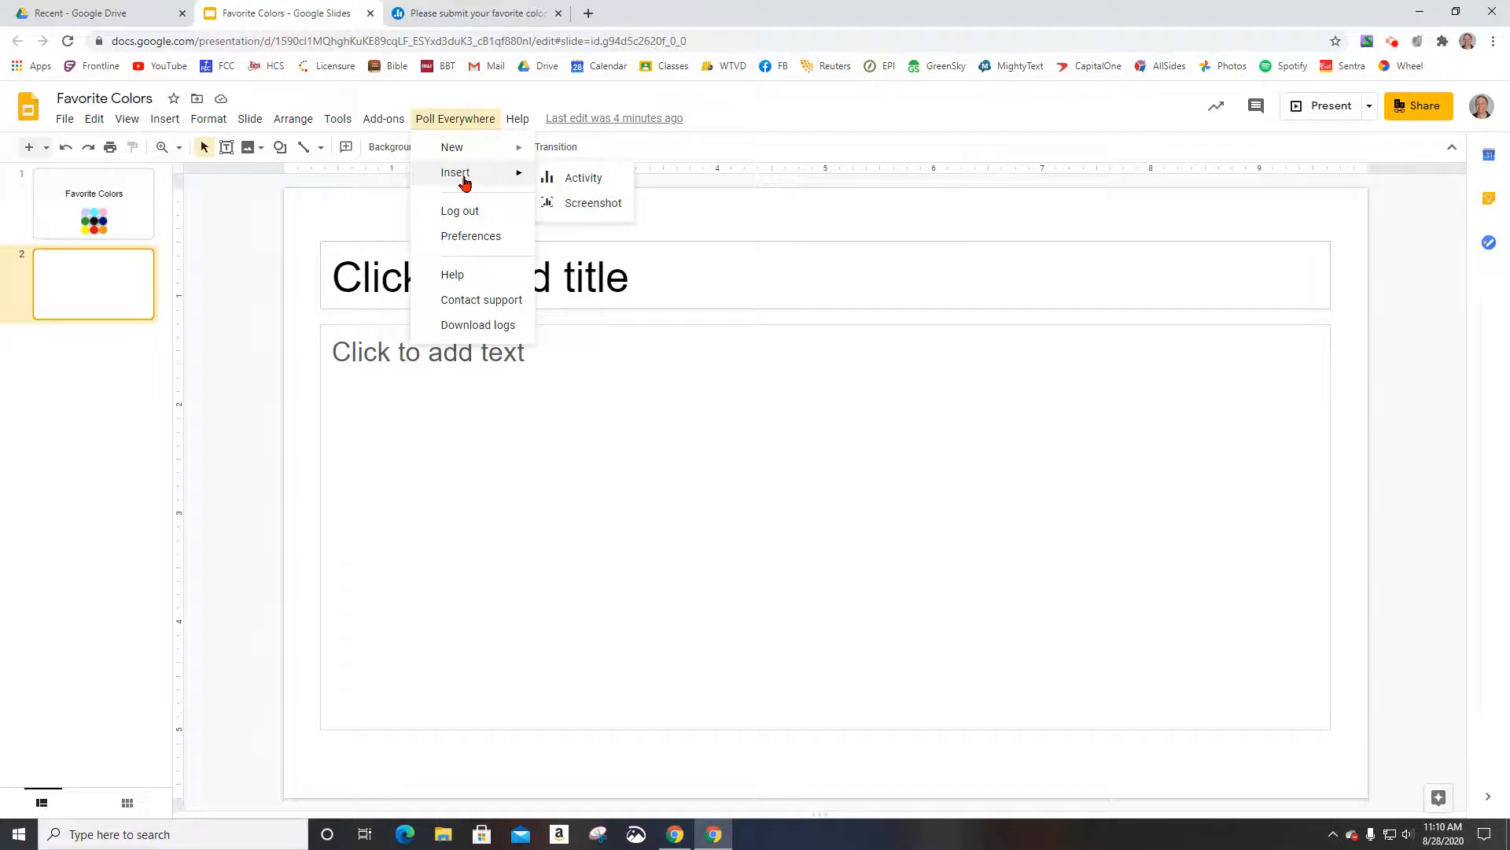
click(583, 177)
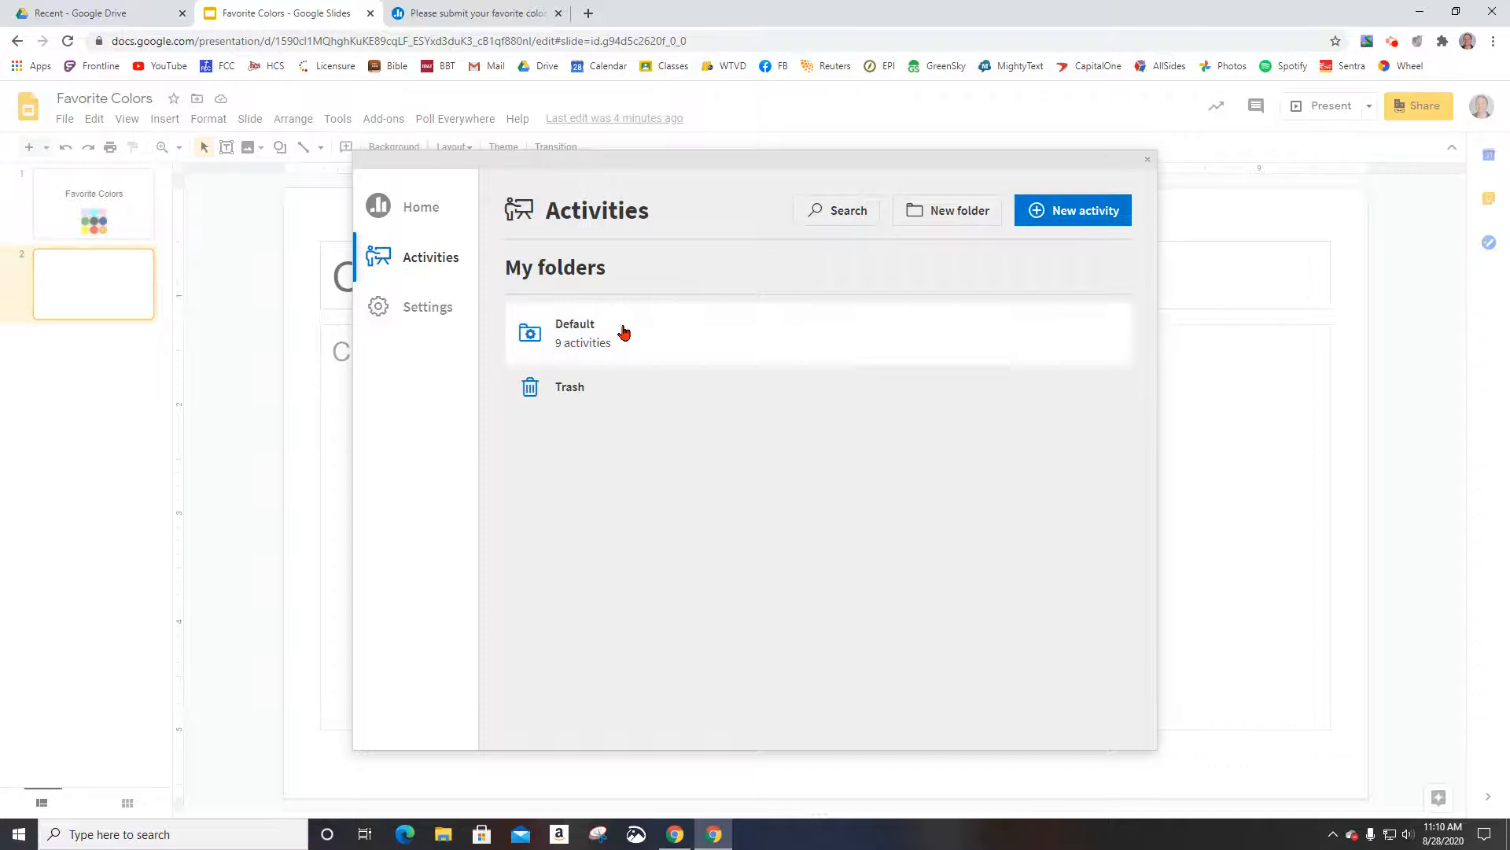
Insert the favorite color poll from the Default folder, remove the blank slide, and return to slide 1.
click(575, 332)
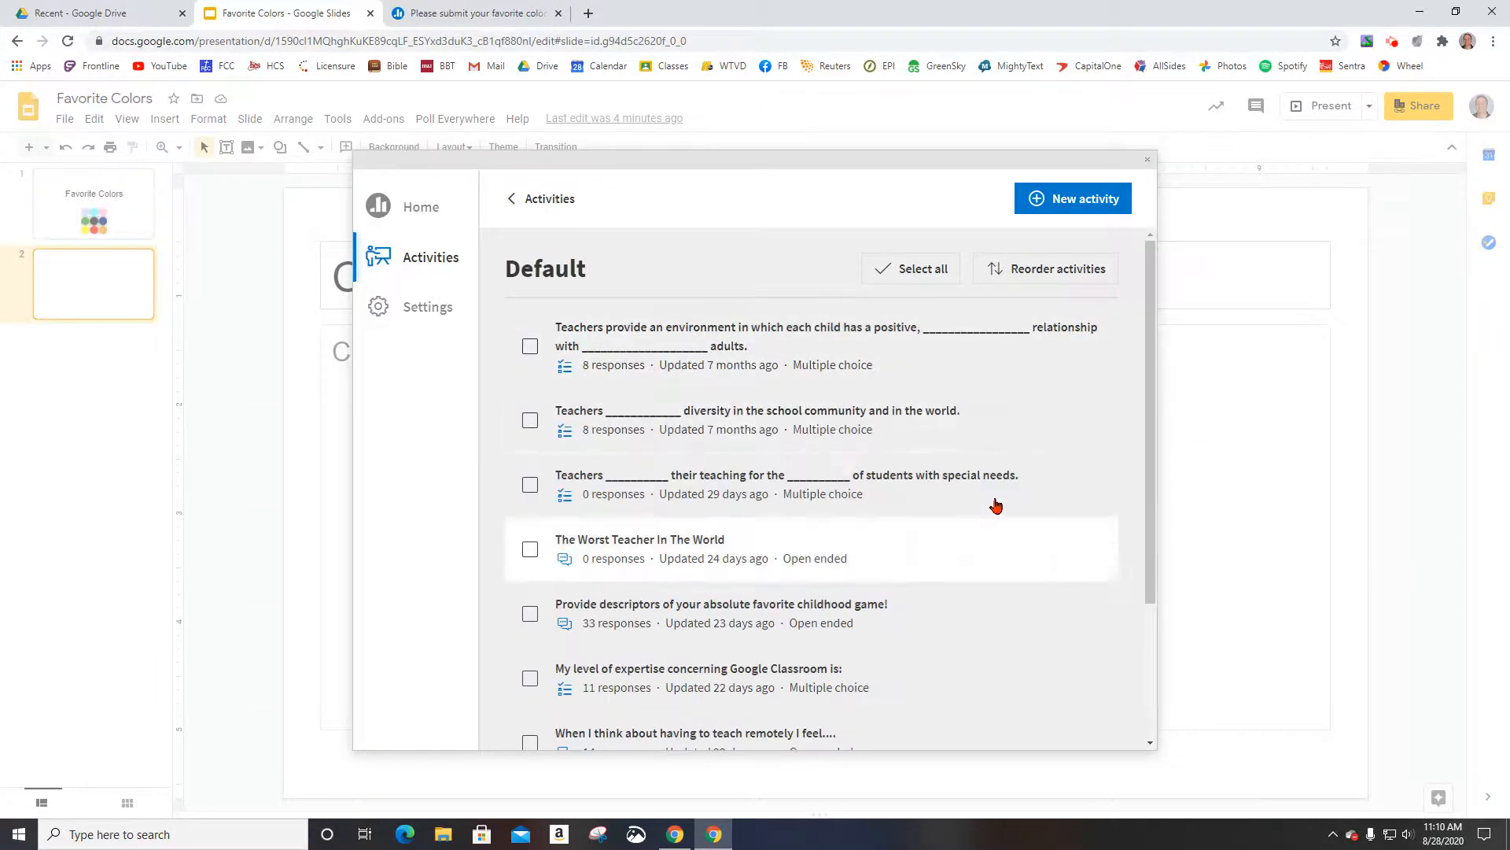
scroll(down, 3)
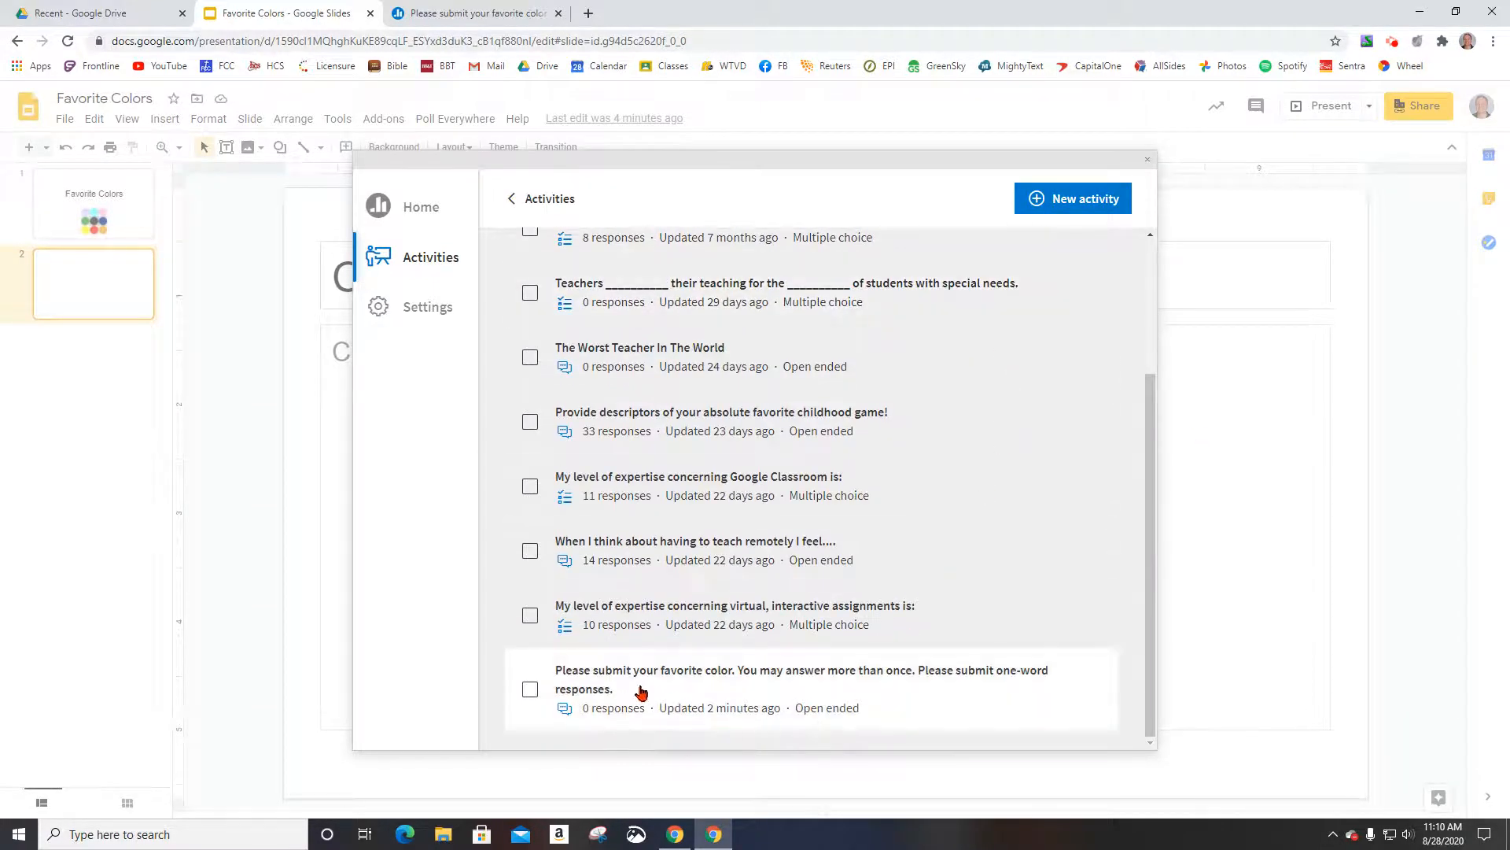
mouse_move(580, 684)
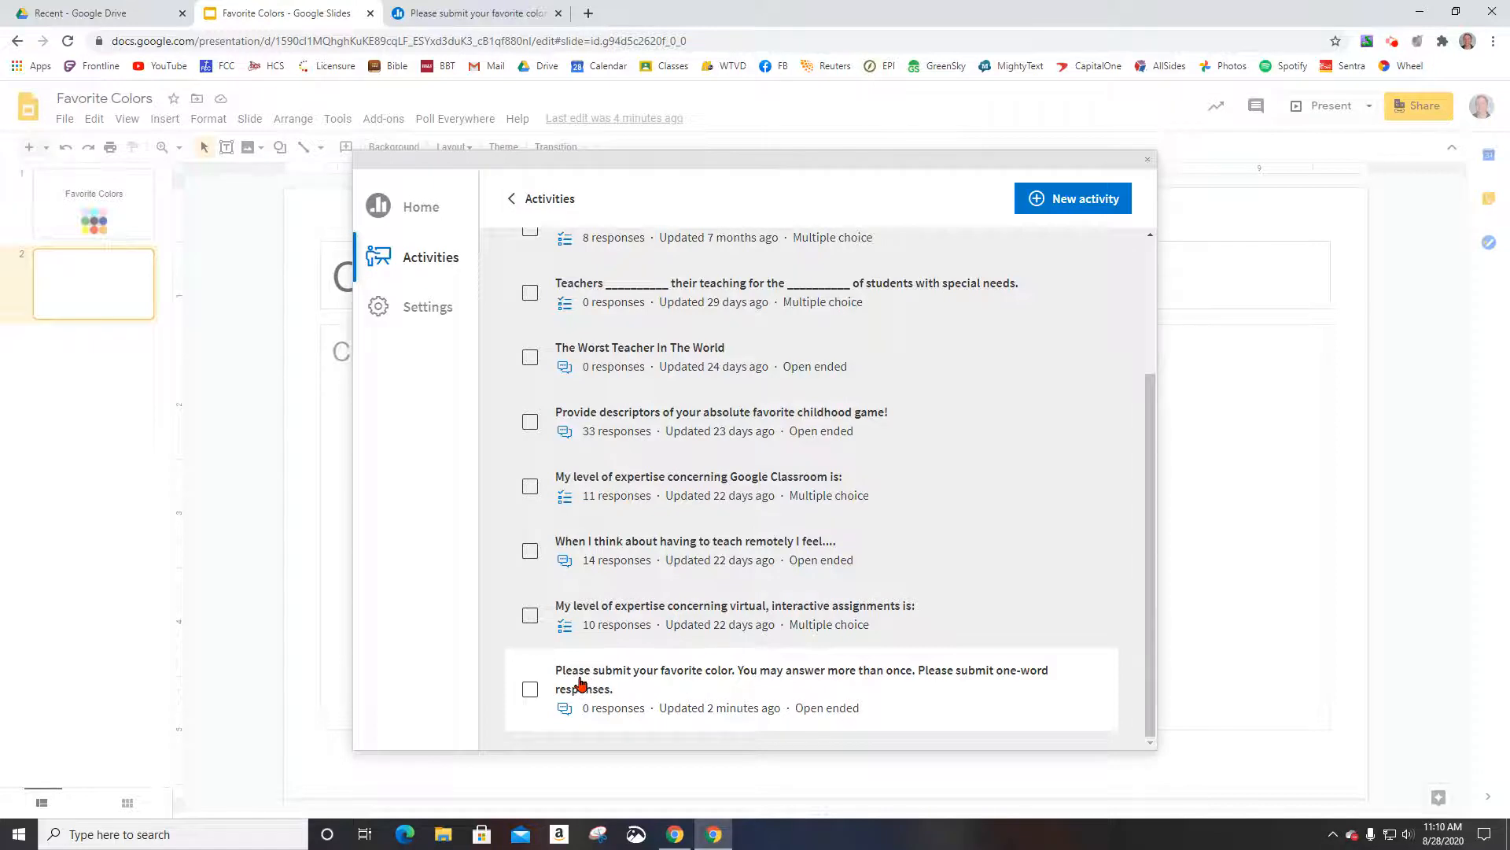
mouse_move(851, 698)
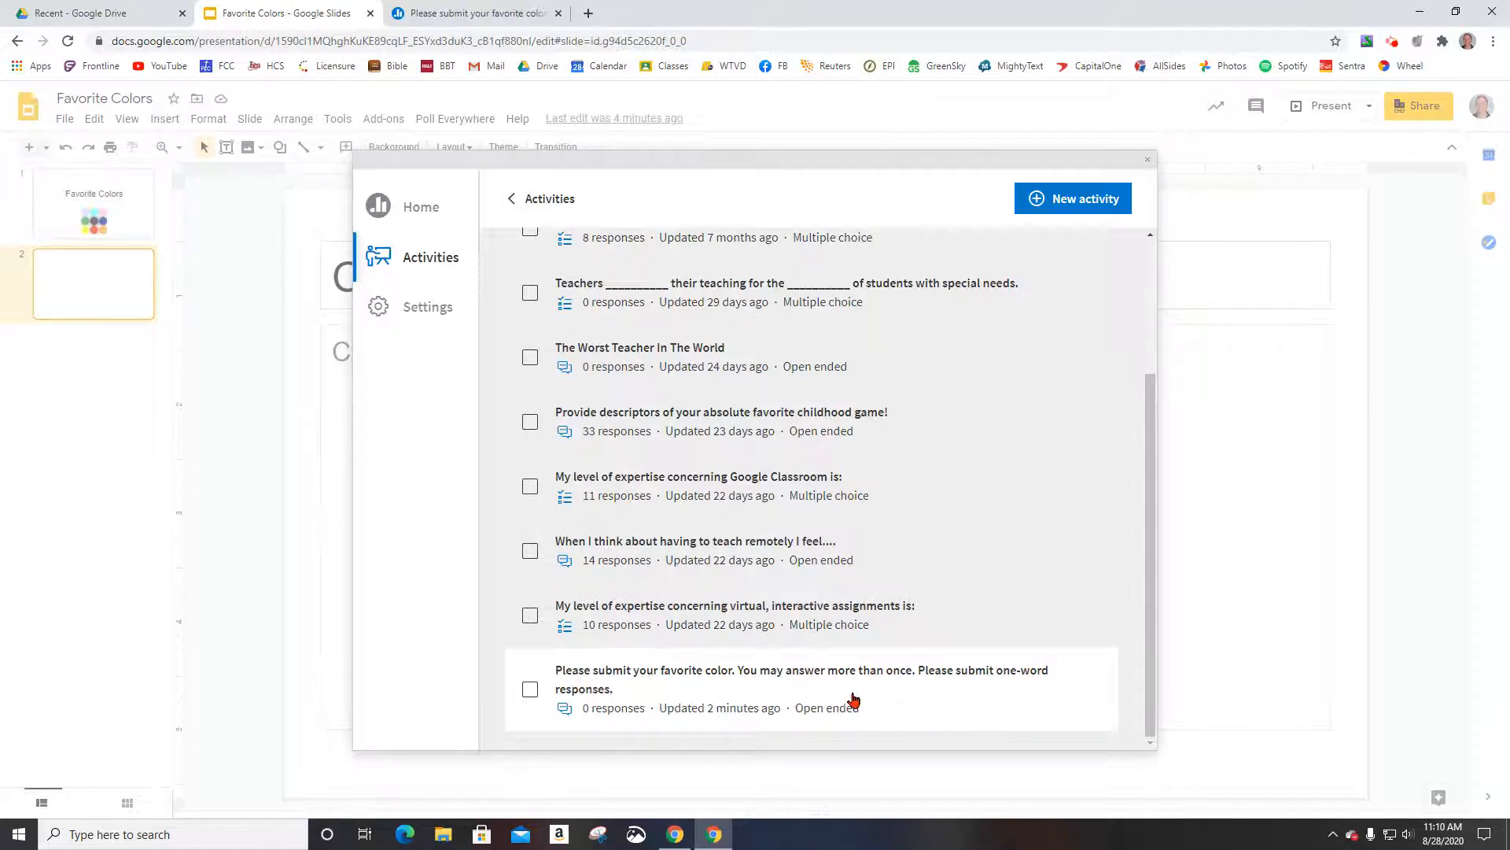
click(529, 689)
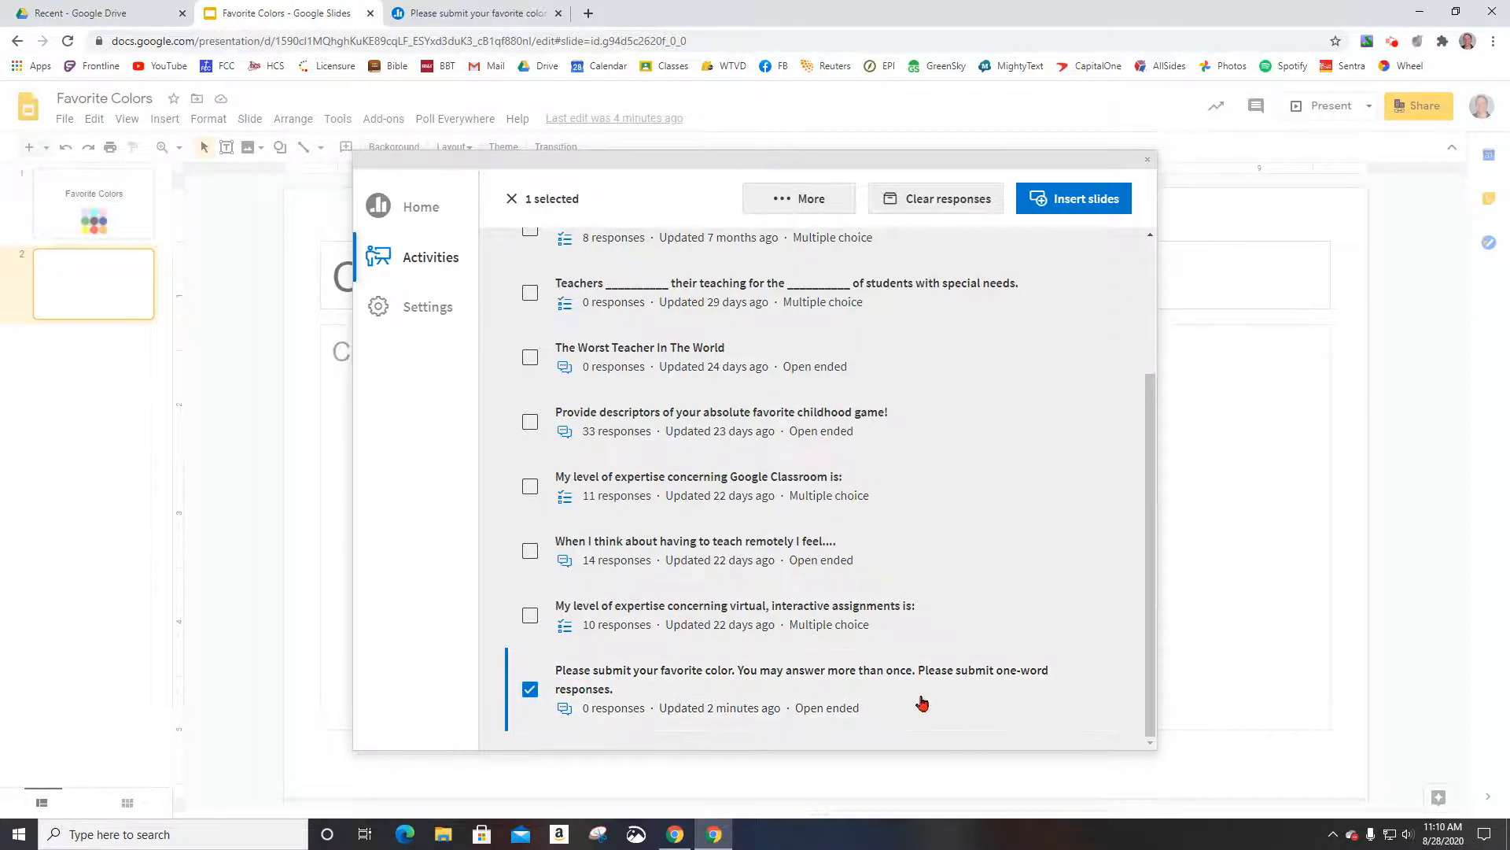
click(1072, 198)
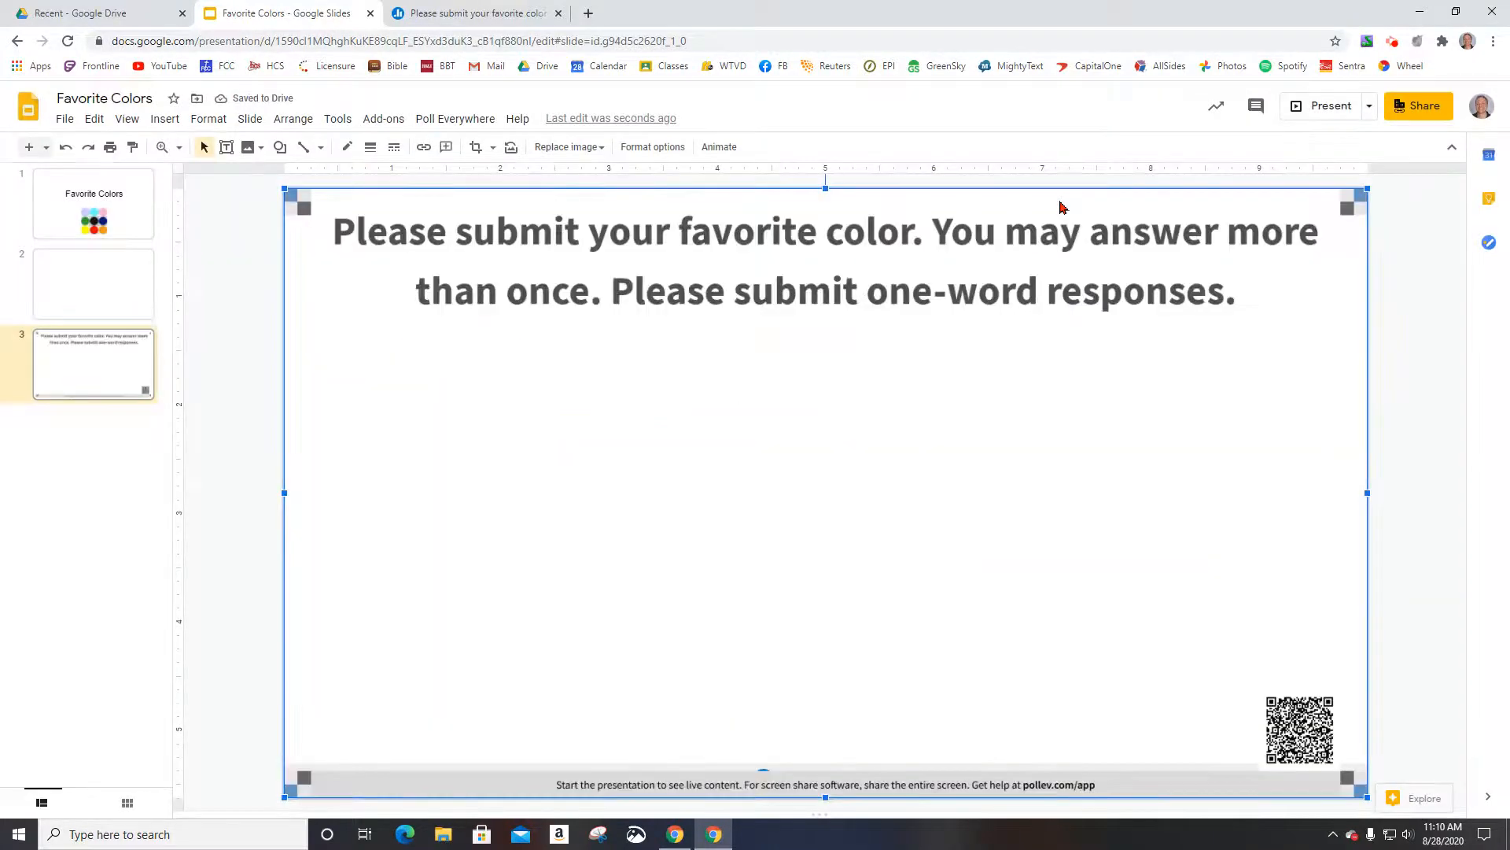
click(93, 283)
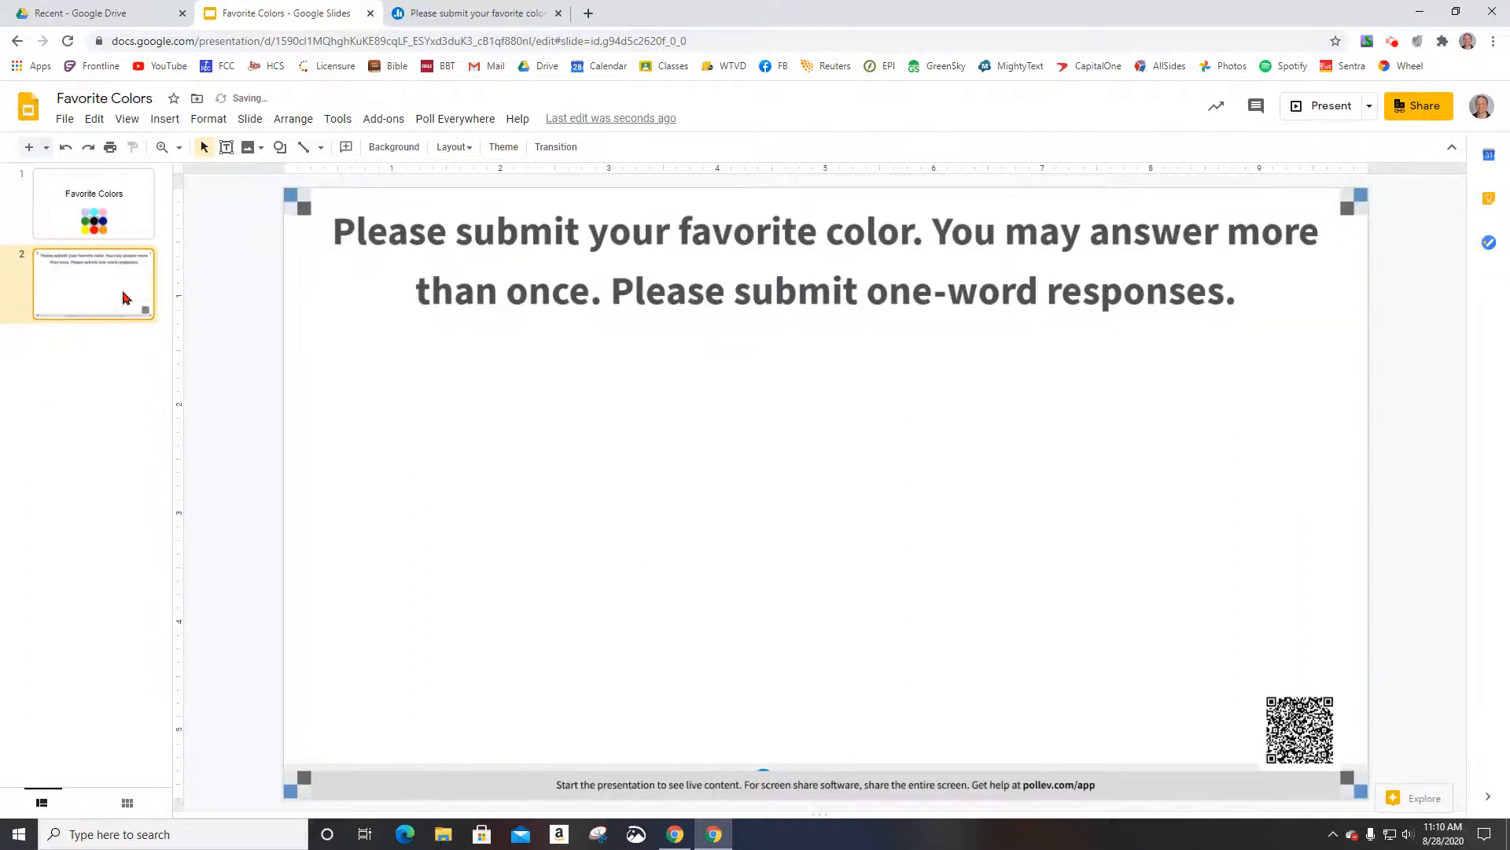
click(94, 203)
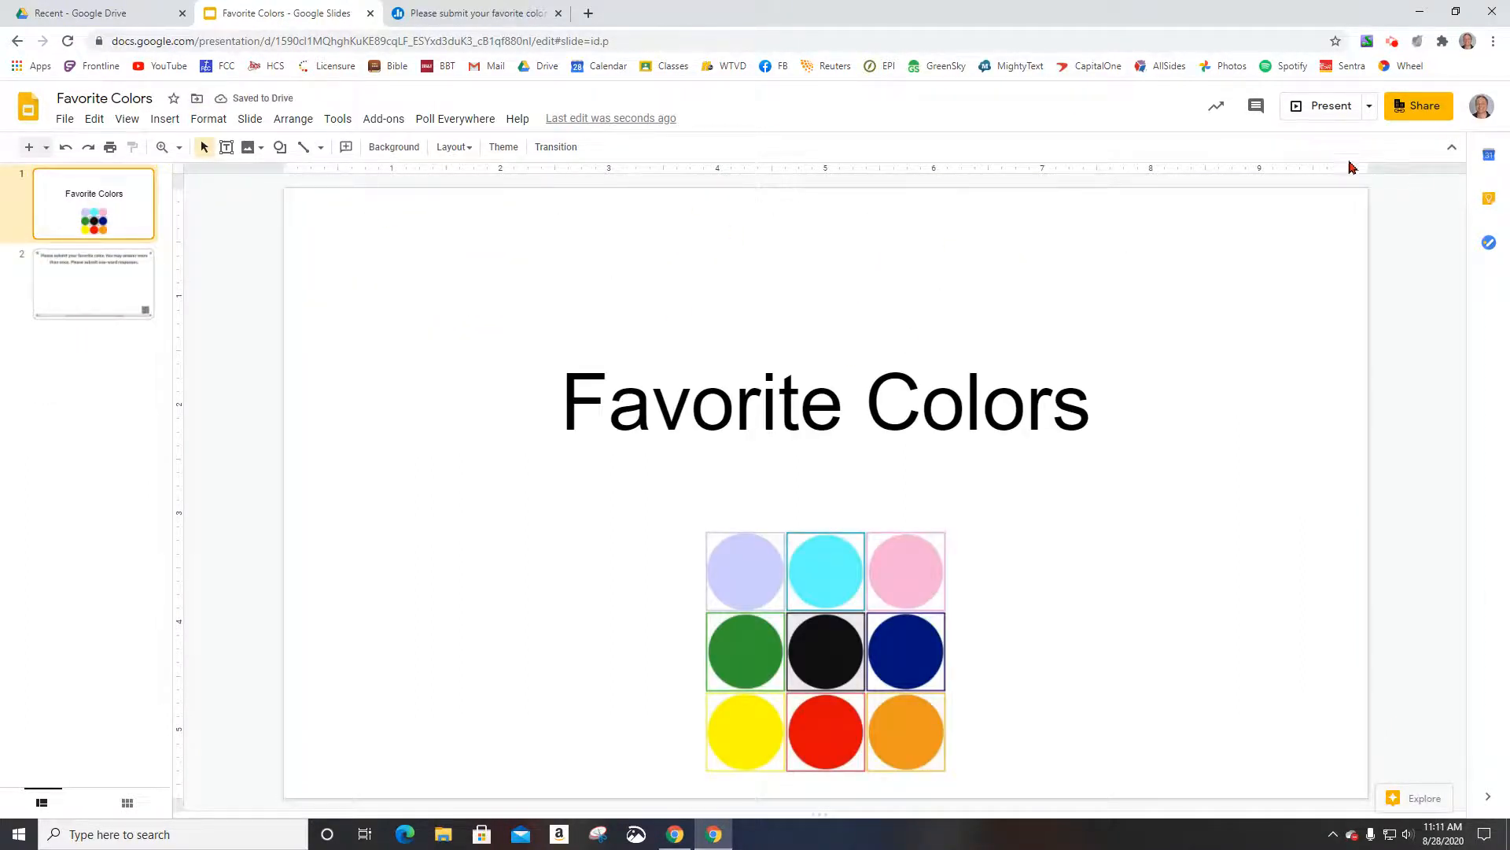
Present the deck, review both slides, then view the poll's word cloud page.
click(1331, 106)
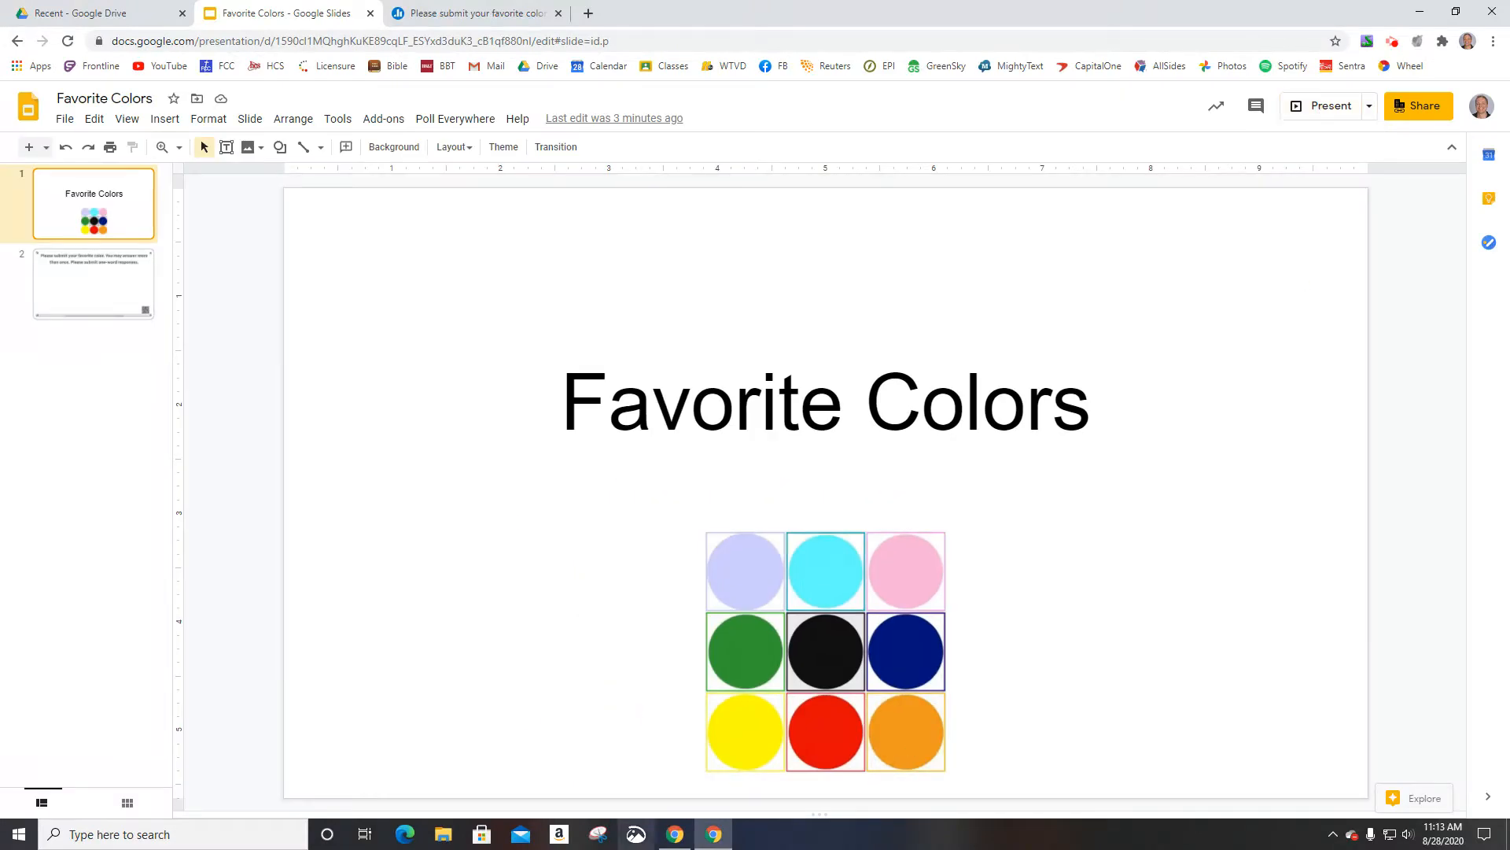
click(94, 283)
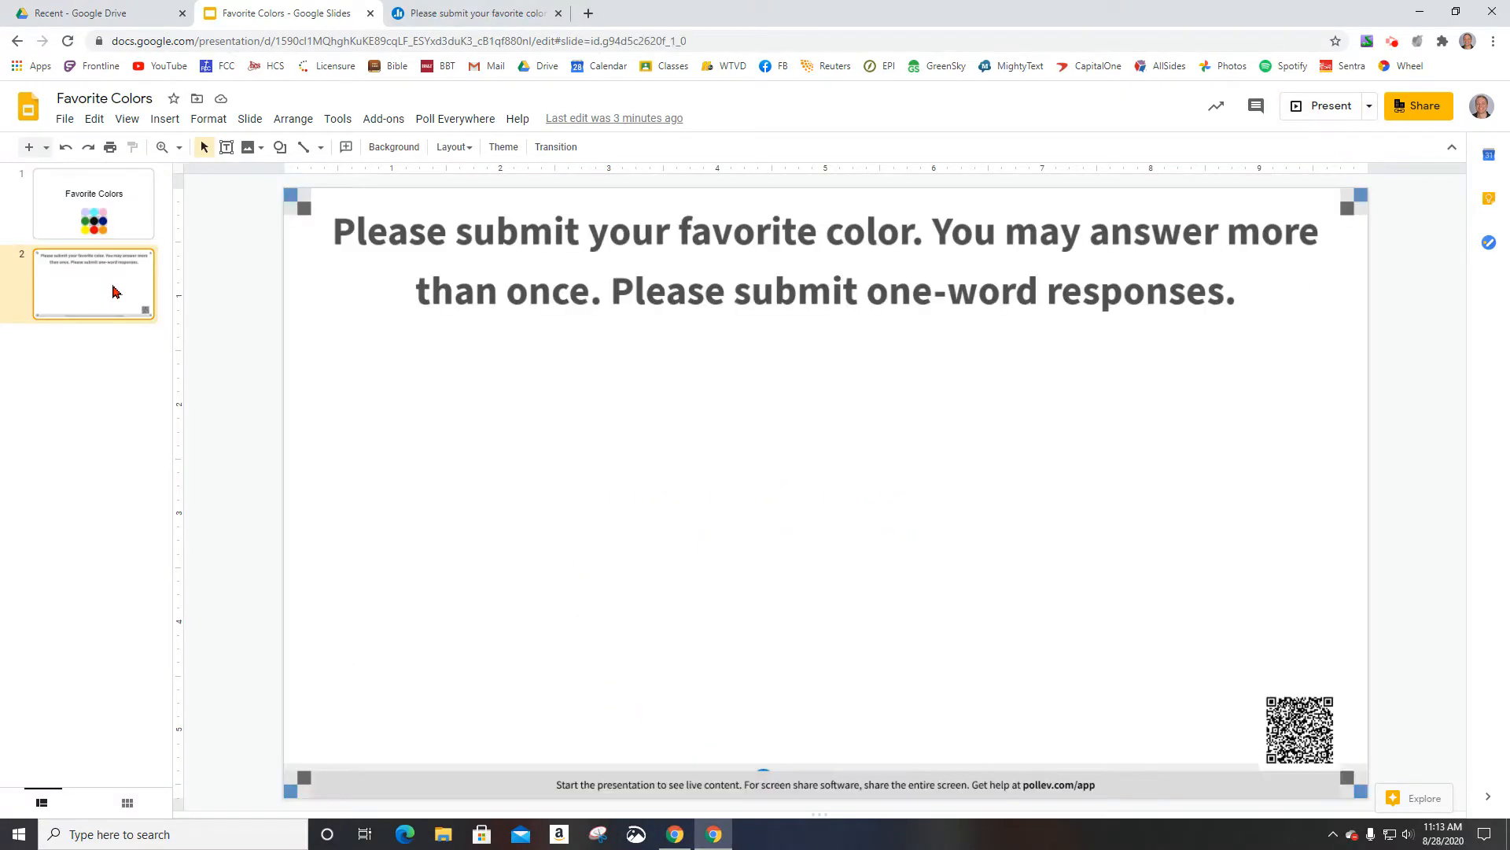
click(94, 203)
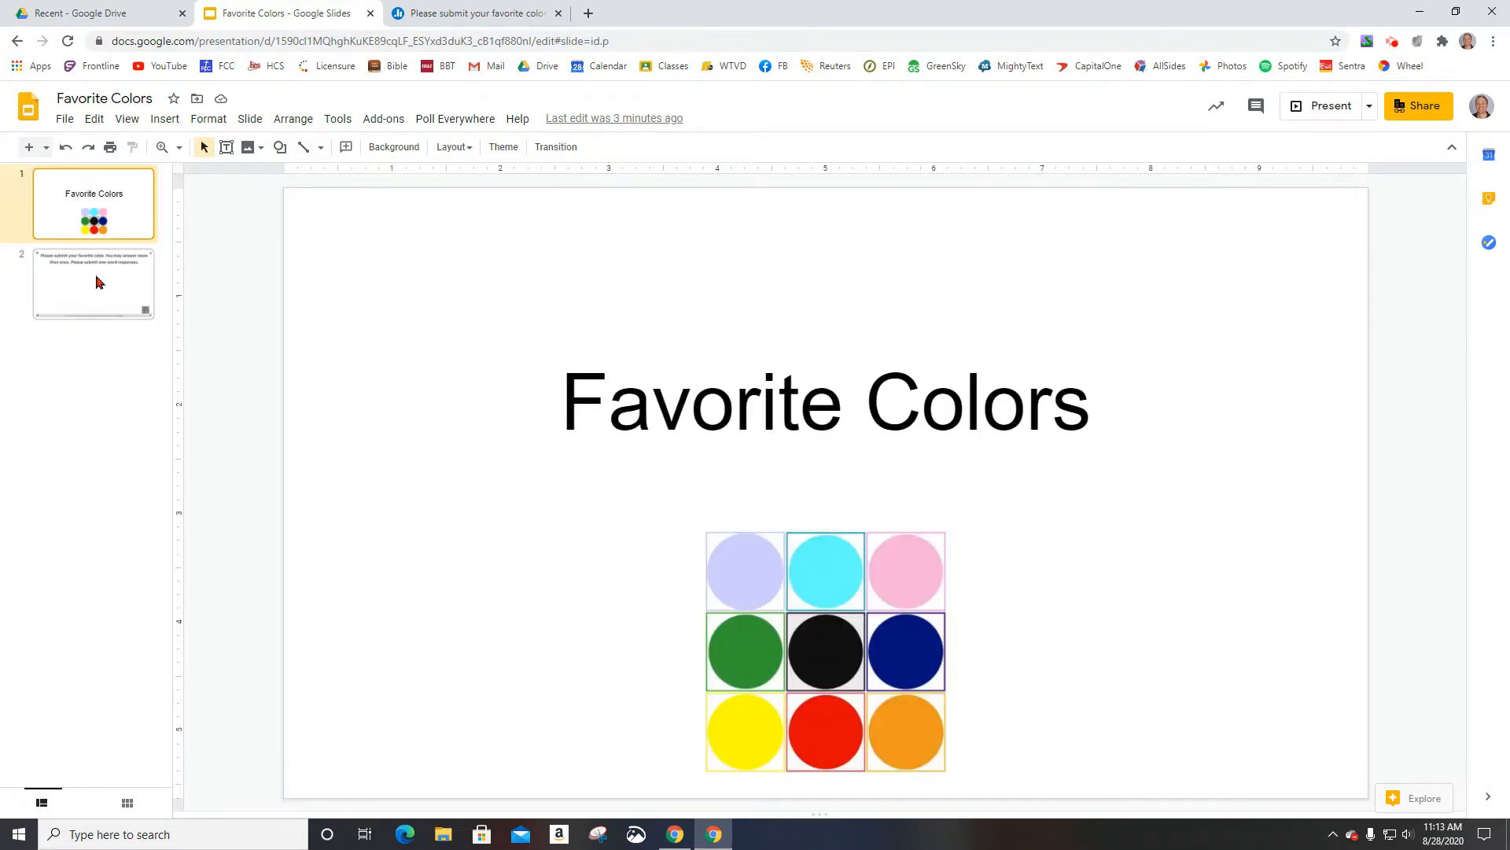
click(473, 13)
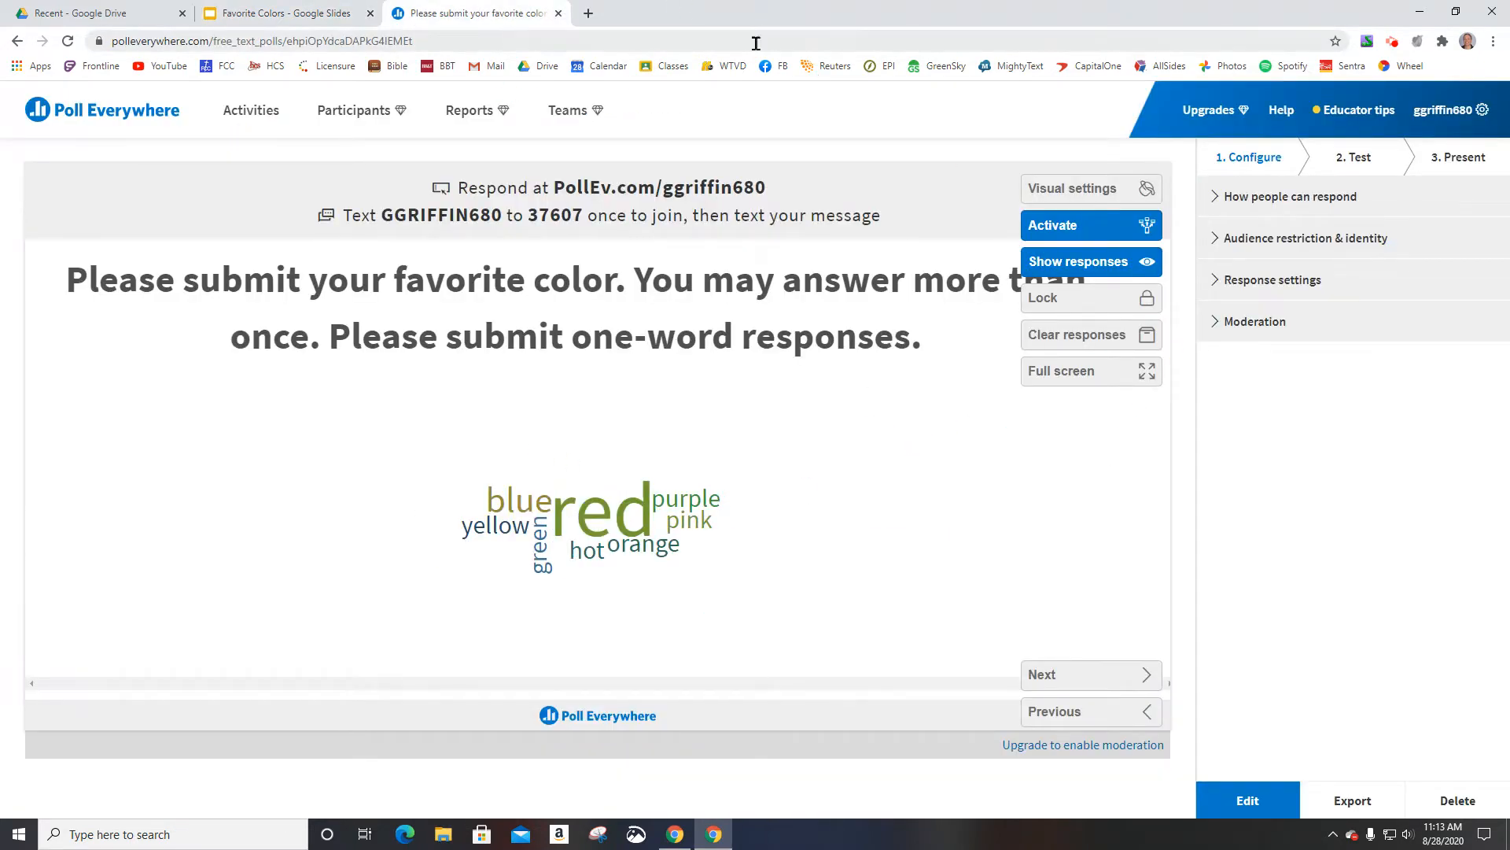
Clear all favorite-color responses from the poll and return to the Slides deck.
click(1089, 335)
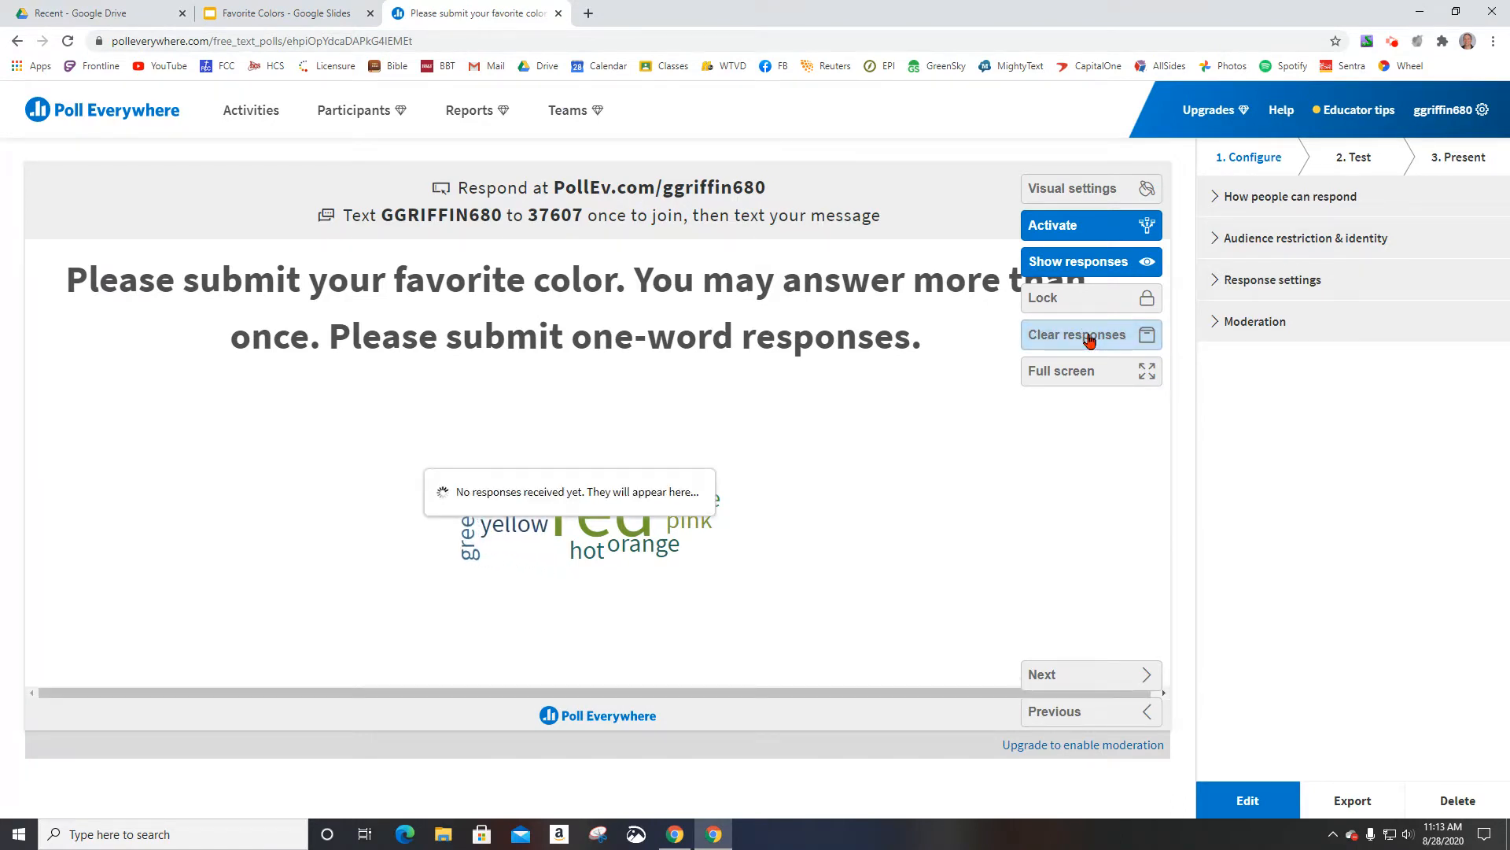
click(1076, 335)
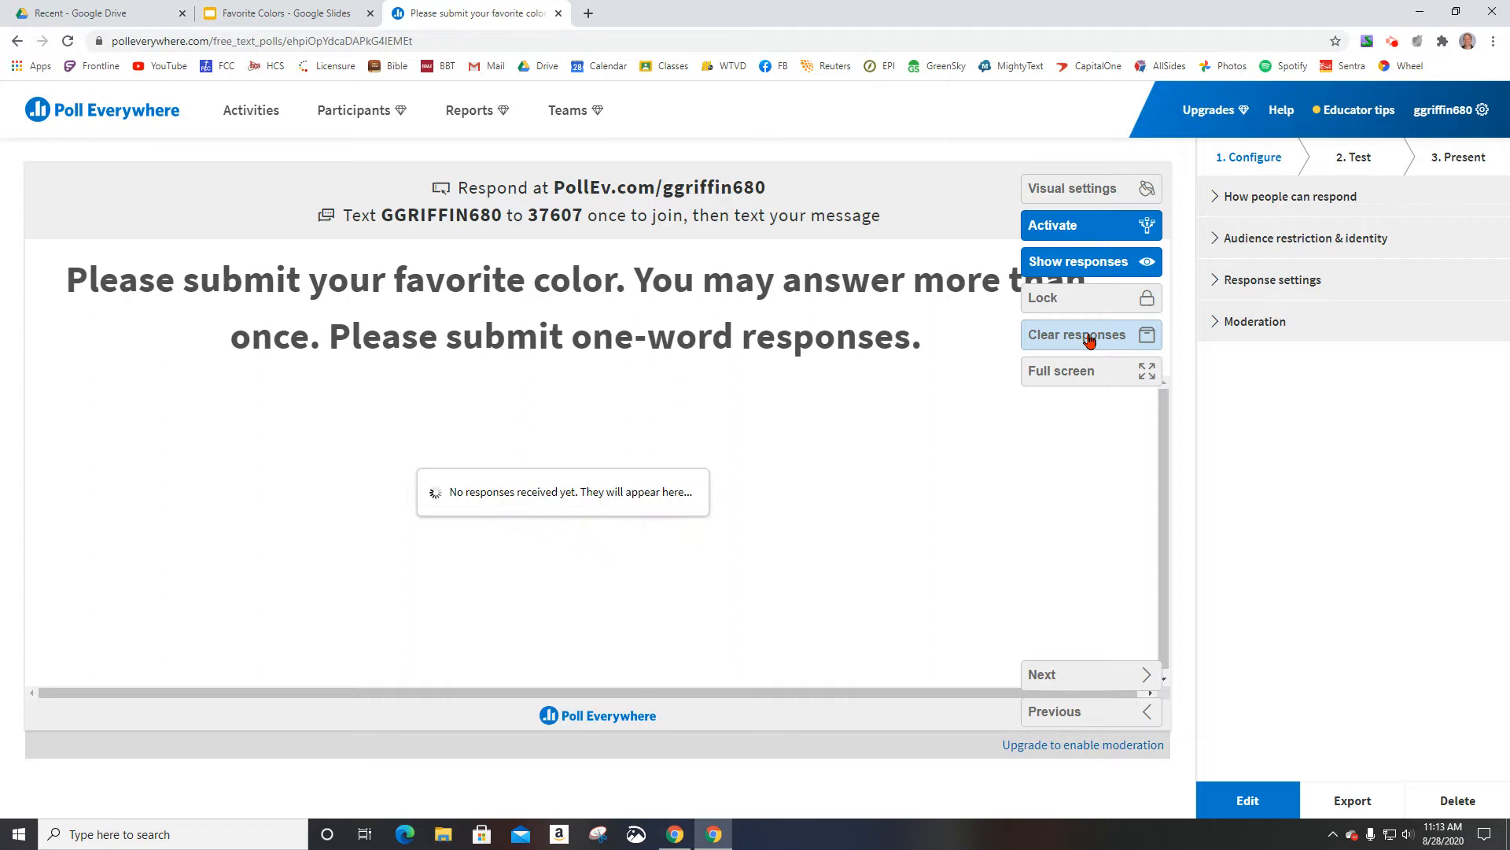
mouse_move(1096, 231)
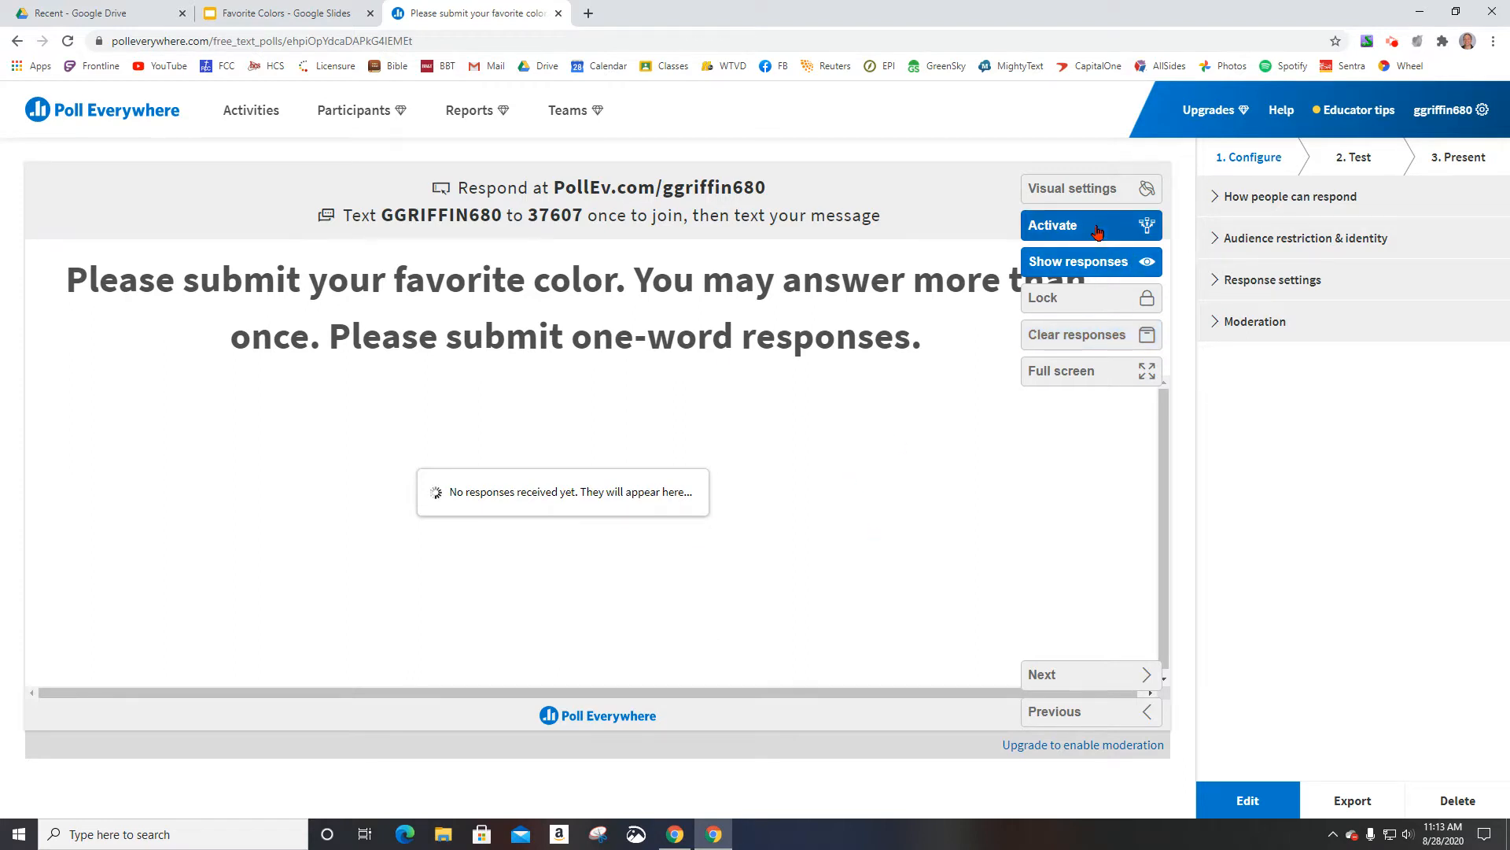
mouse_move(1078, 236)
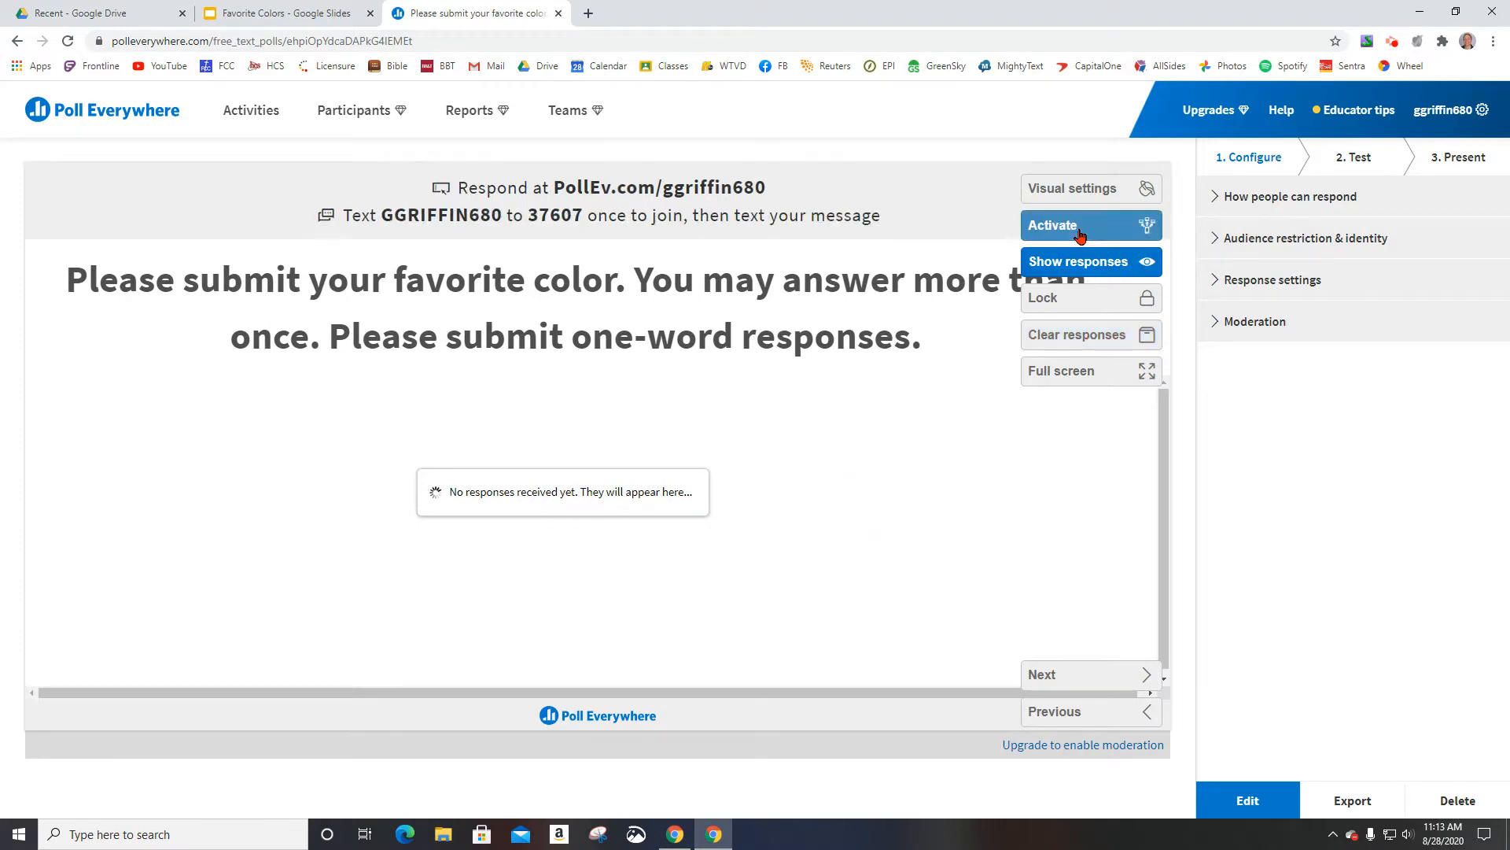
mouse_move(1038, 521)
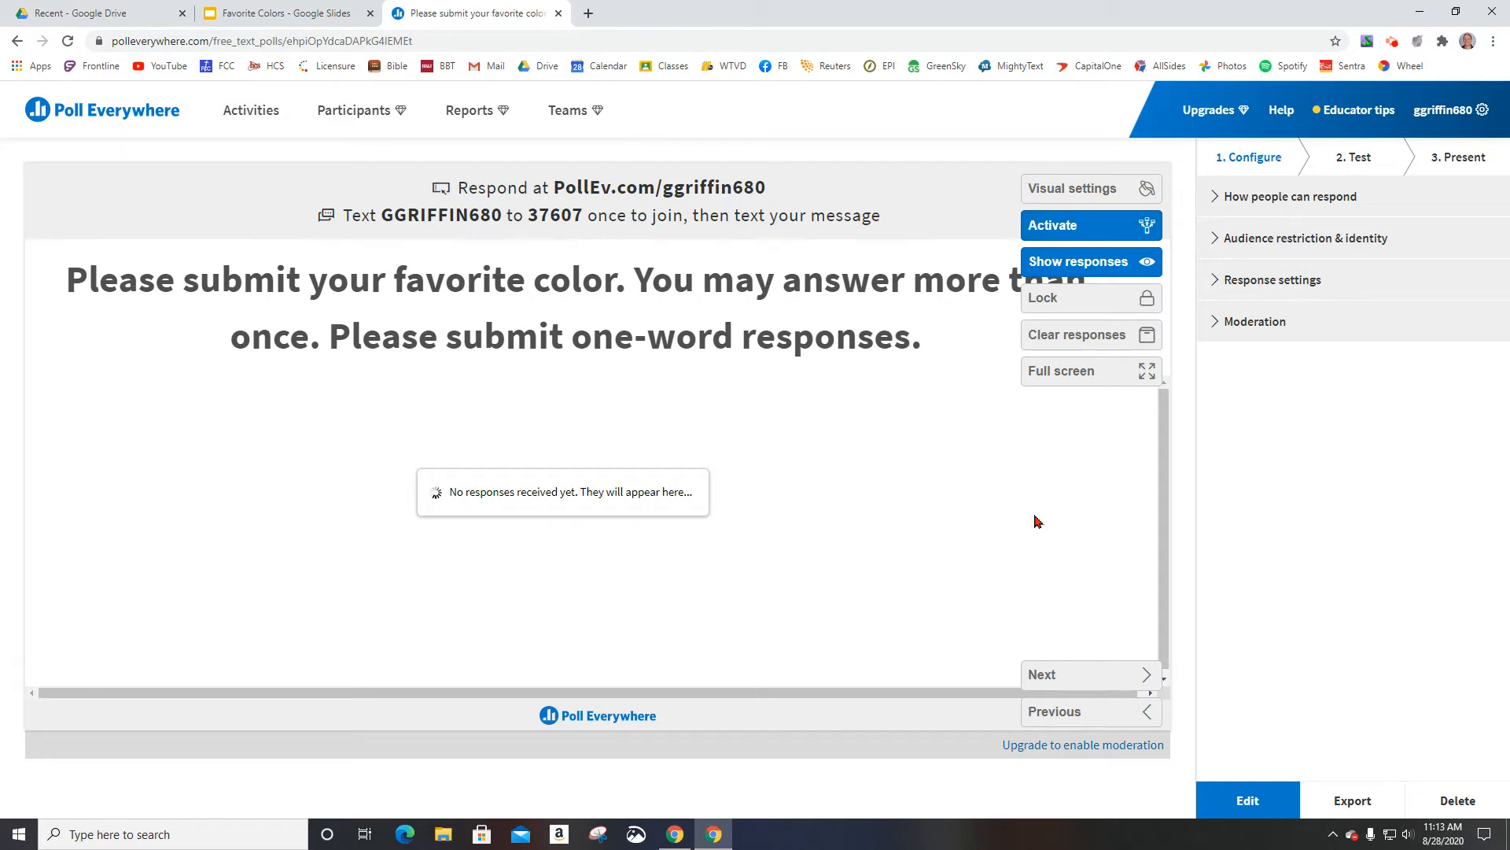
mouse_move(485, 176)
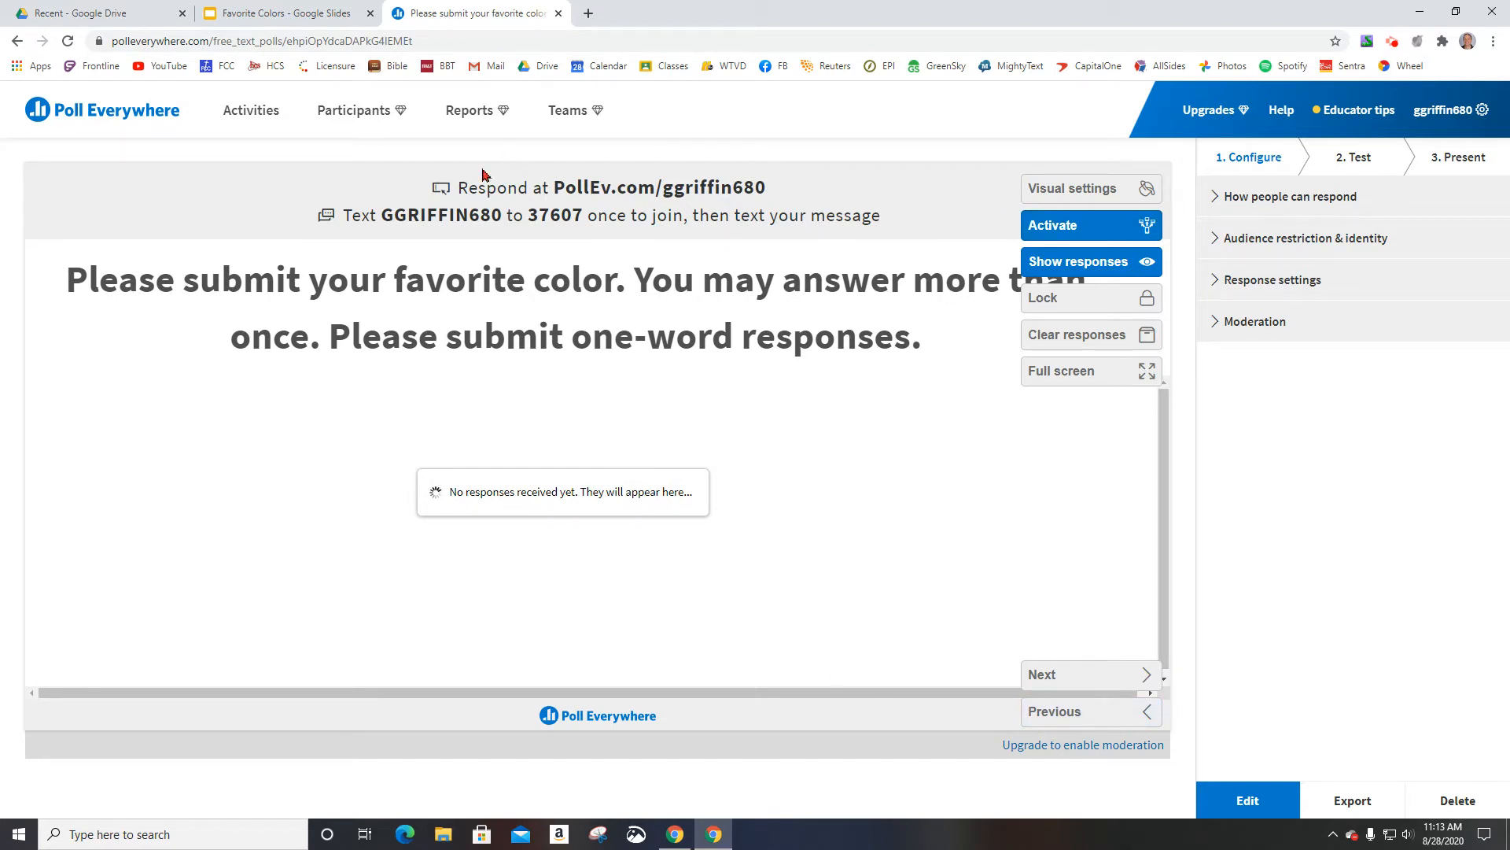
click(279, 13)
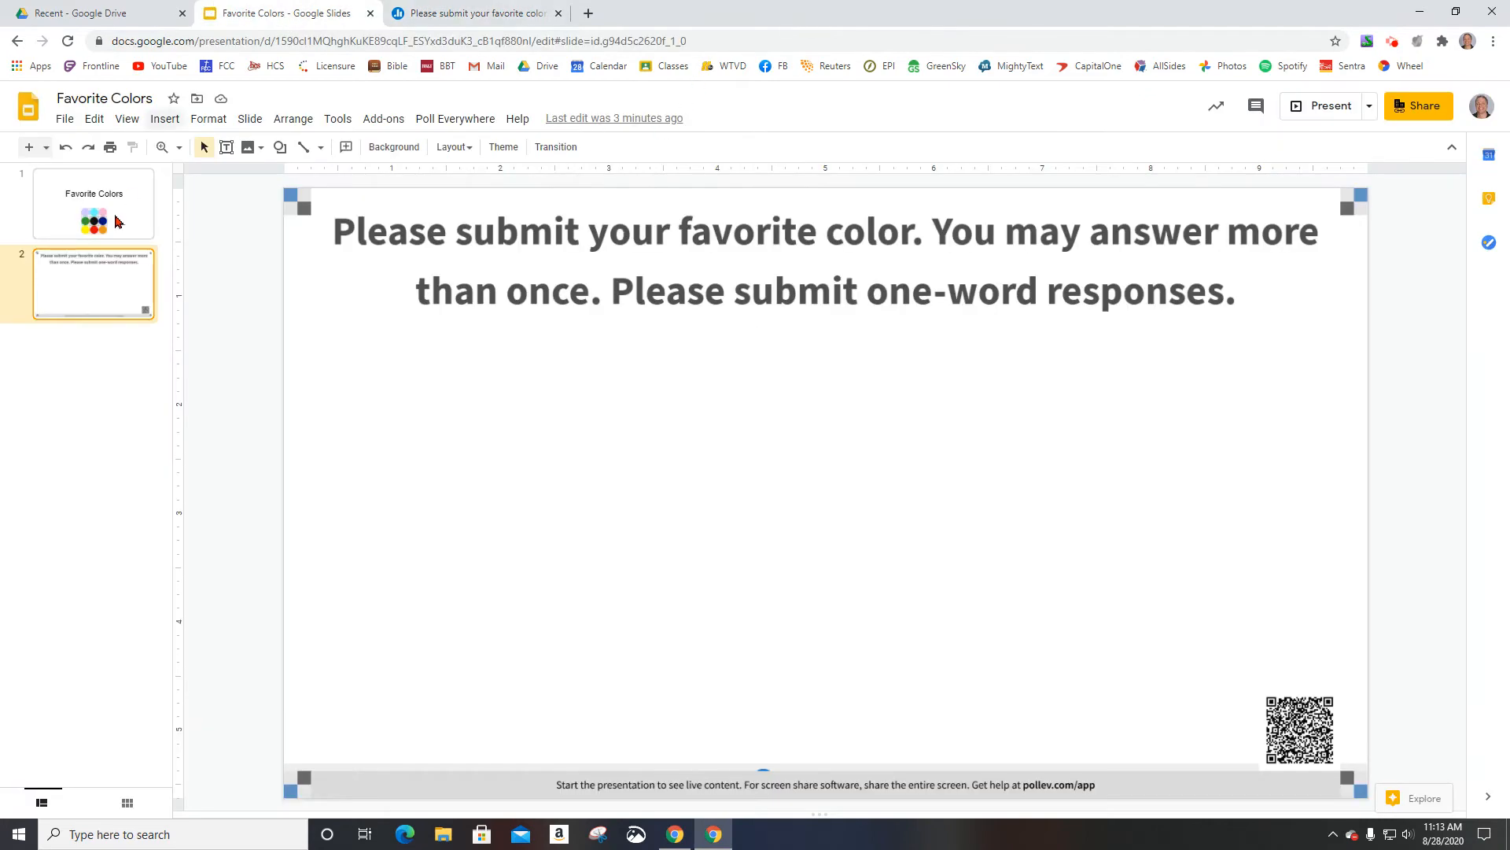
mouse_move(364, 286)
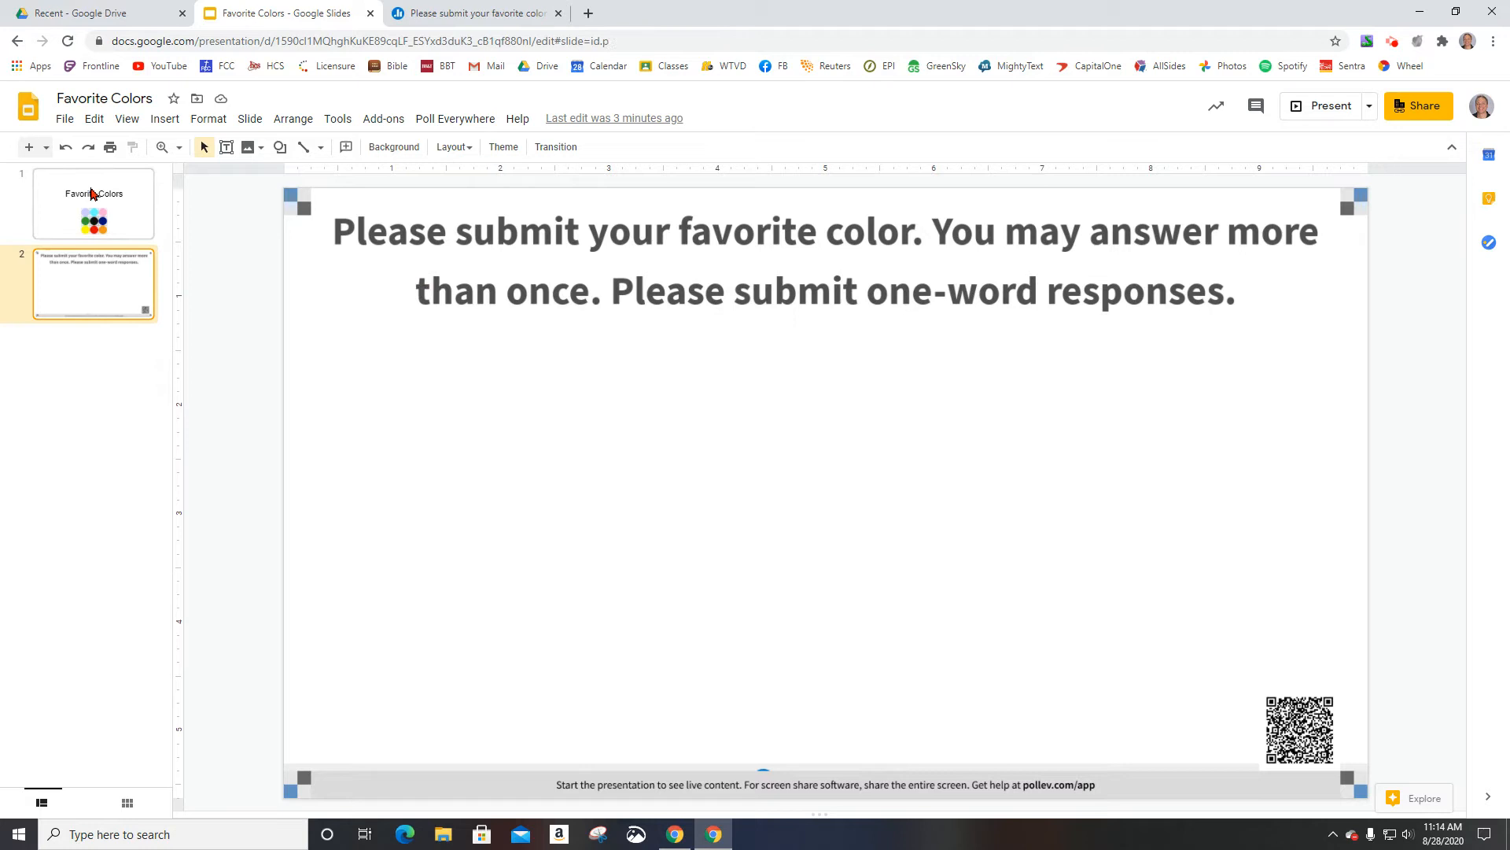
Switch back to the favorite-color poll's Poll Everywhere page, now showing no responses.
click(477, 12)
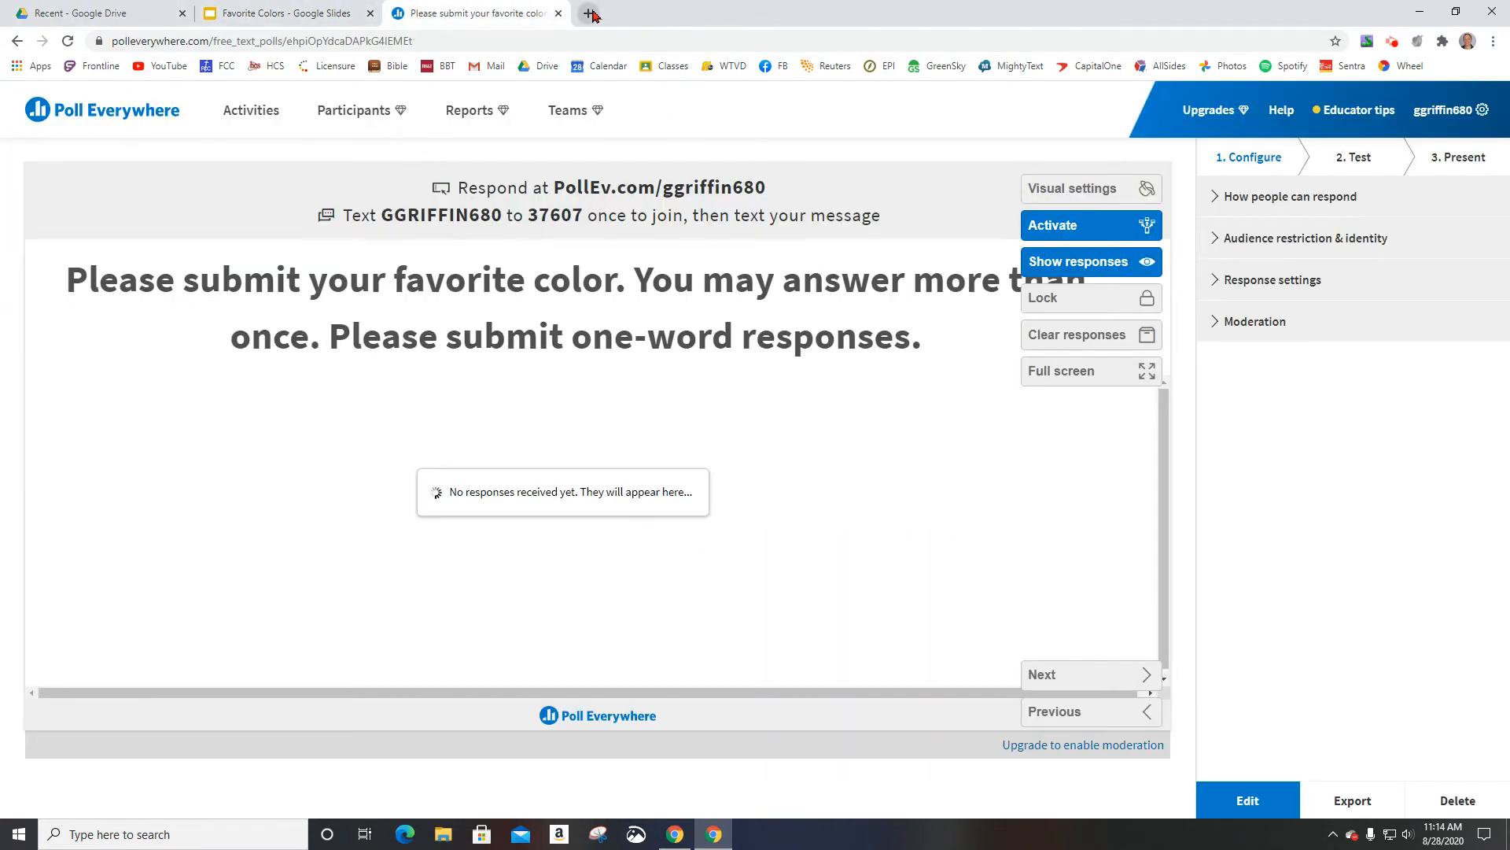
Open polleverywhere.com in a new browser tab beside the empty favorite-color poll.
click(588, 13)
text(polleverywhere.com)
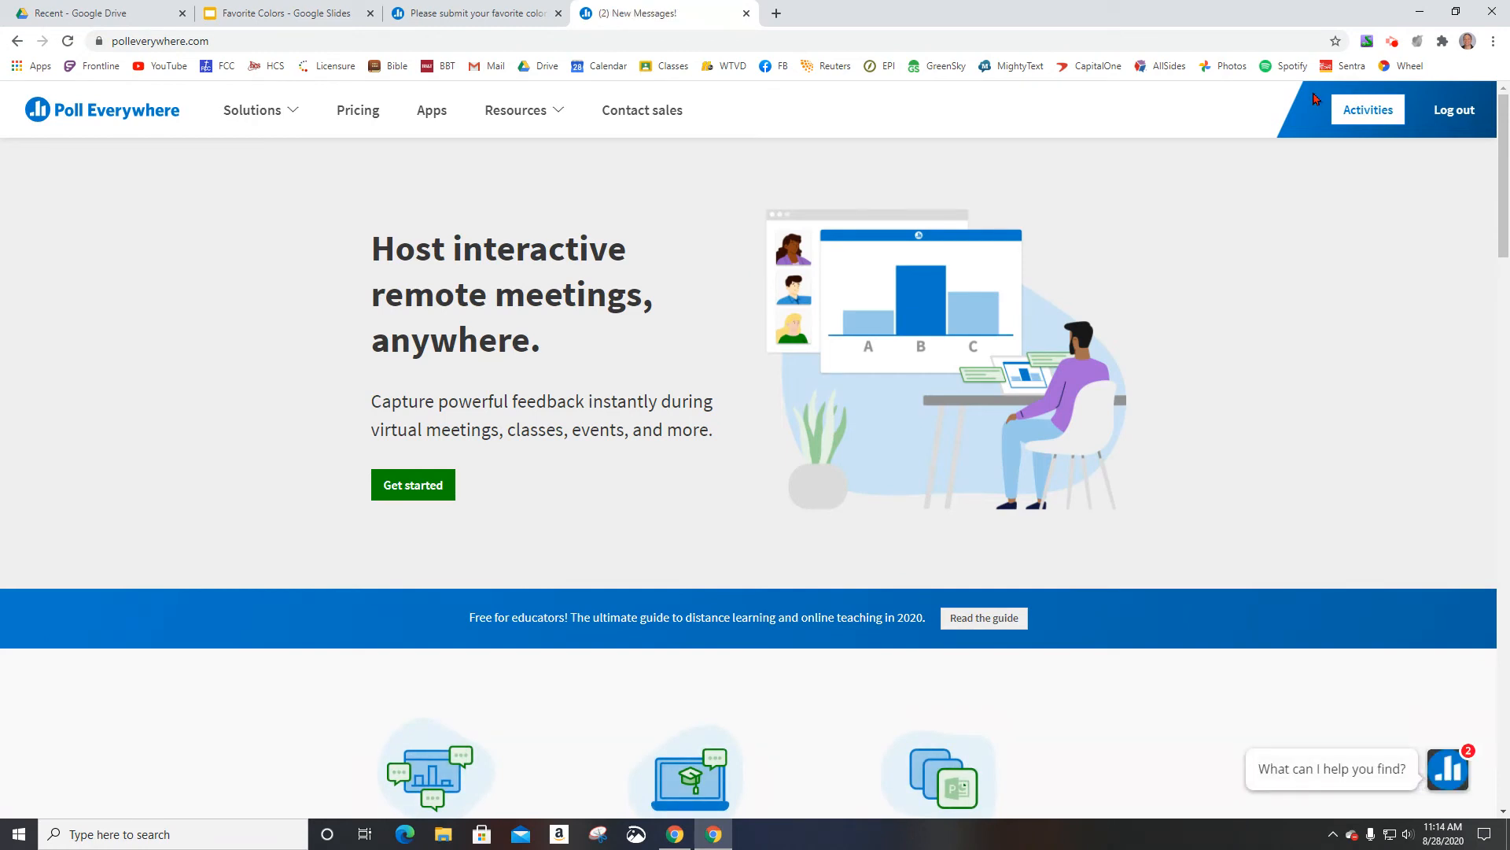
mouse_move(1093, 179)
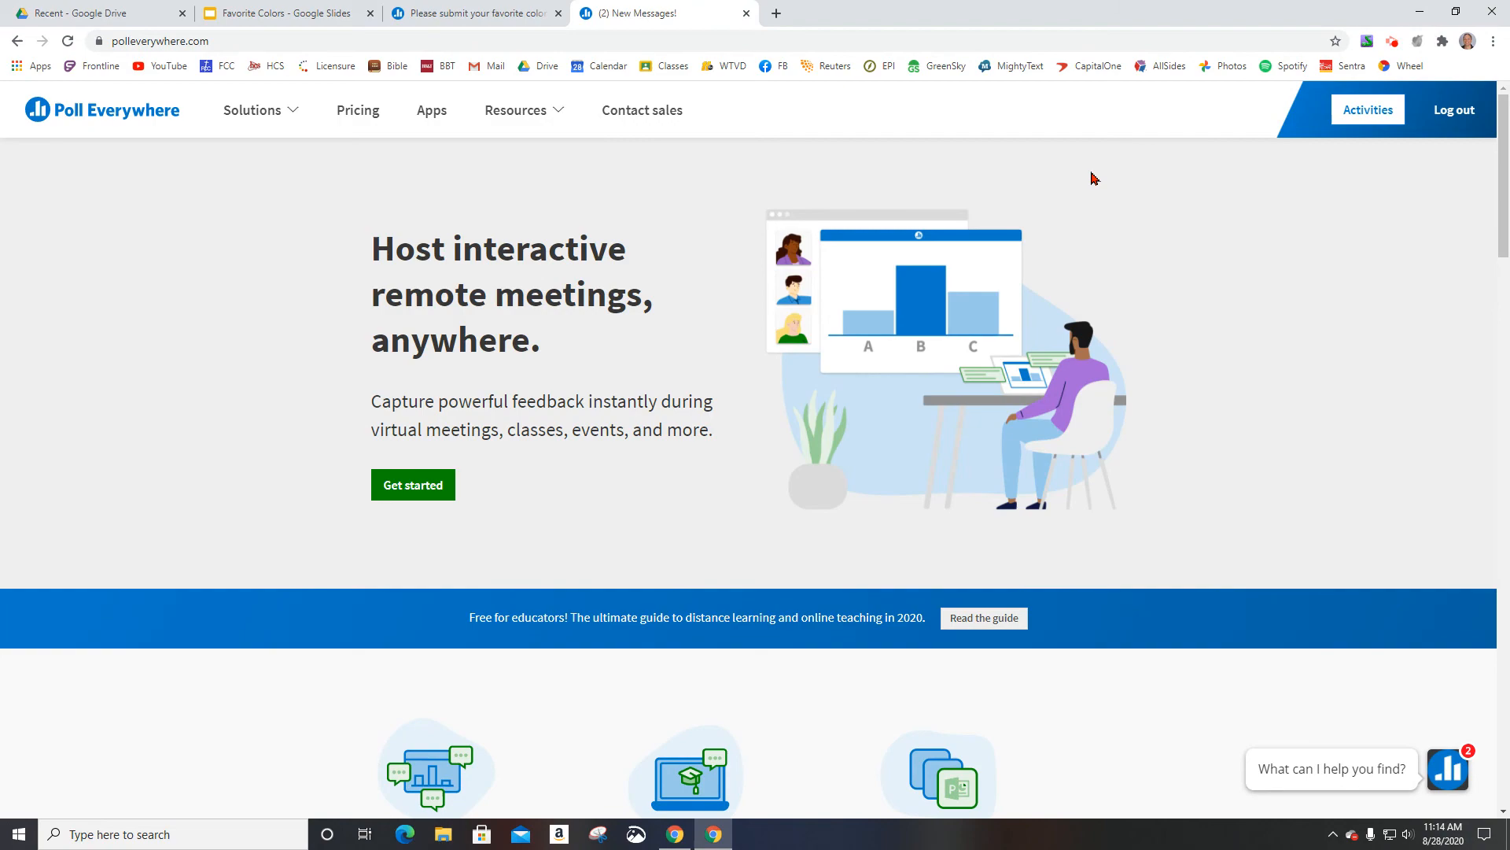